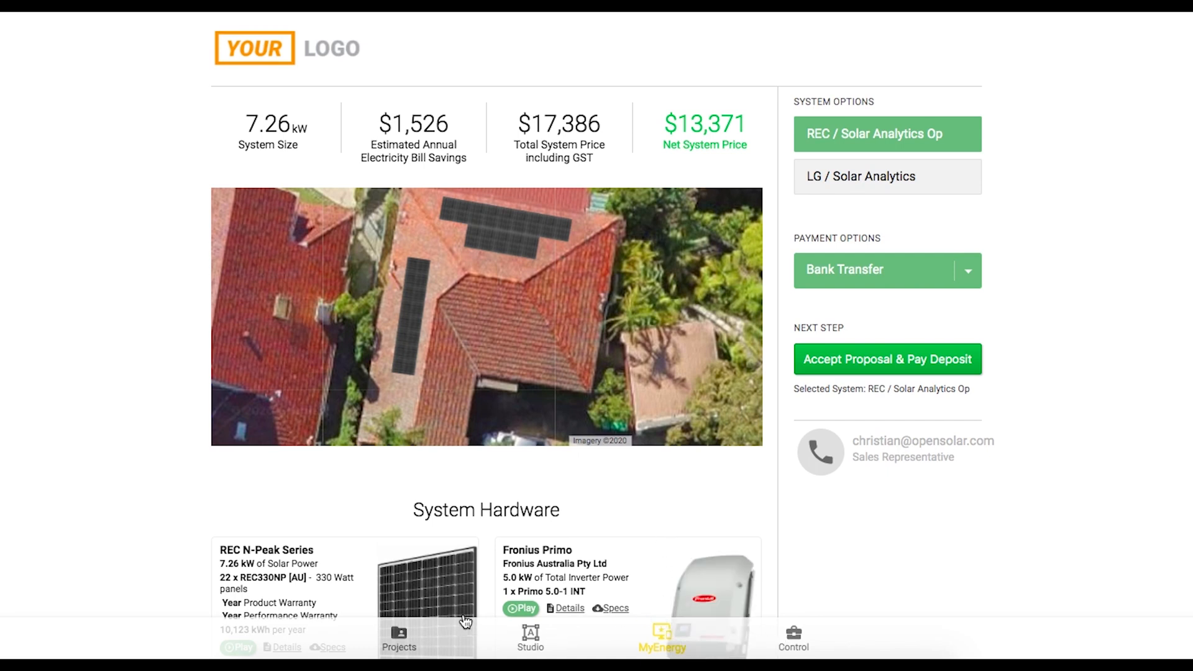
mouse_move(772, 648)
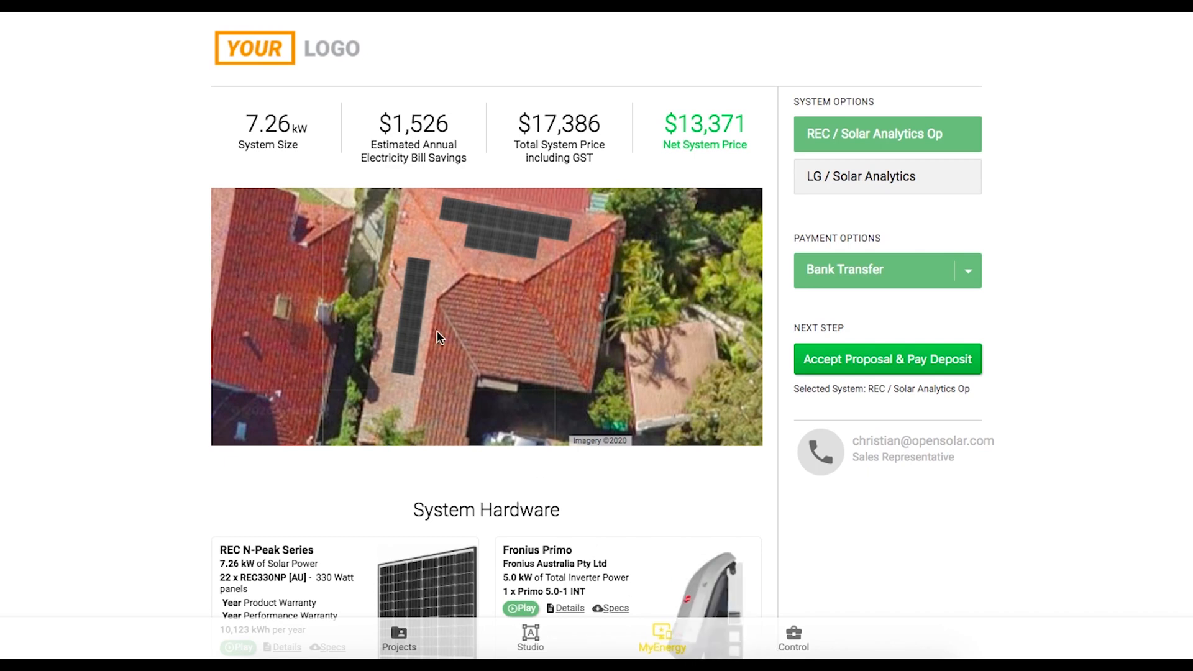
mouse_move(696, 348)
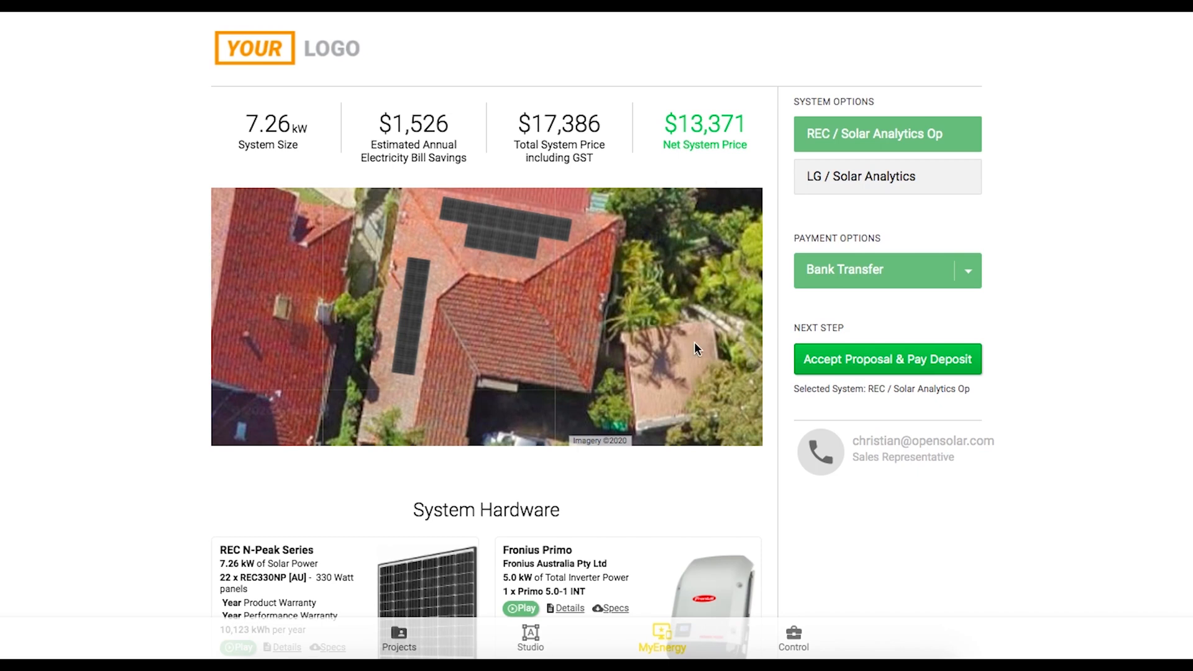
- Toggle System Options between the LG and REC systems while reviewing the hardware section
scroll(down, 3)
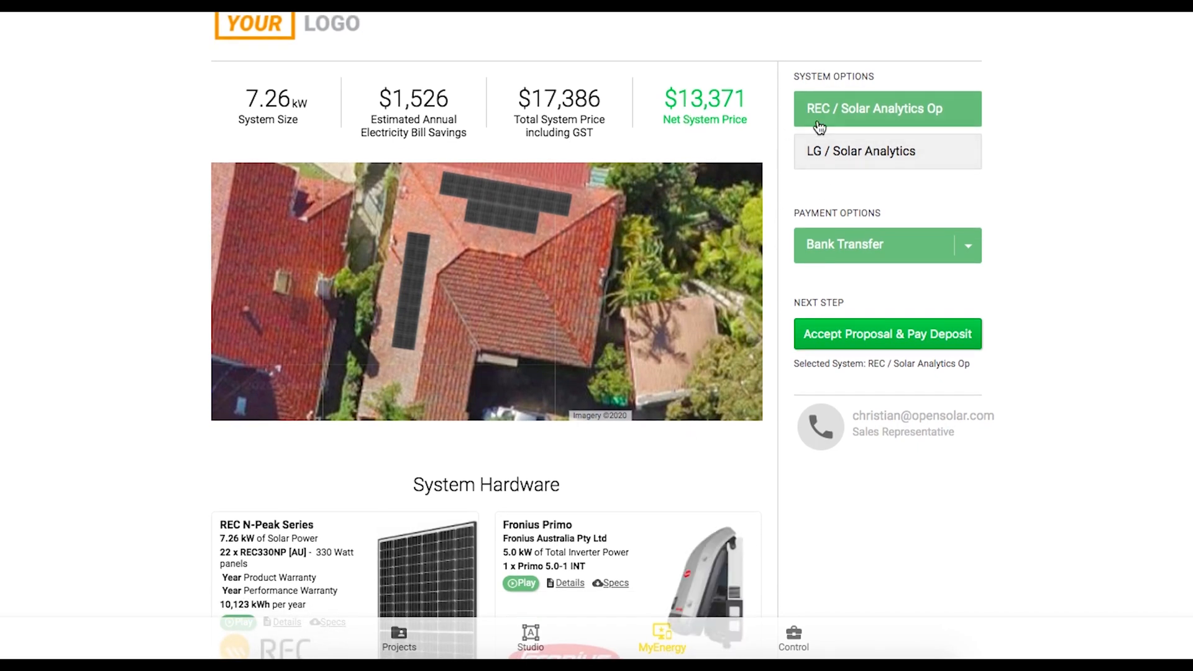
click(860, 152)
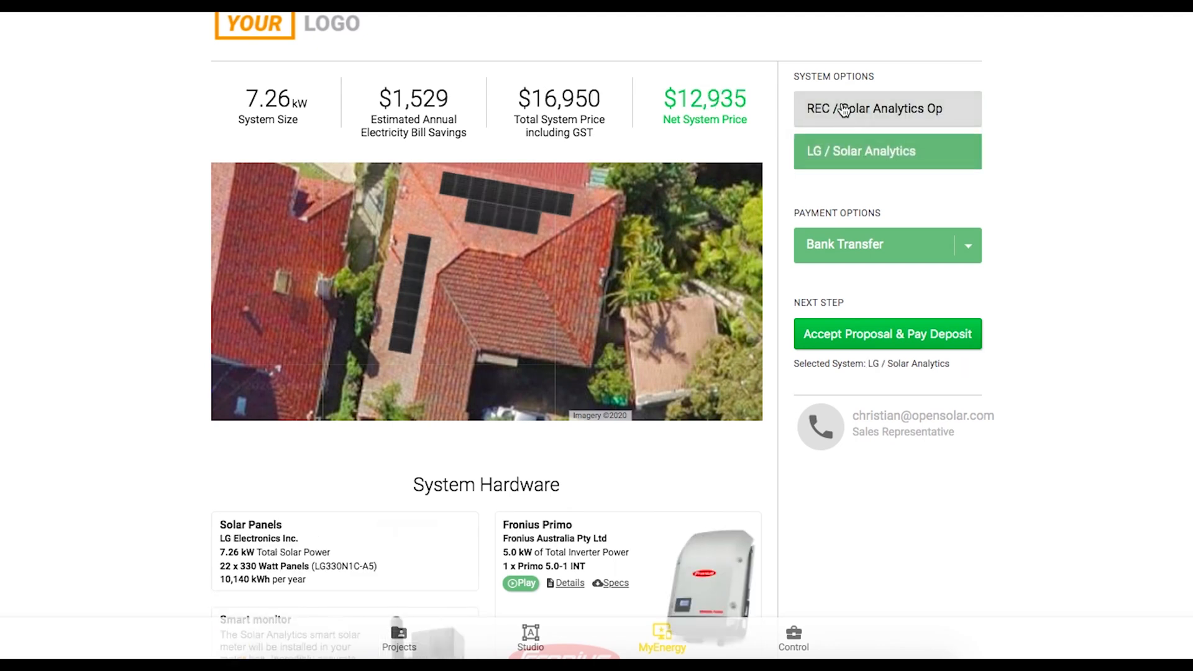
click(886, 108)
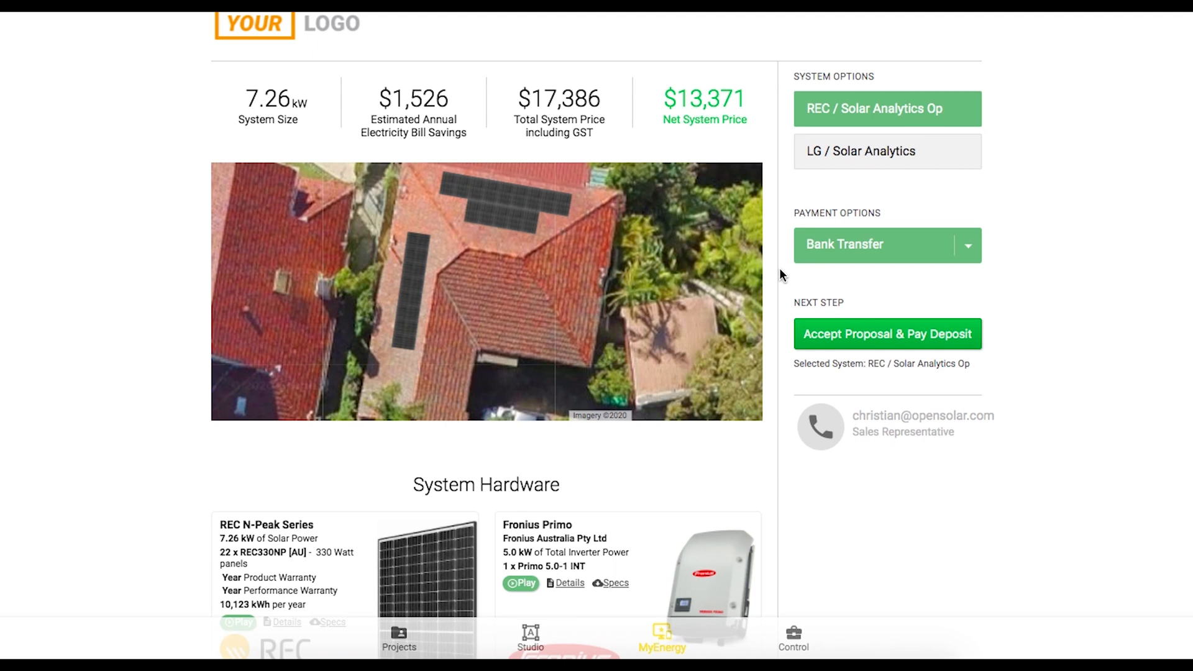
scroll(down, 3)
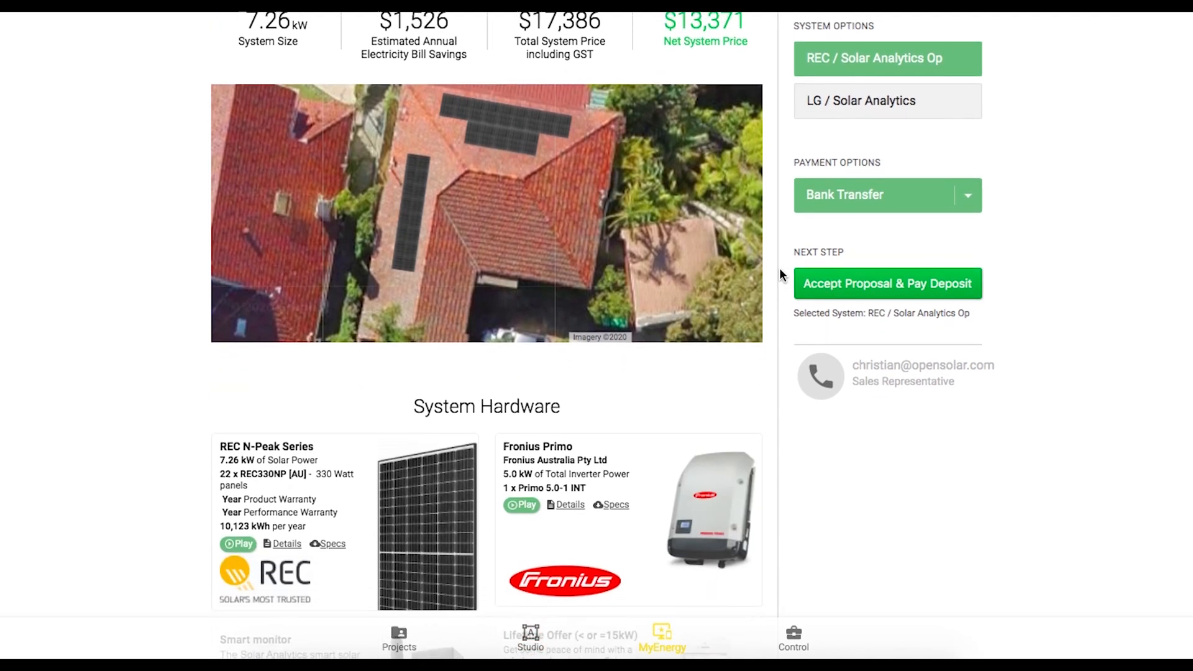
scroll(down, 3)
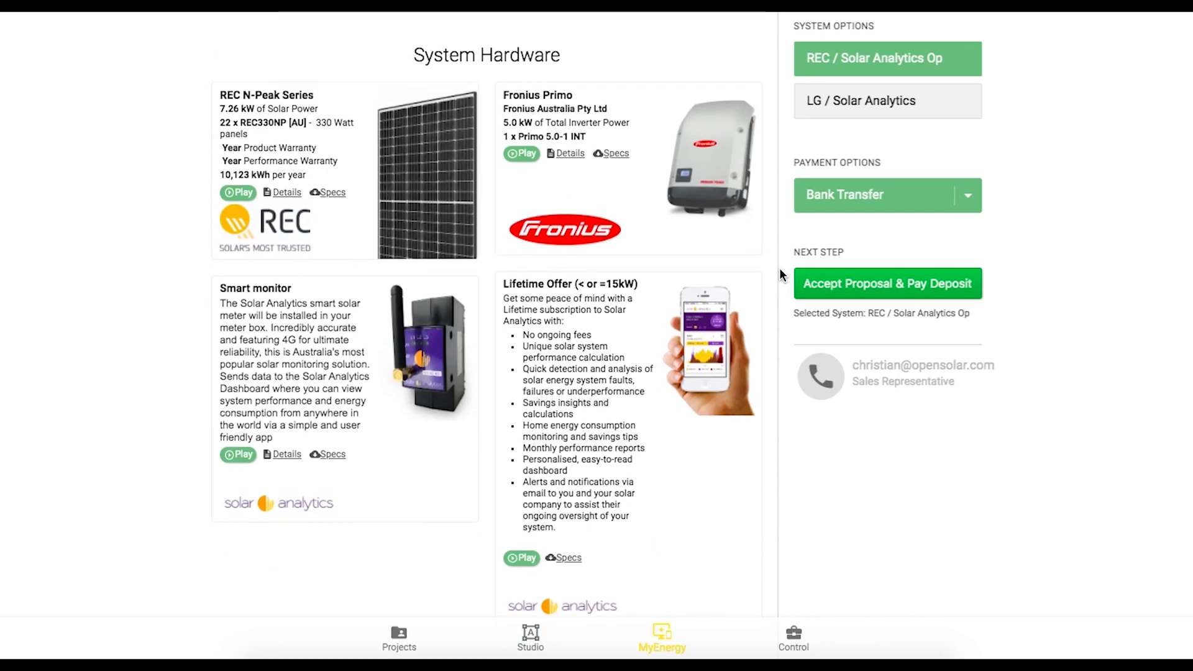
click(863, 101)
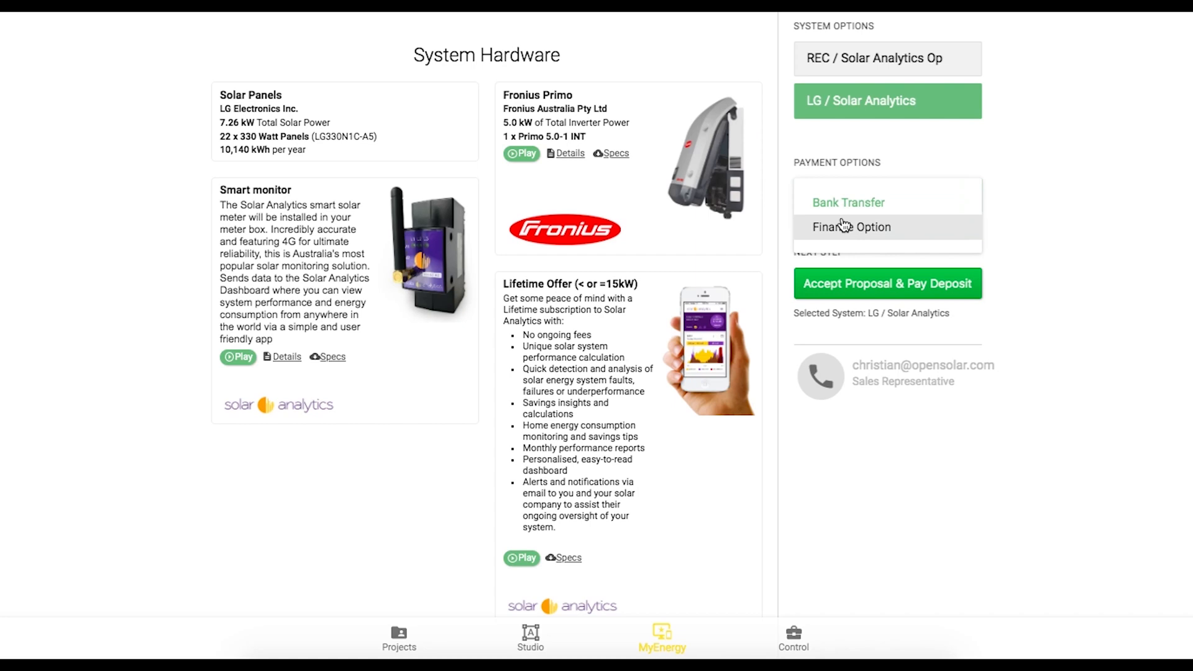
- Review the Payment Options dropdown and settle on the LG / Solar Analytics system with LG 330 W panels
click(849, 203)
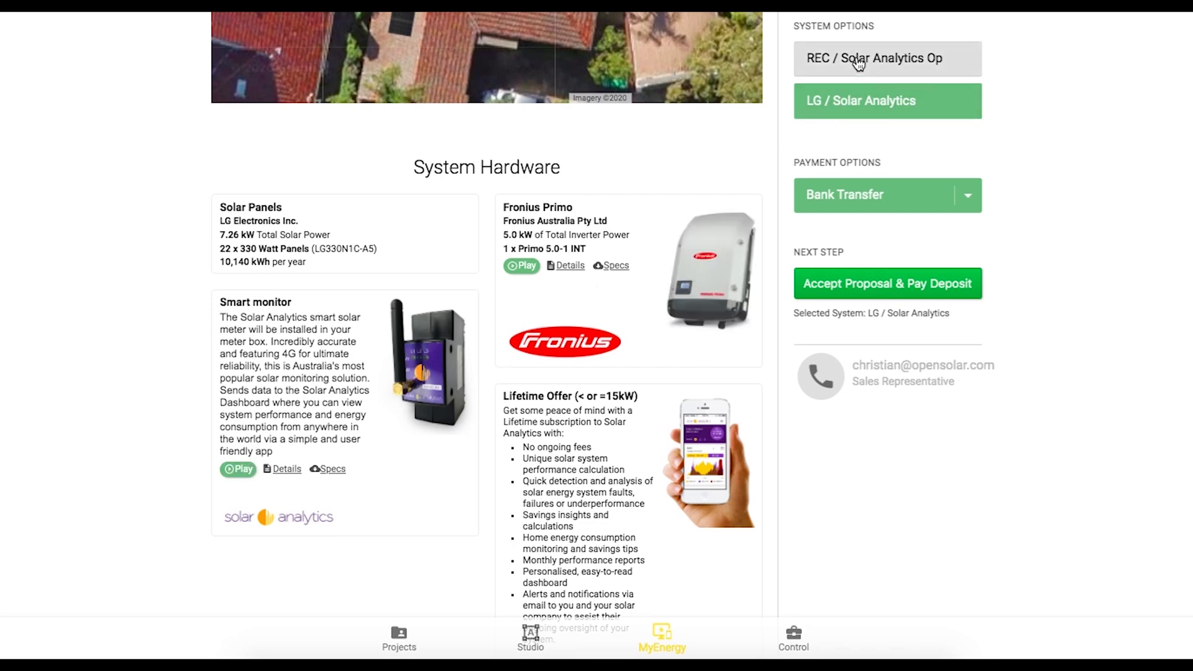
click(887, 59)
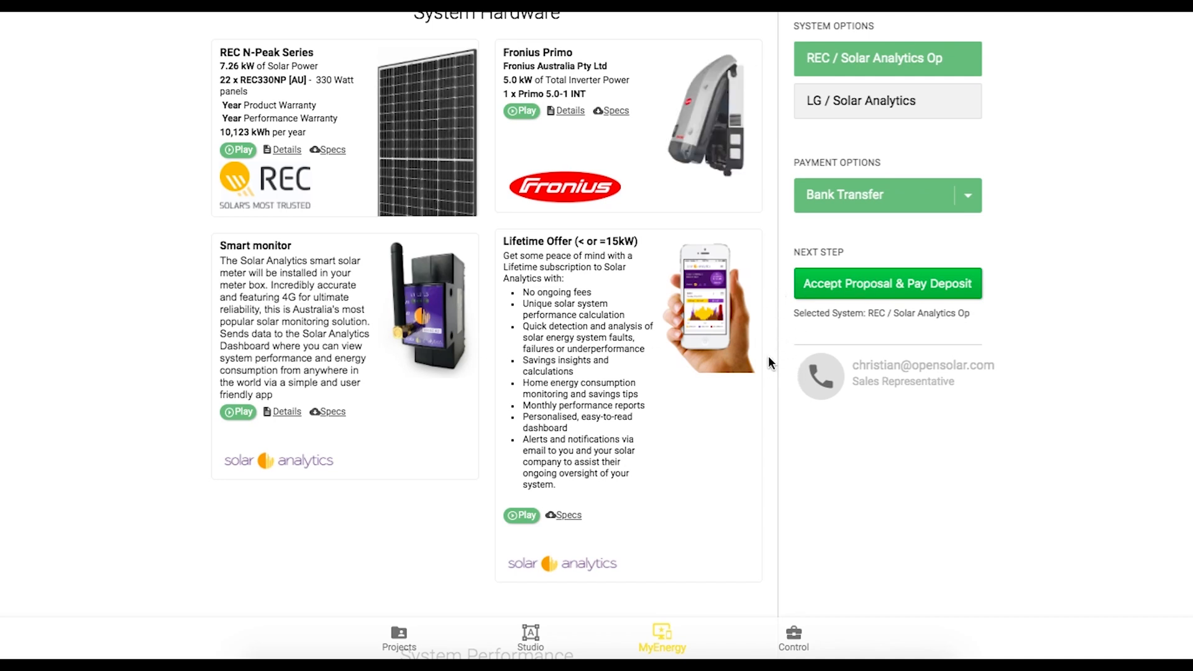
scroll(down, 3)
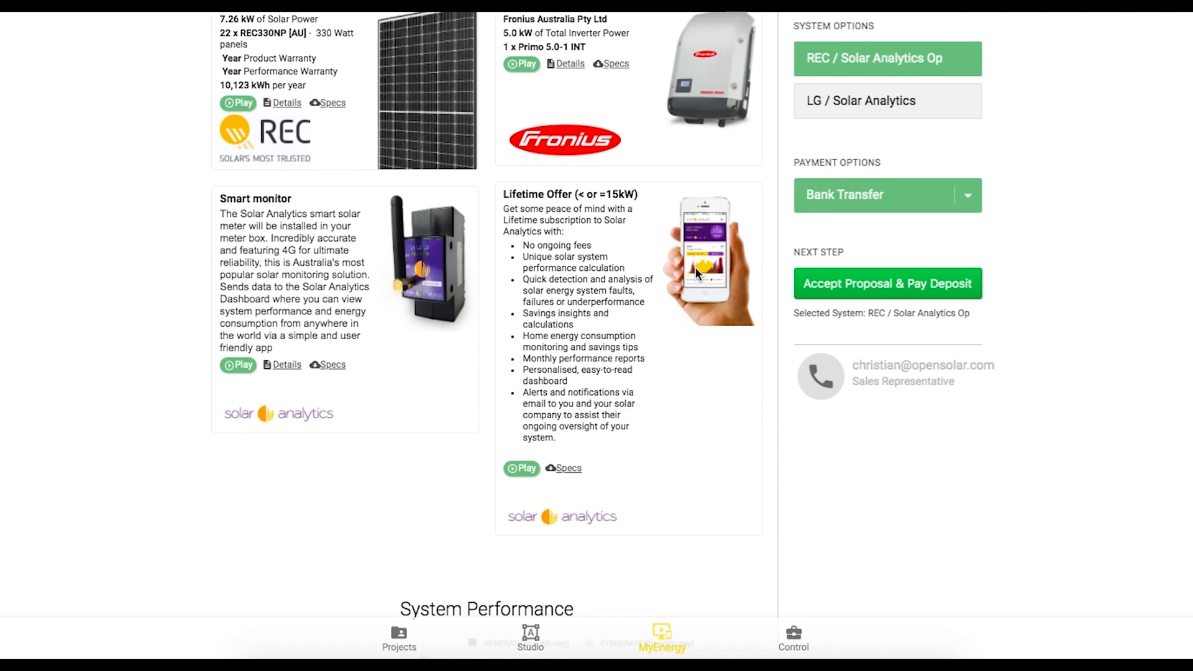
mouse_move(632, 430)
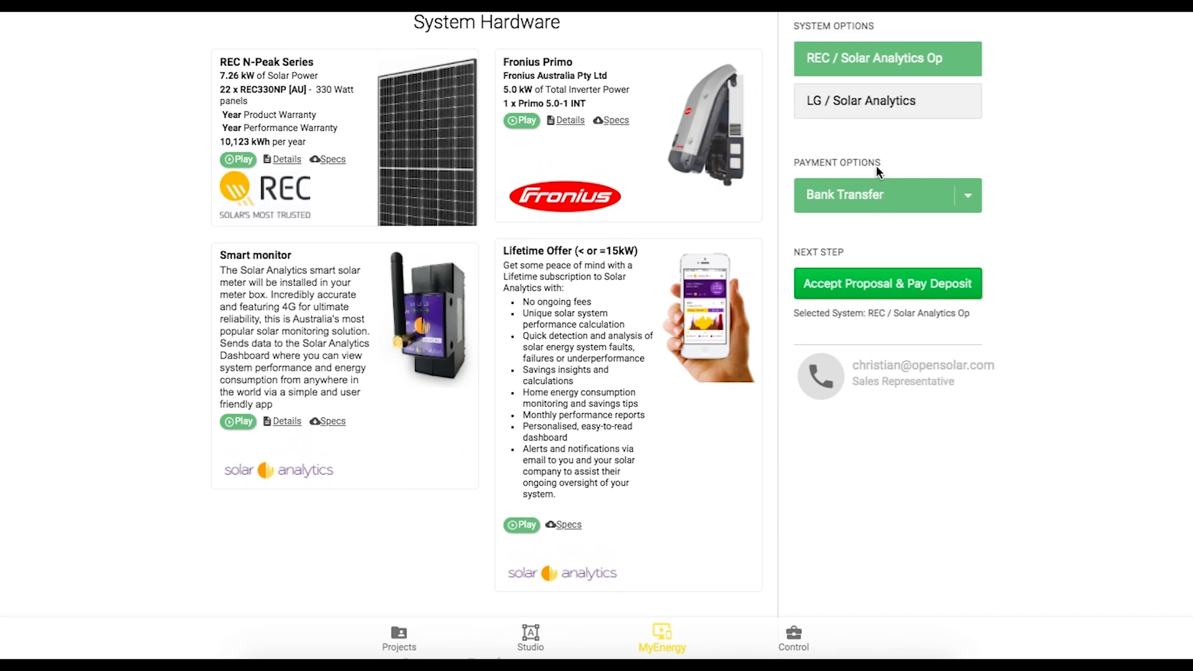
click(886, 100)
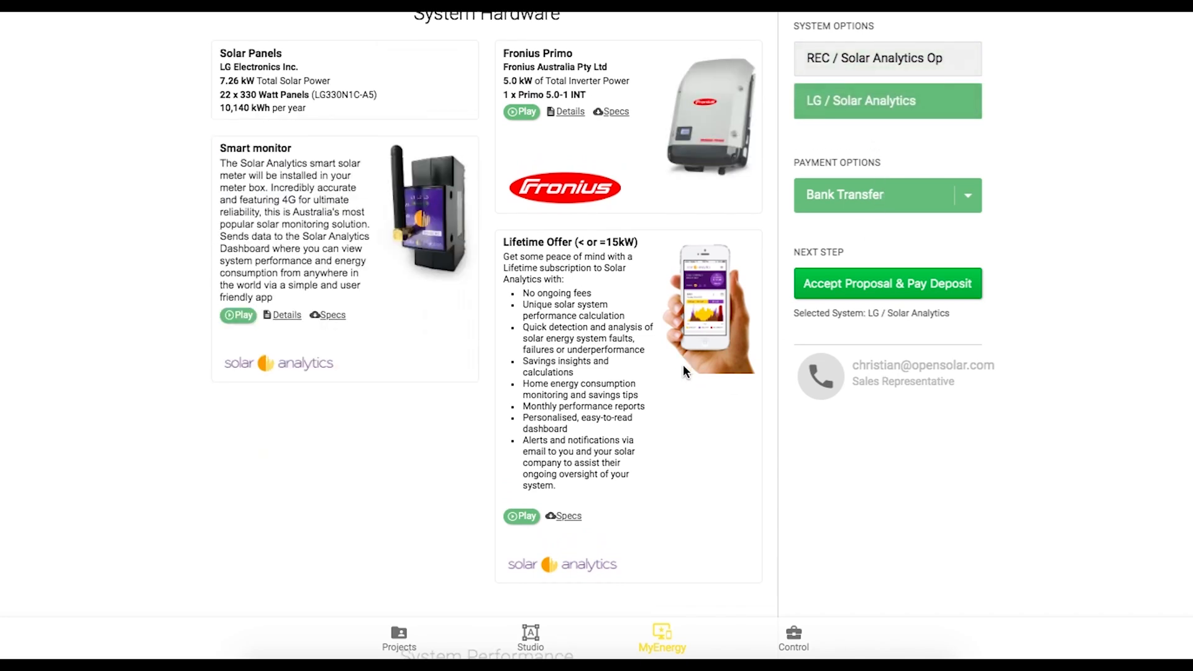
- Select REC / Solar Analytics and review System Performance, Net Financial Impact and the Bank Transfer quotation
scroll(down, 3)
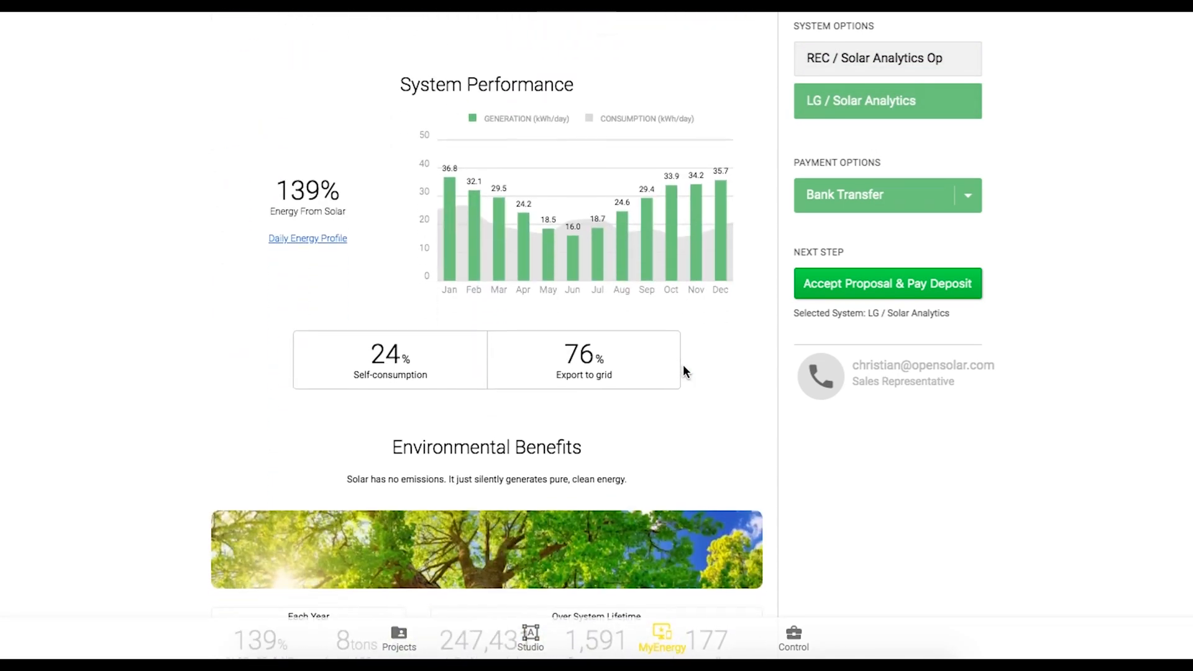
scroll(down, 3)
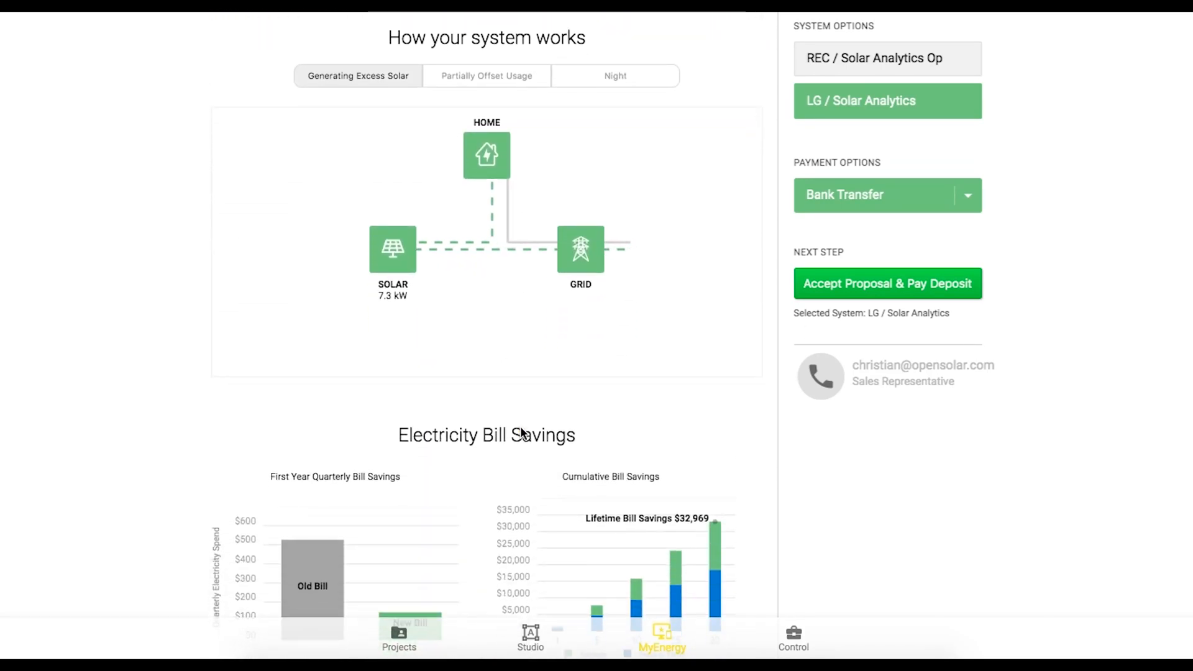
click(886, 58)
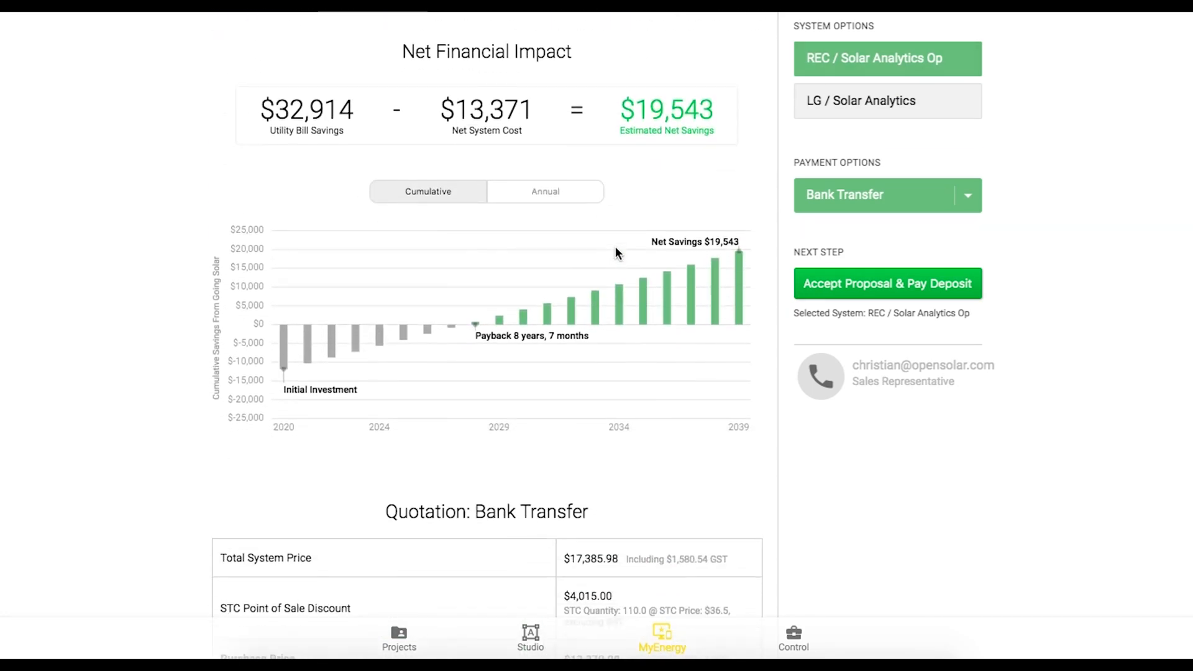
scroll(down, 3)
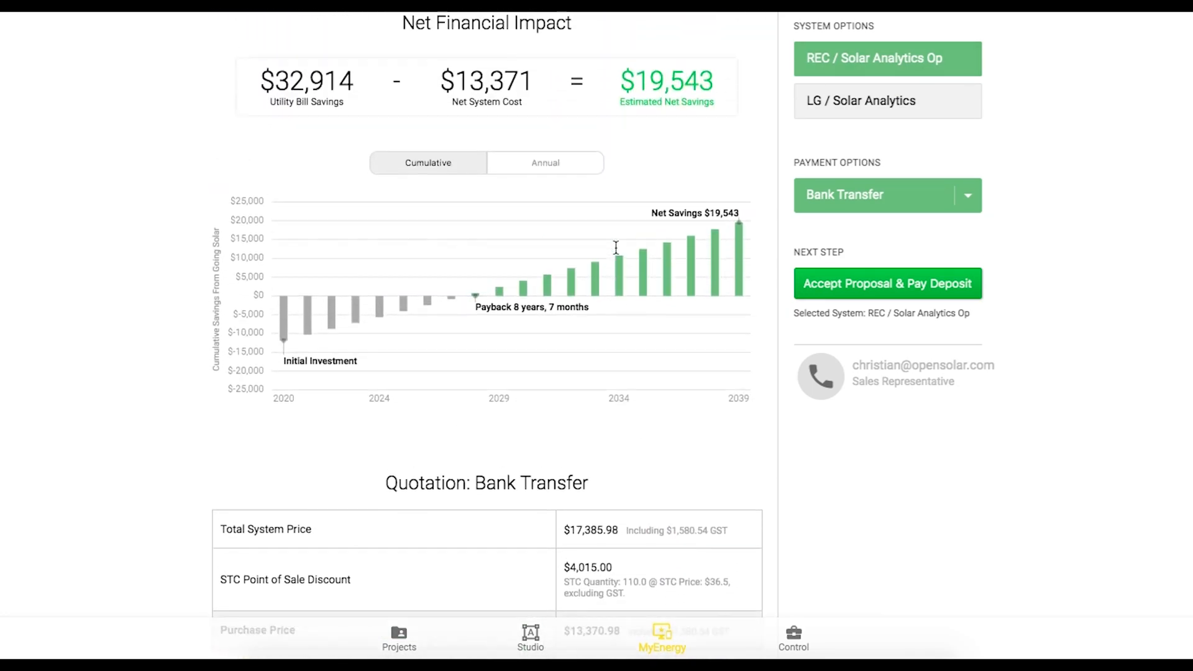
scroll(down, 3)
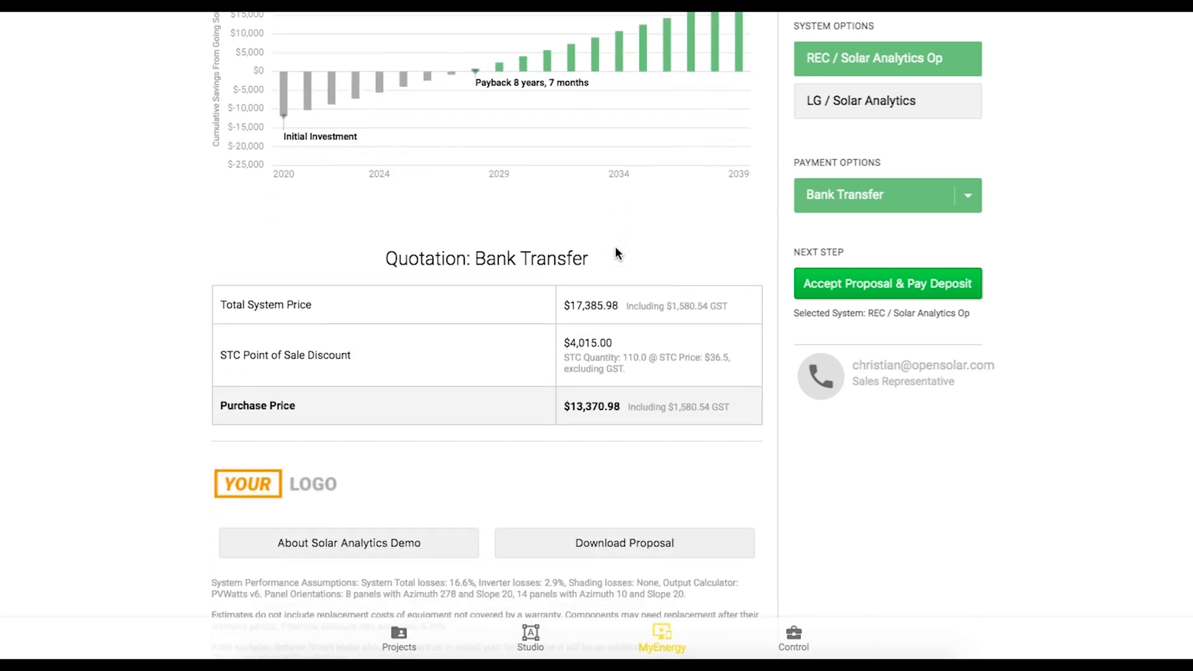
scroll(down, 3)
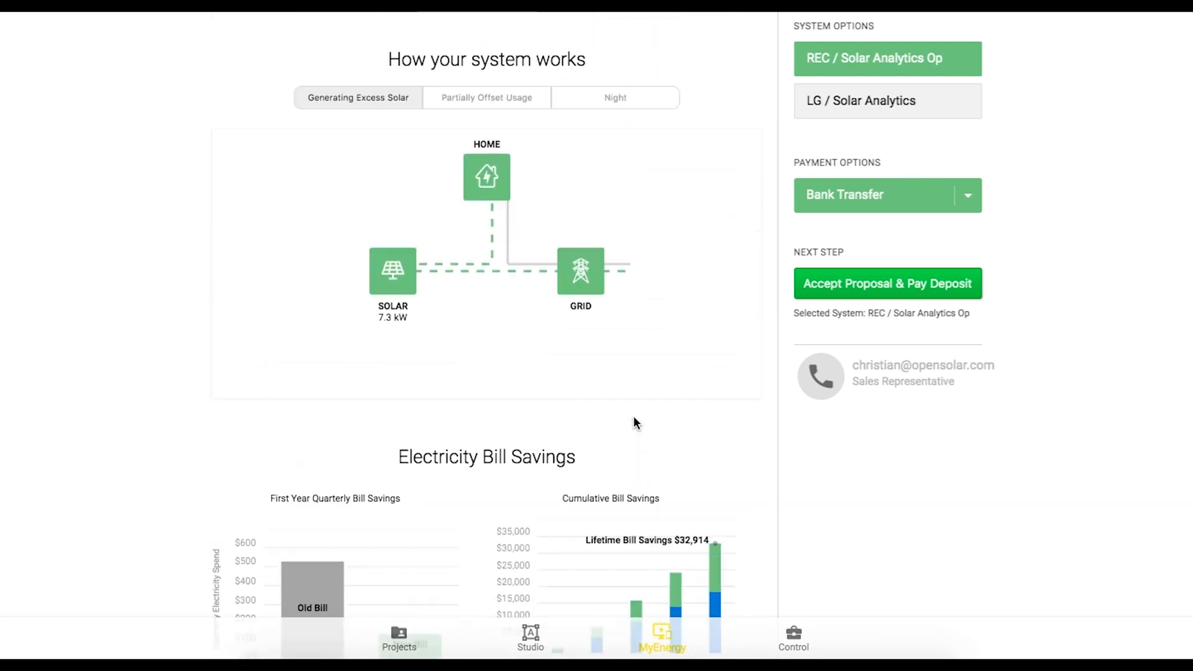
scroll(down, 3)
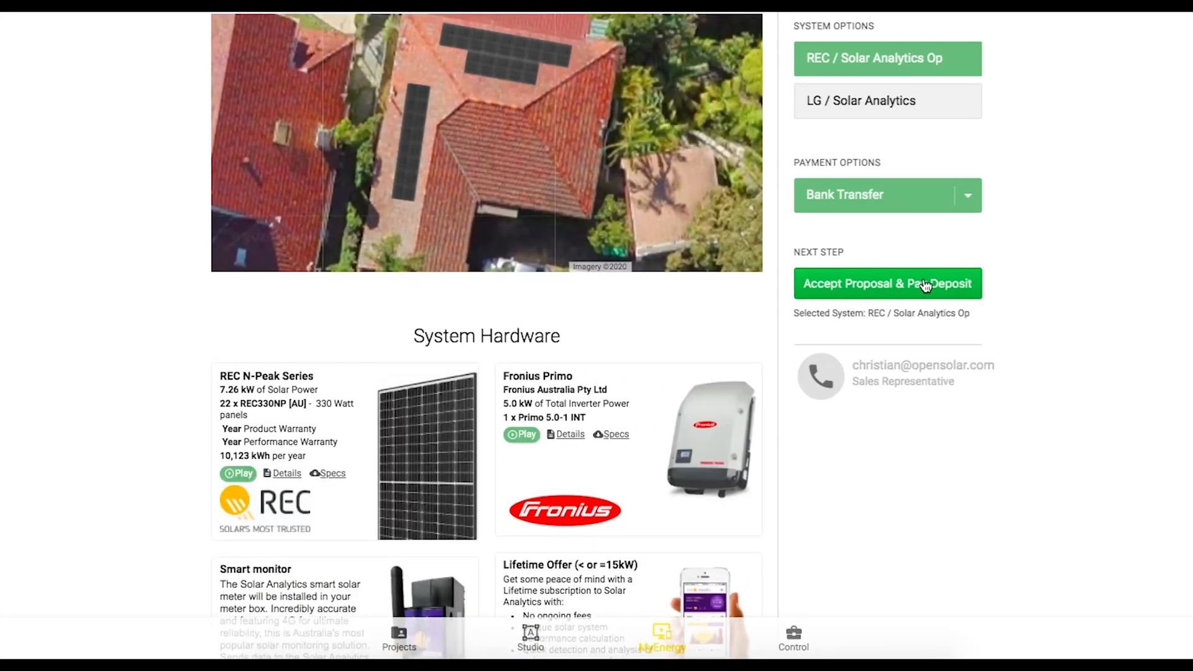
- Accept the proposal with terms ticked and a drawn signature, confirming the $1,357.15 deposit
click(888, 283)
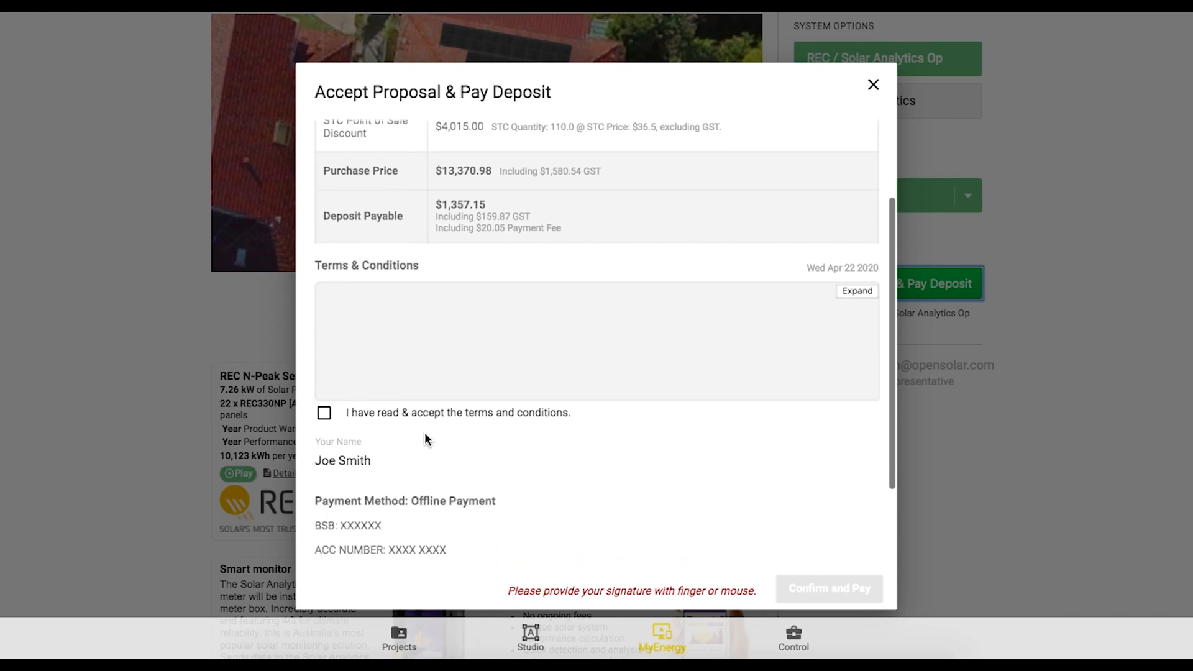
click(323, 413)
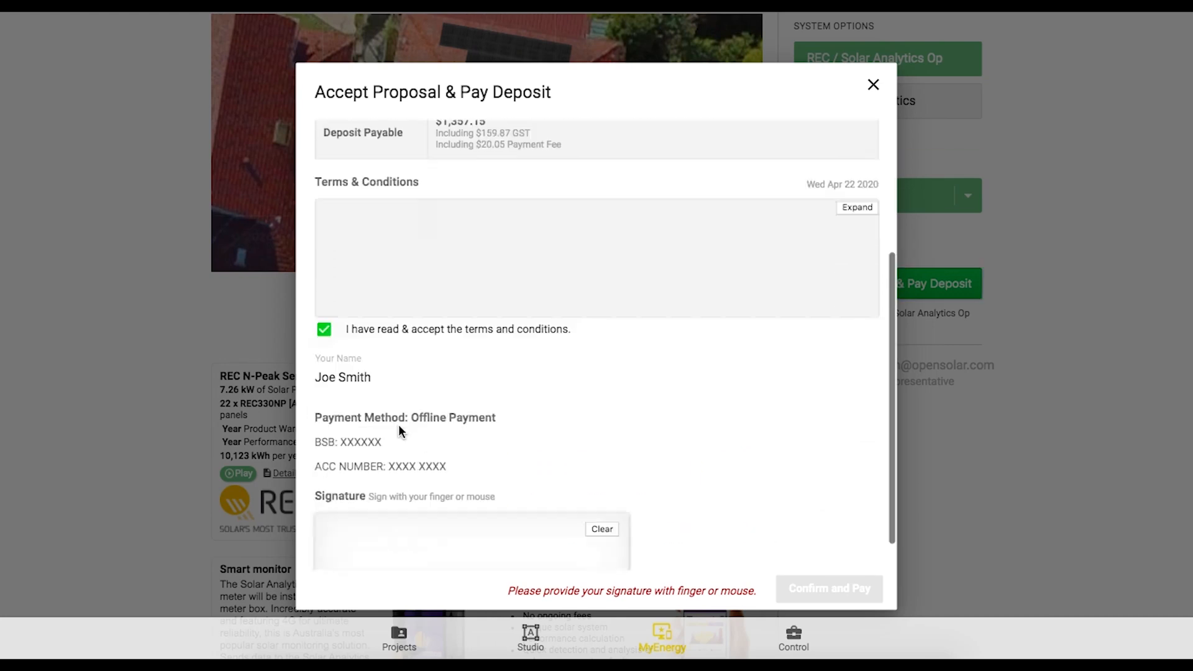
scroll(down, 3)
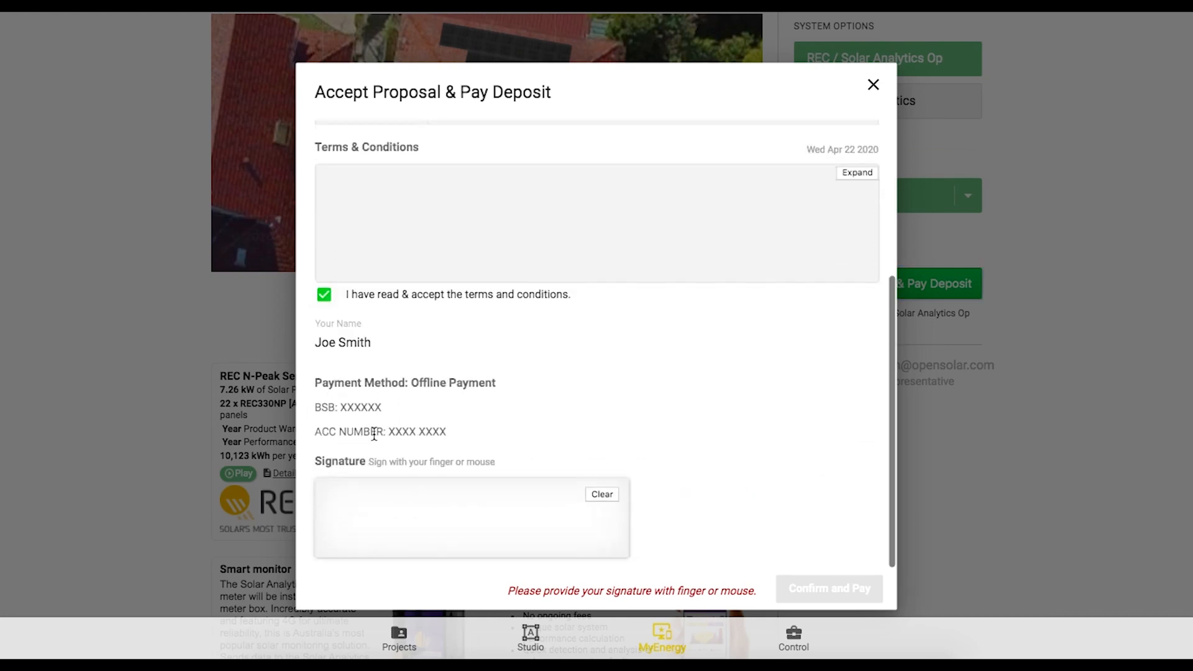
drag(361, 491, 351, 529)
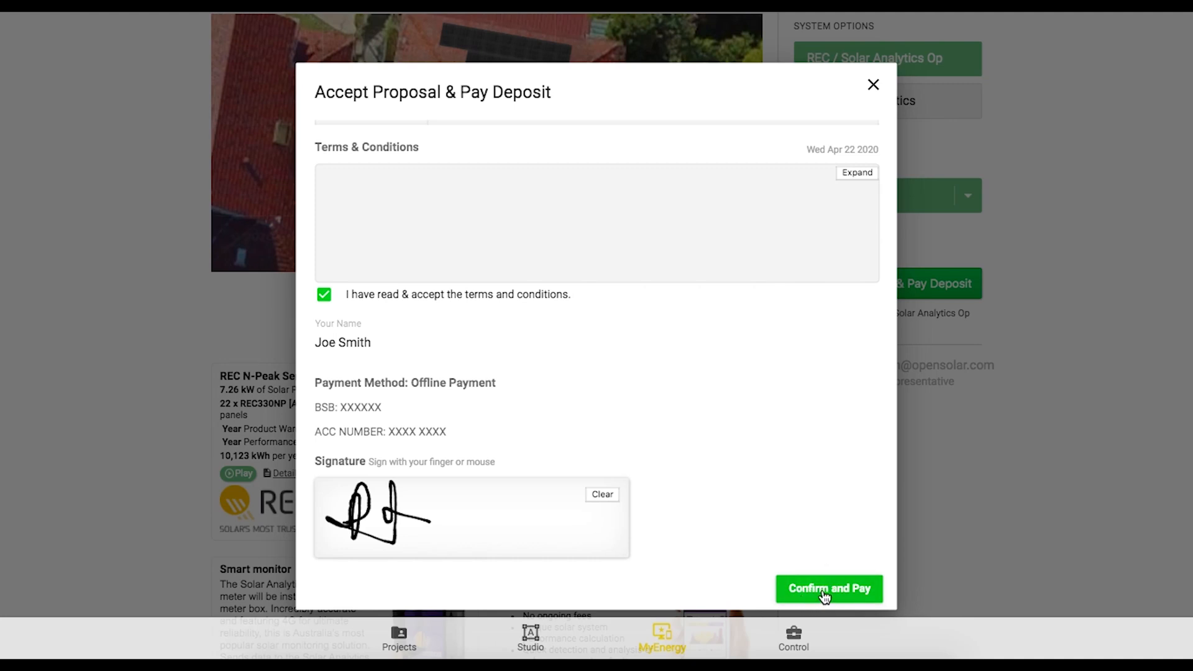
mouse_move(726, 408)
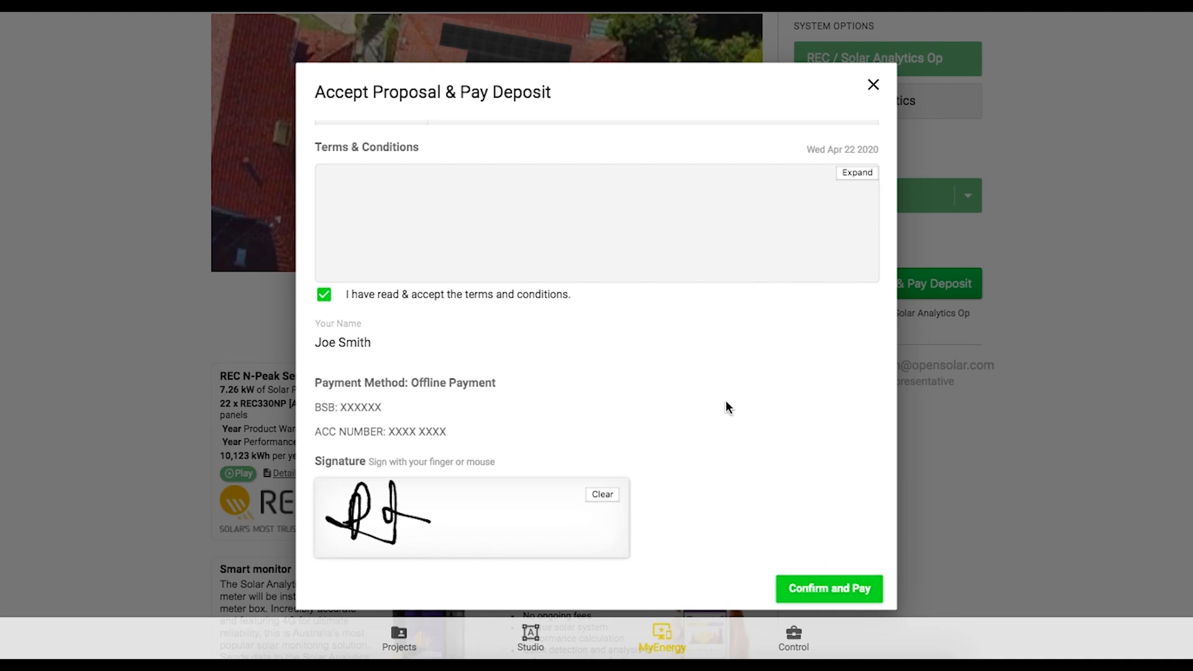
click(873, 84)
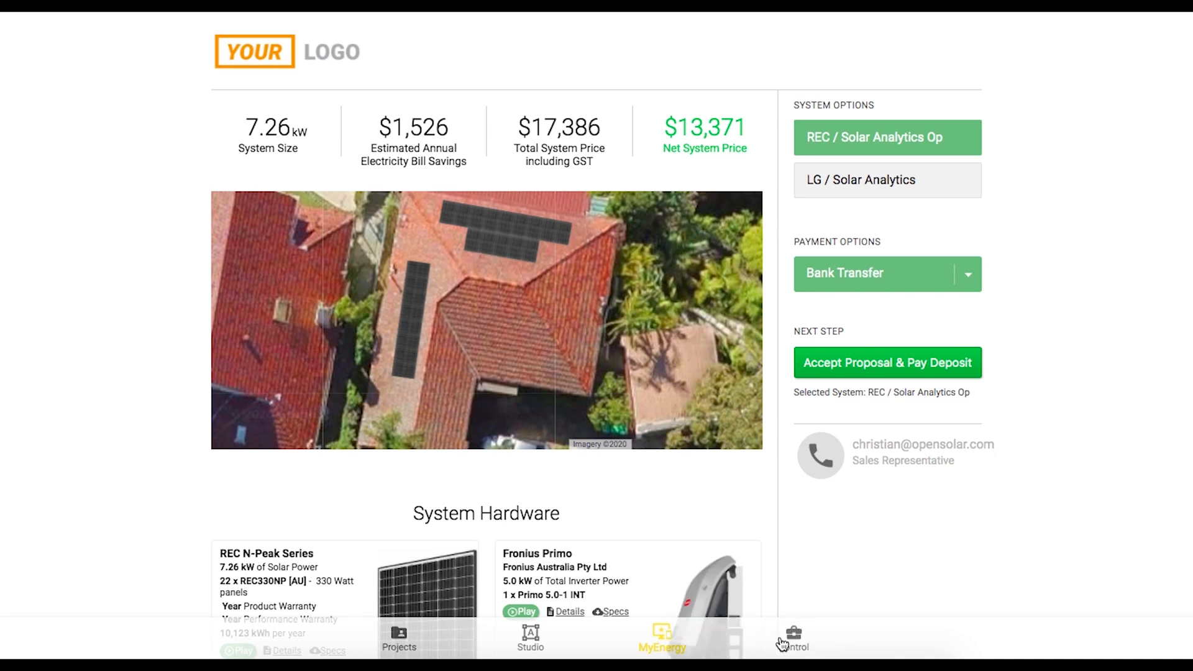
- Go to Control > Design & Hardware > Other Components to see the eight costed items
click(794, 639)
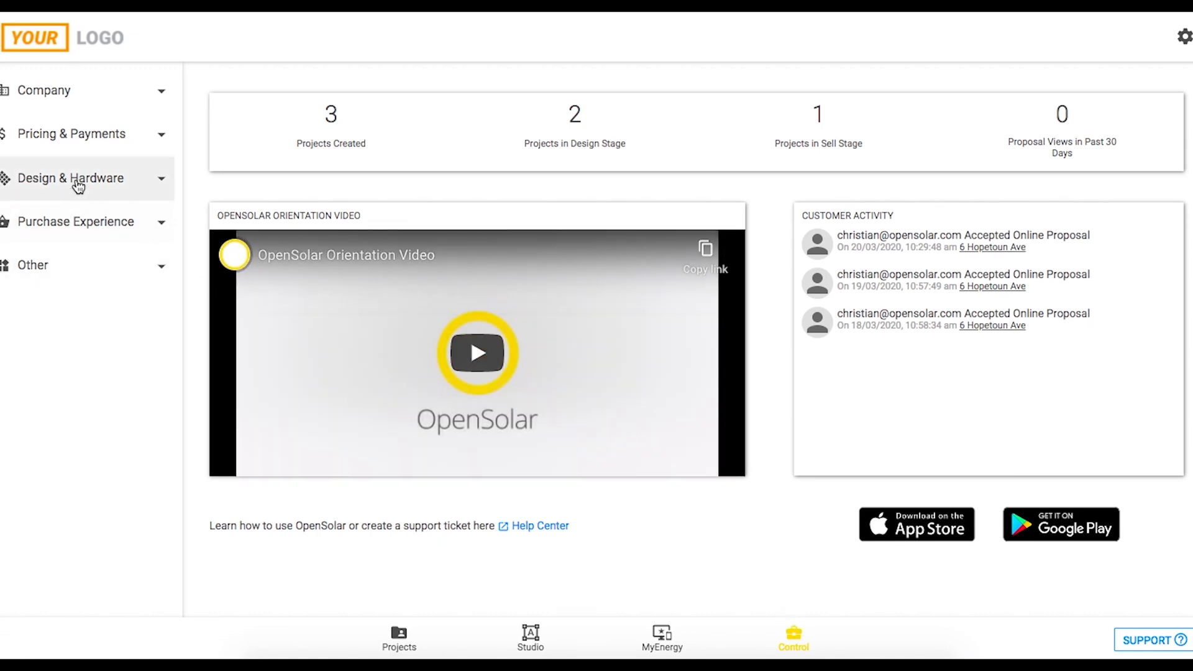
click(70, 178)
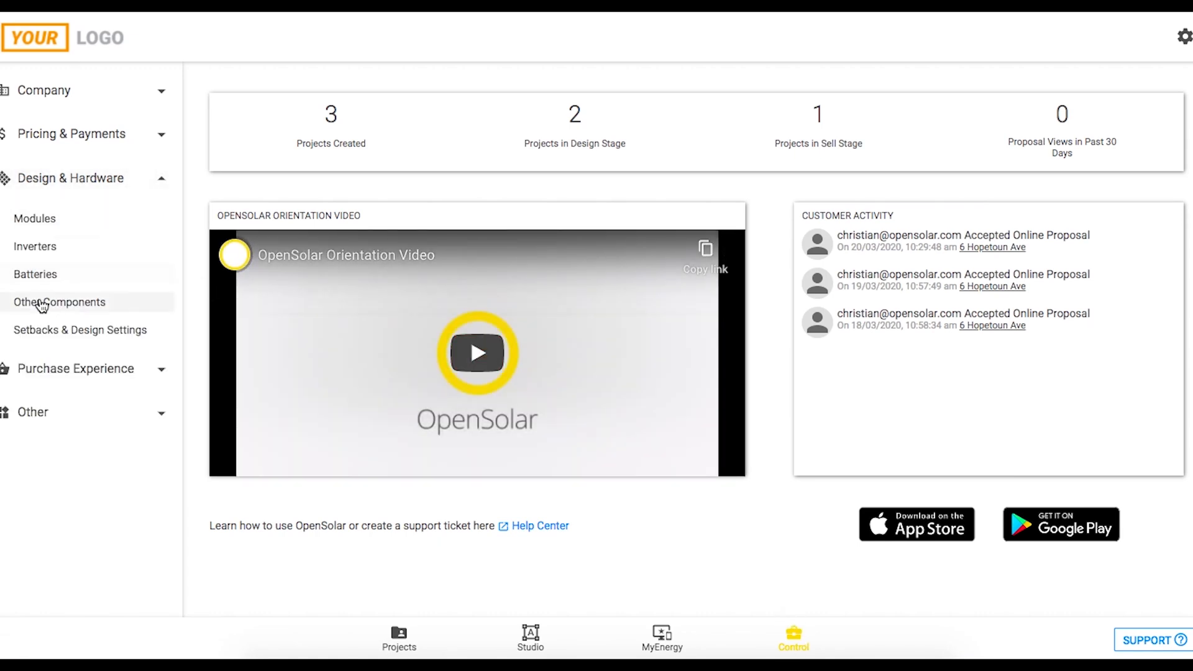
click(60, 303)
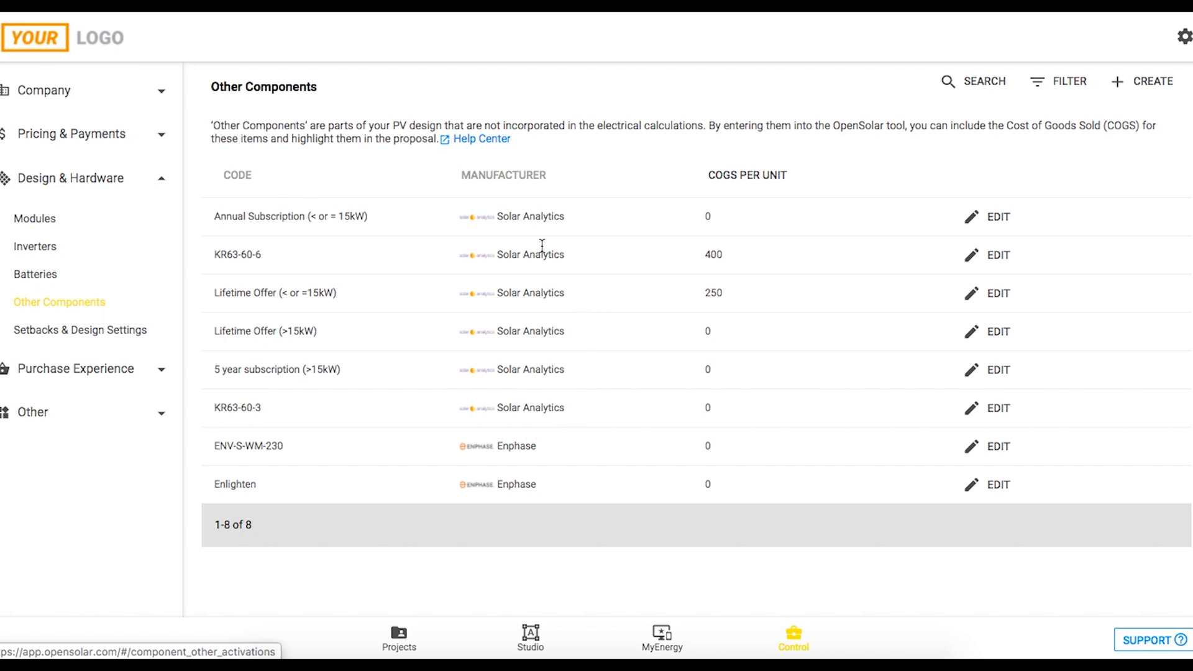
mouse_move(556, 181)
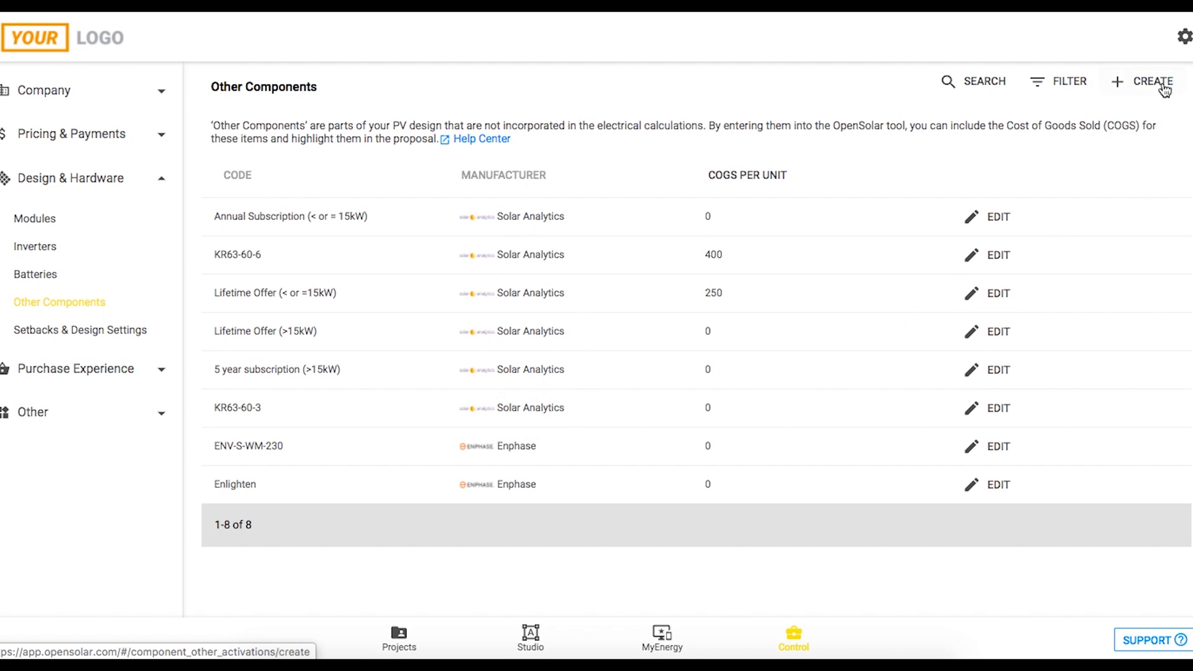
- Create a new other component and pick the Solar Analytics Smart Monitor KR63-60-3 from the catalogue
click(1151, 82)
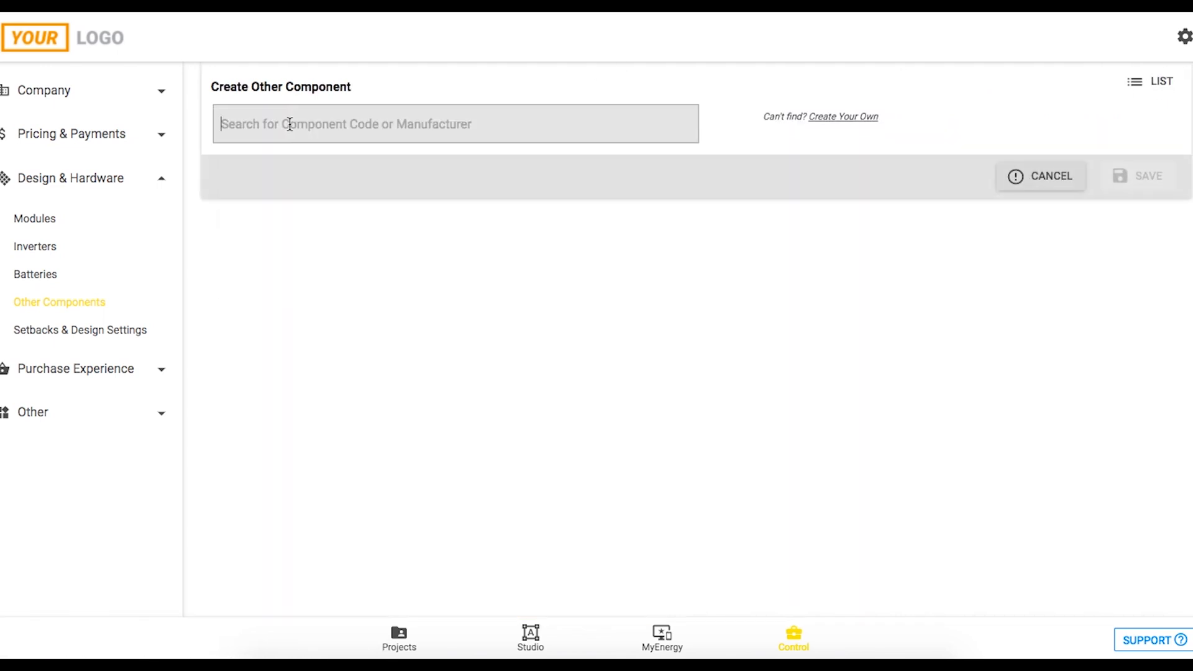
click(455, 123)
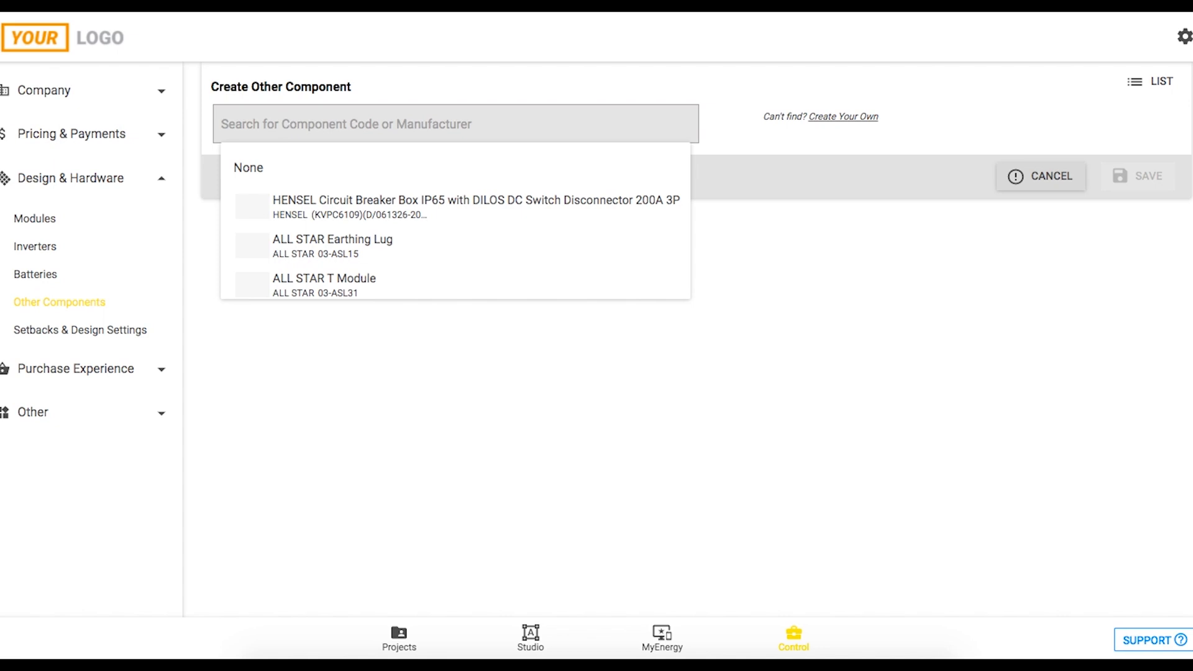
text(sola)
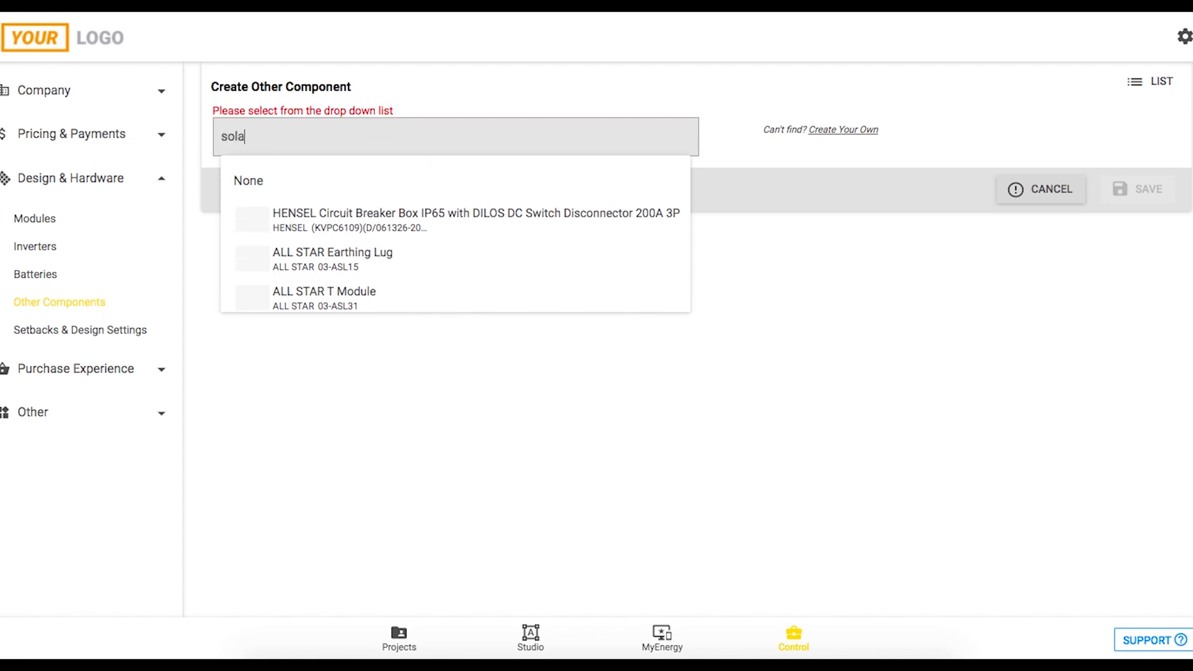
text(r)
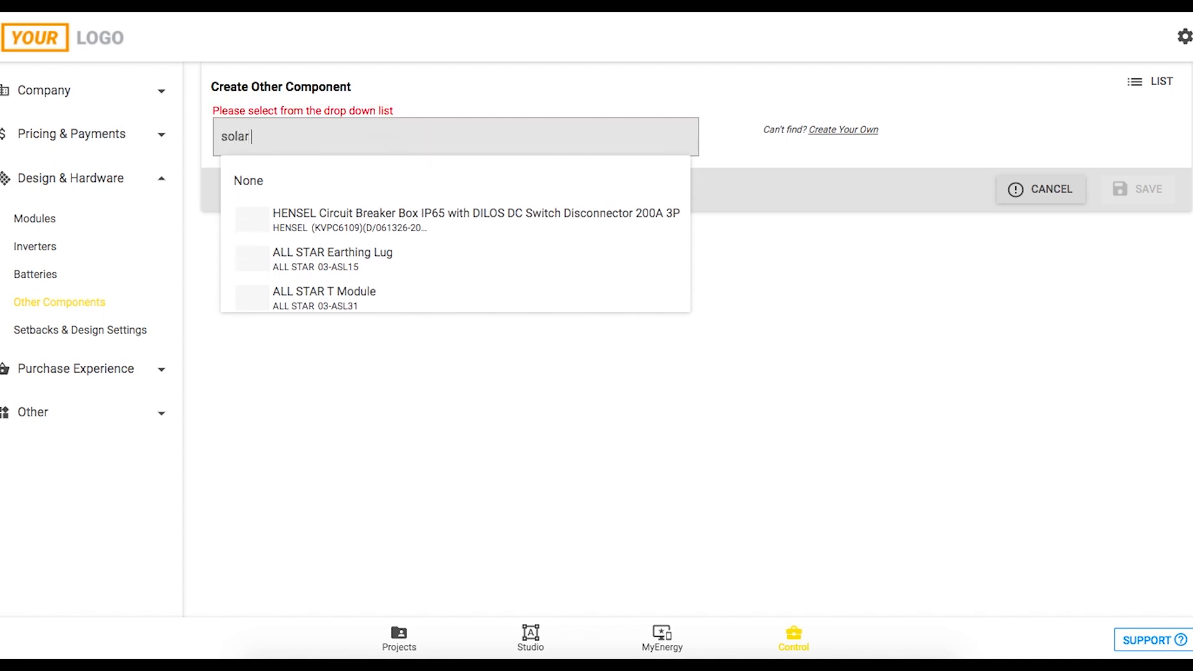
text(KR63-60-3)
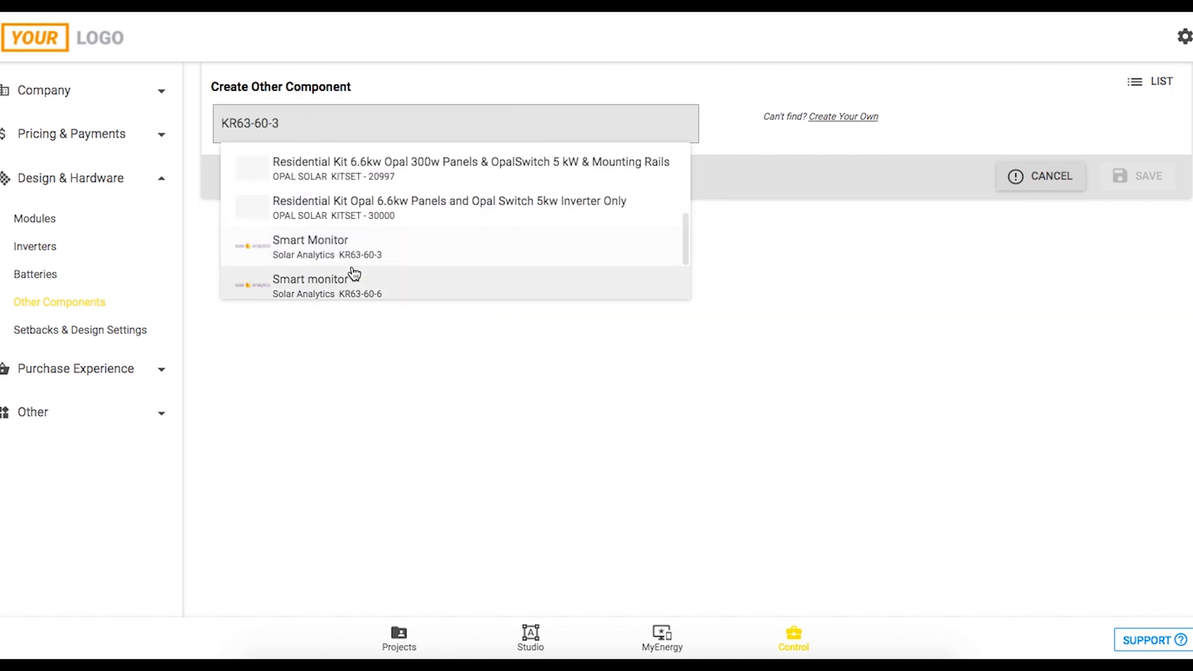
click(310, 246)
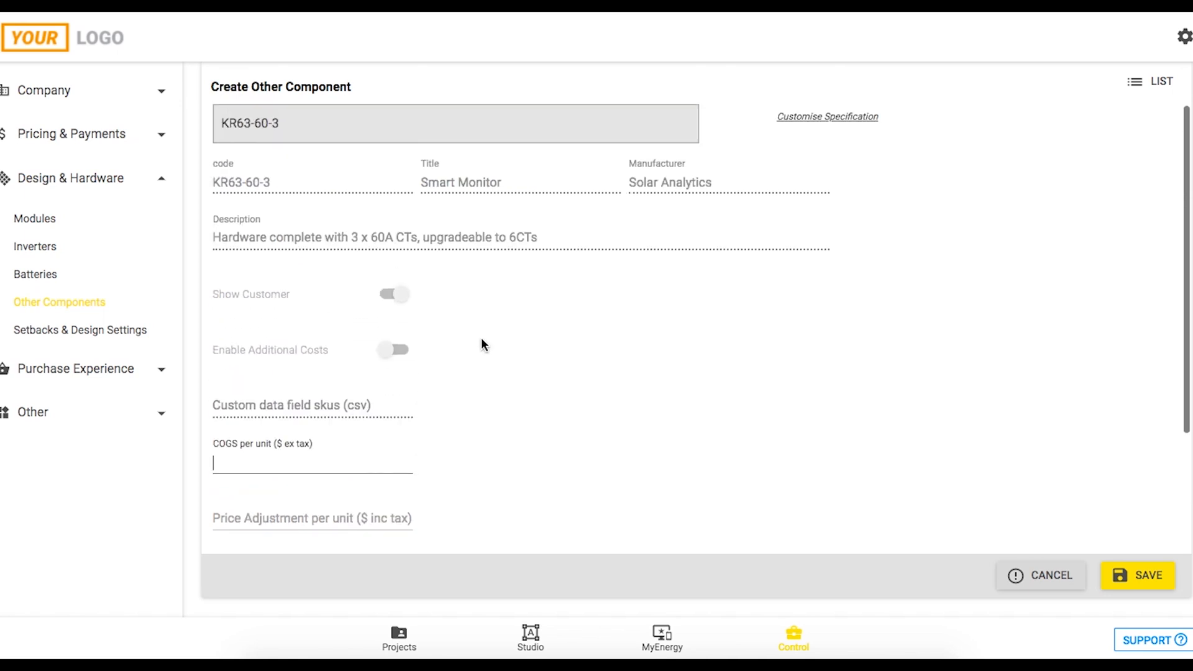
scroll(down, 3)
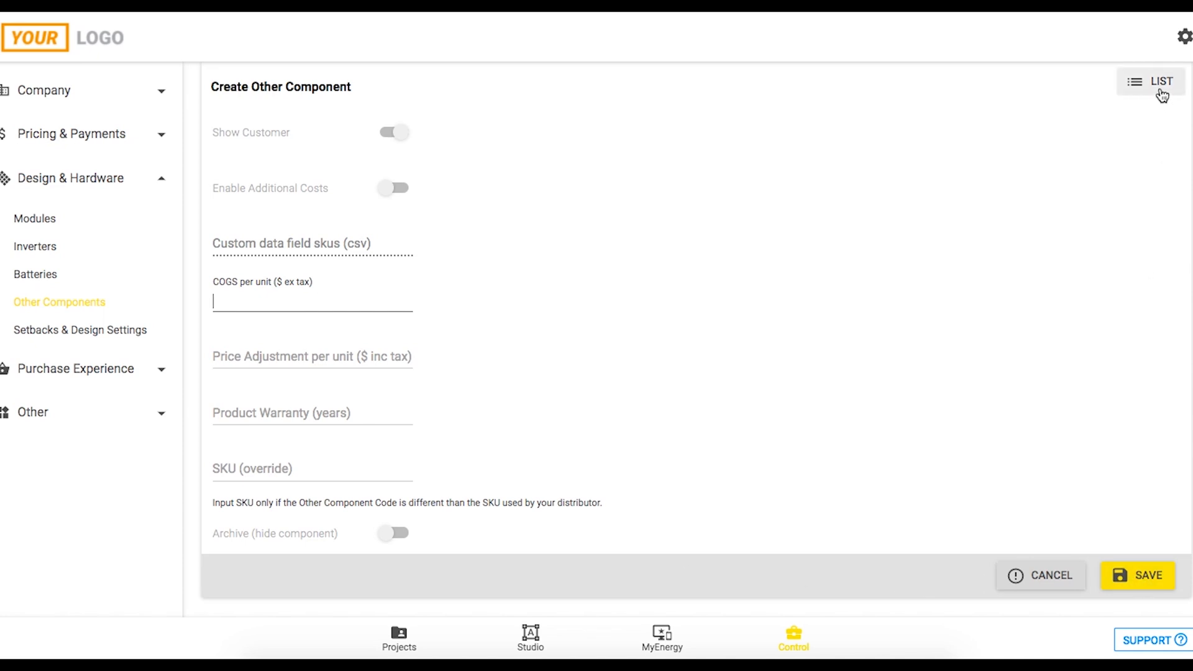
- Return to the Other Components list without saving the new component
click(1151, 82)
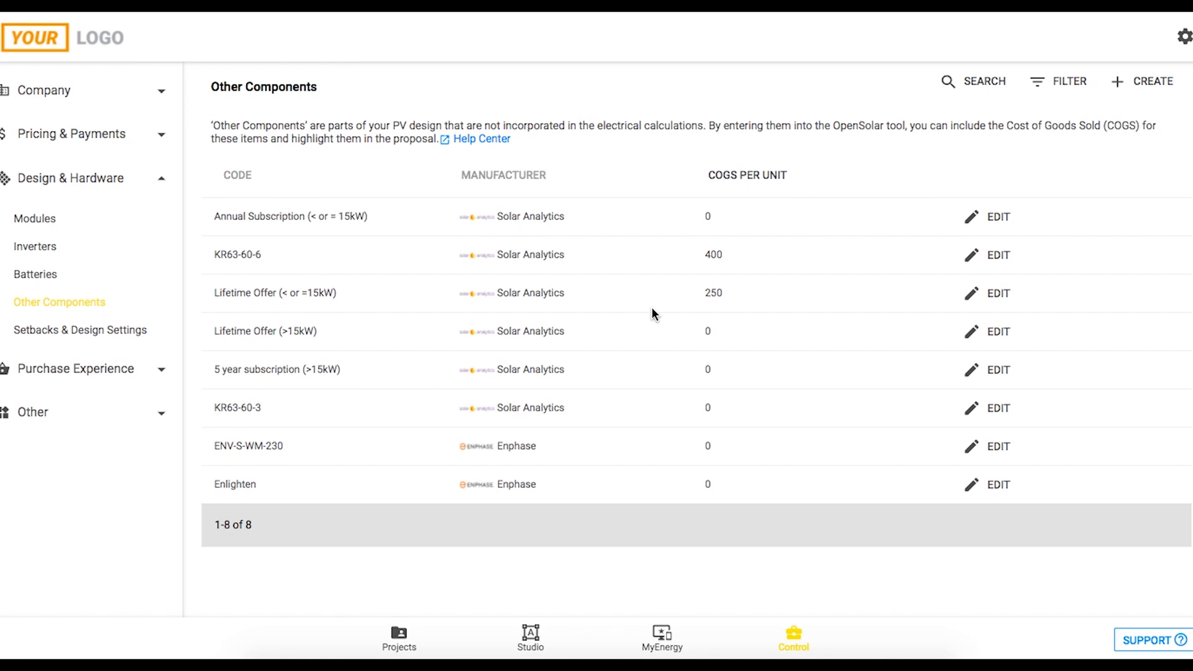
mouse_move(274, 392)
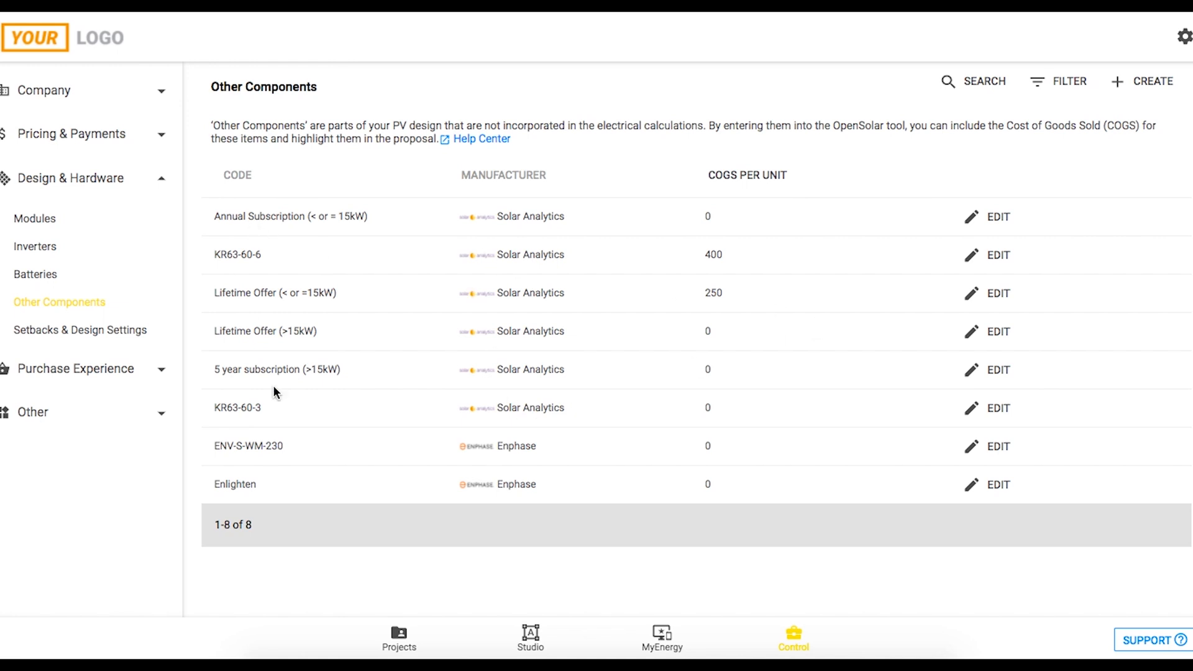
mouse_move(728, 232)
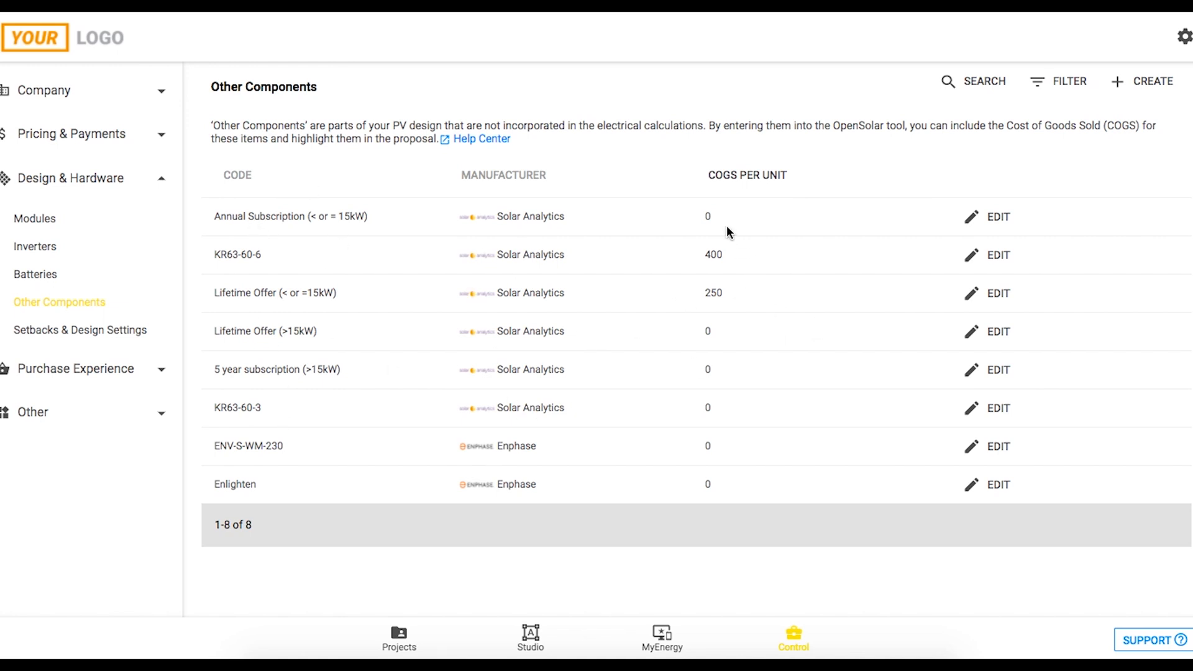
mouse_move(735, 280)
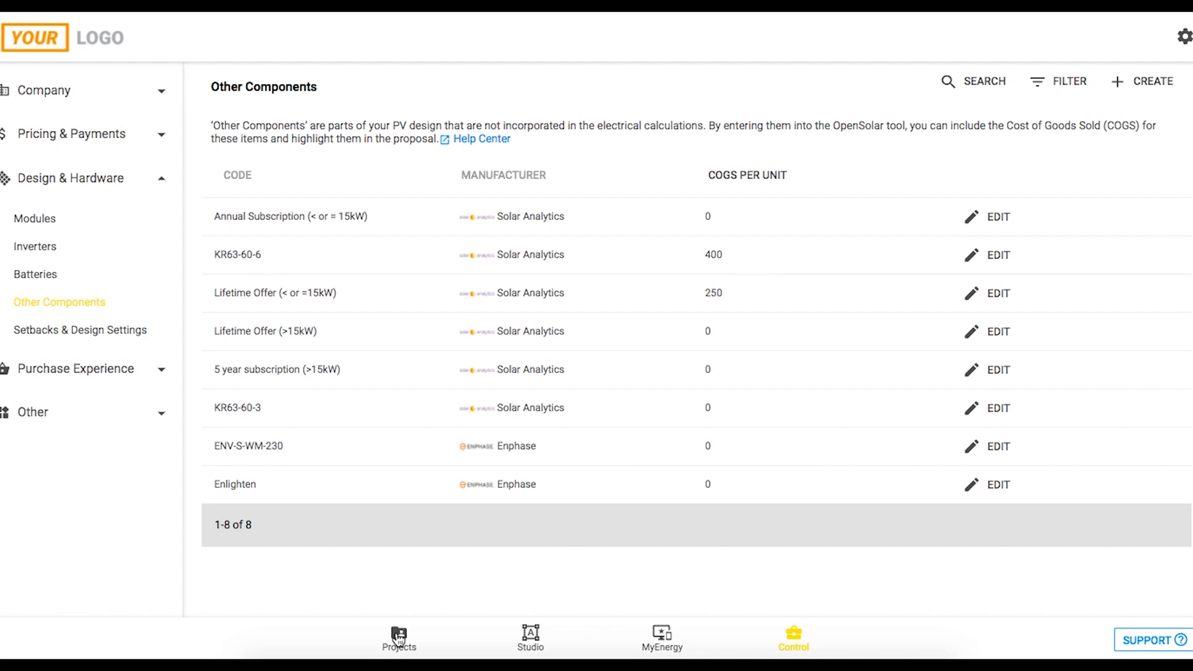
click(398, 638)
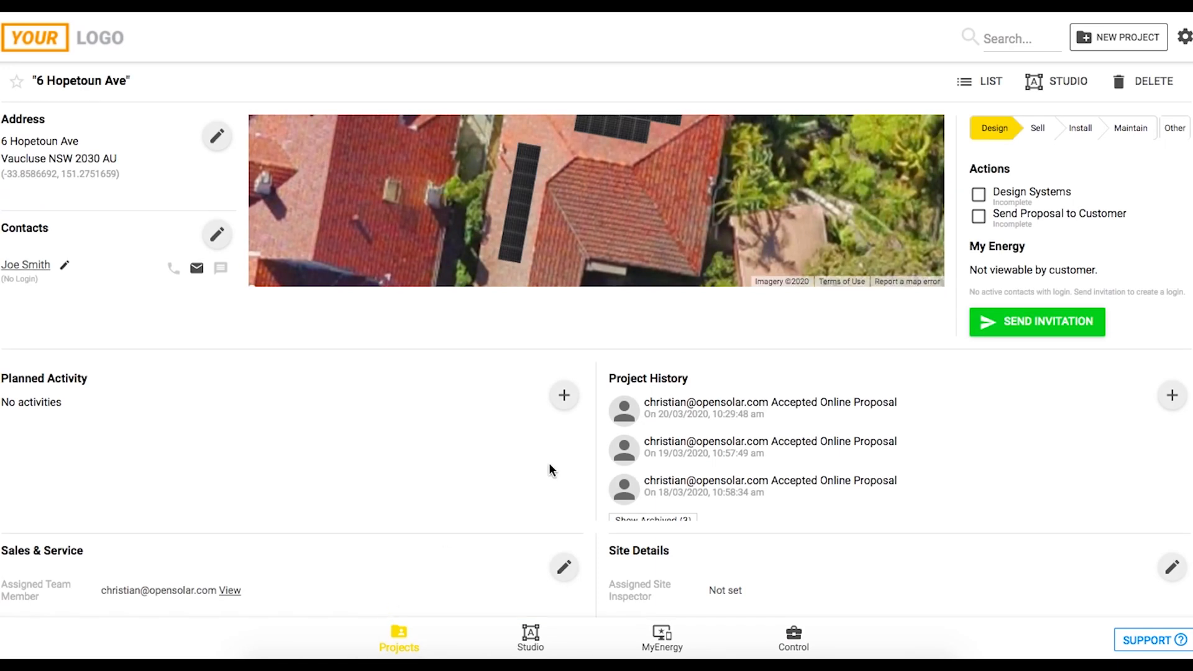
mouse_move(1119, 38)
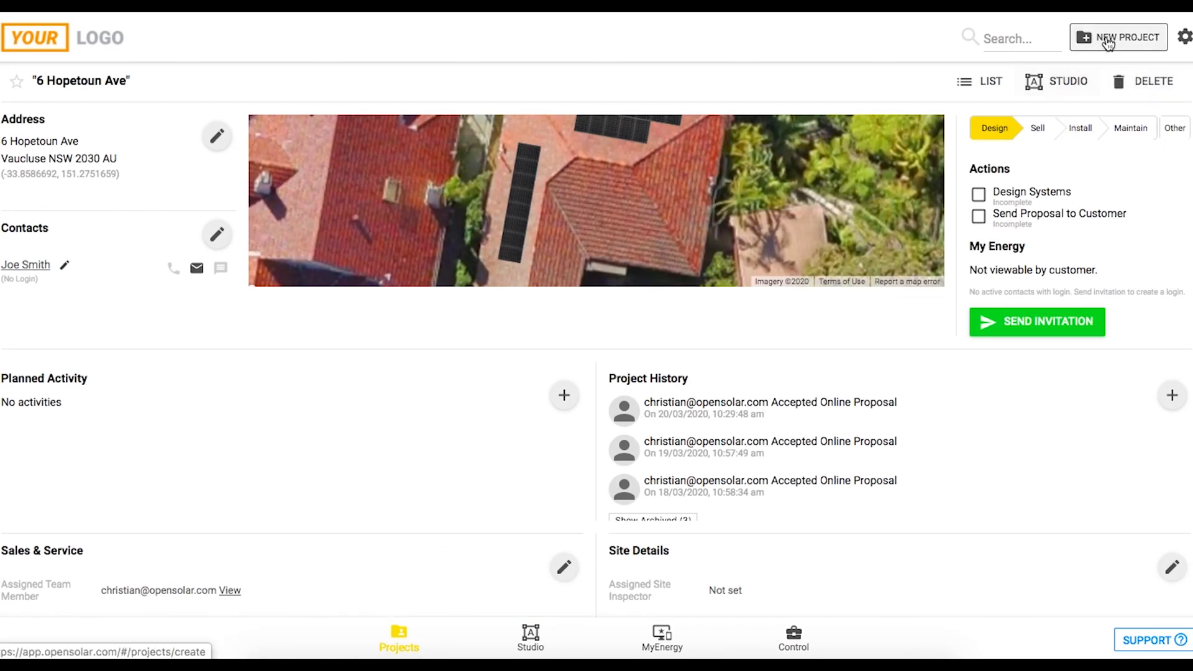
click(1119, 36)
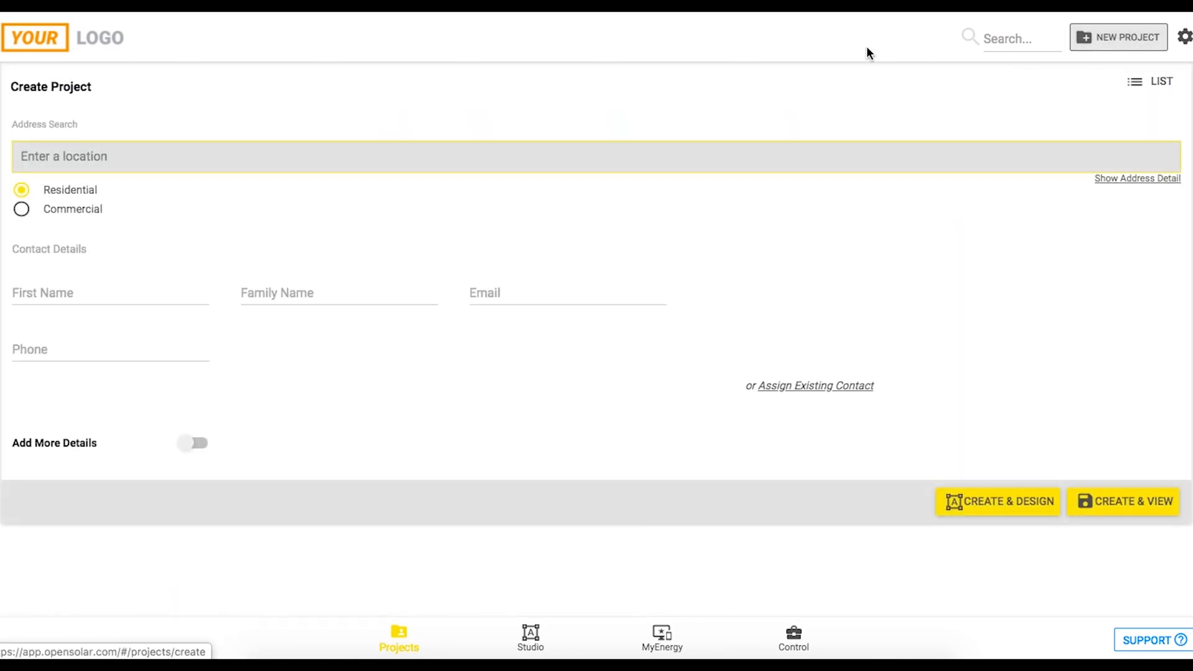
text(6 hopetoun avenue)
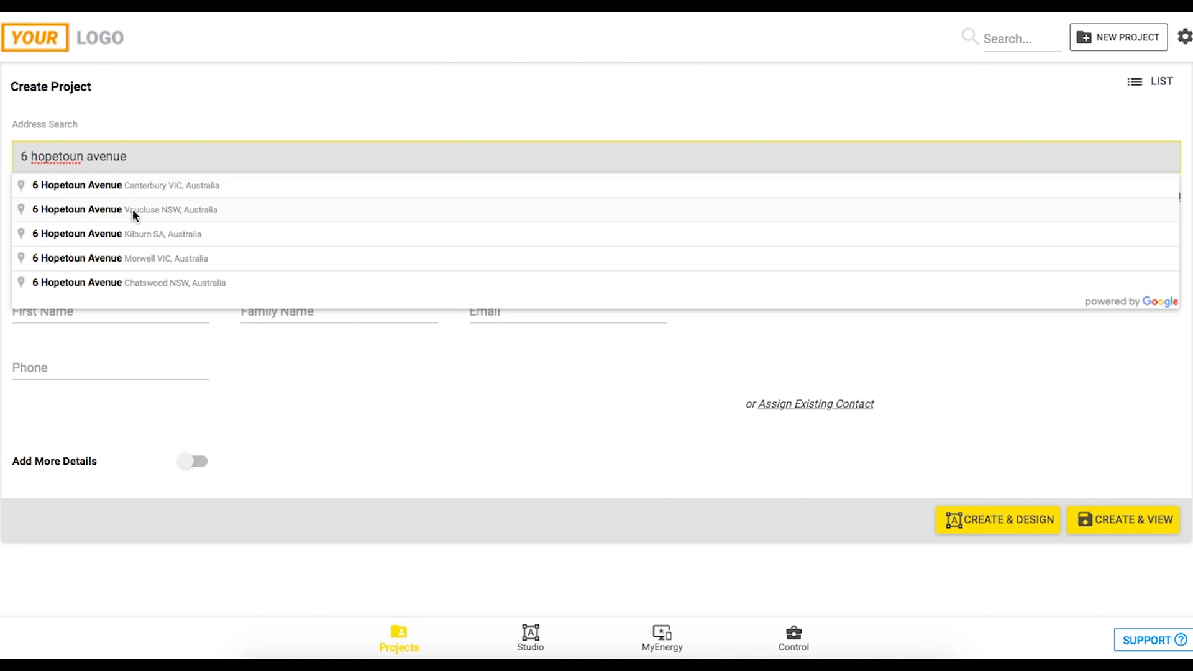
click(125, 209)
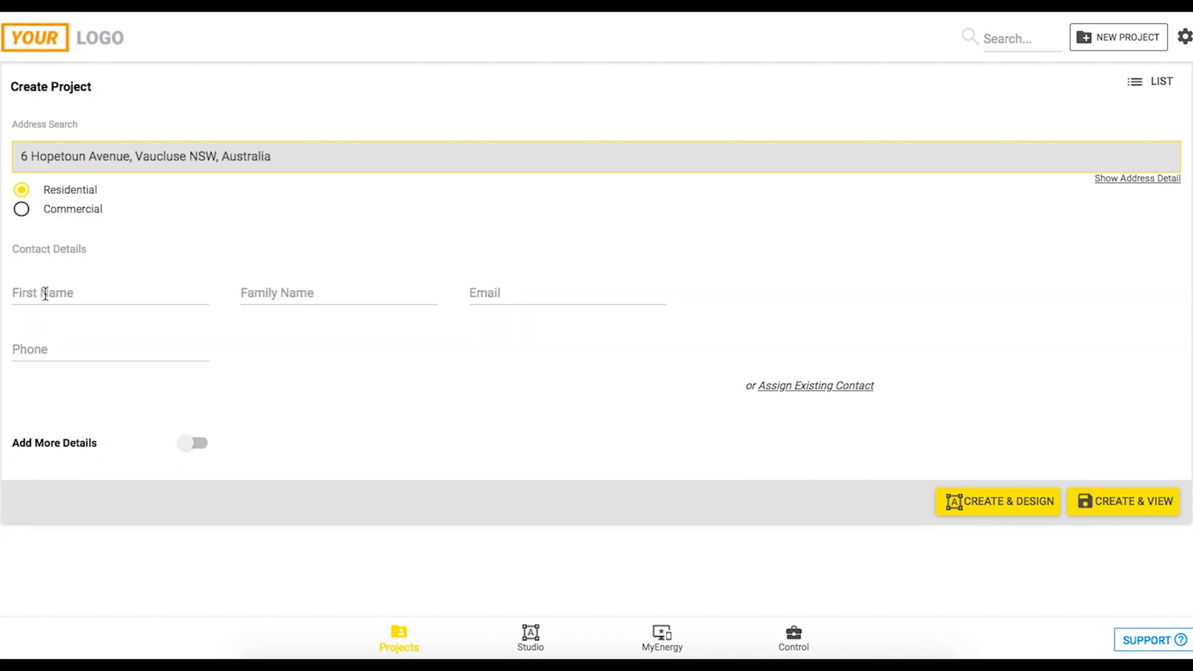
click(338, 294)
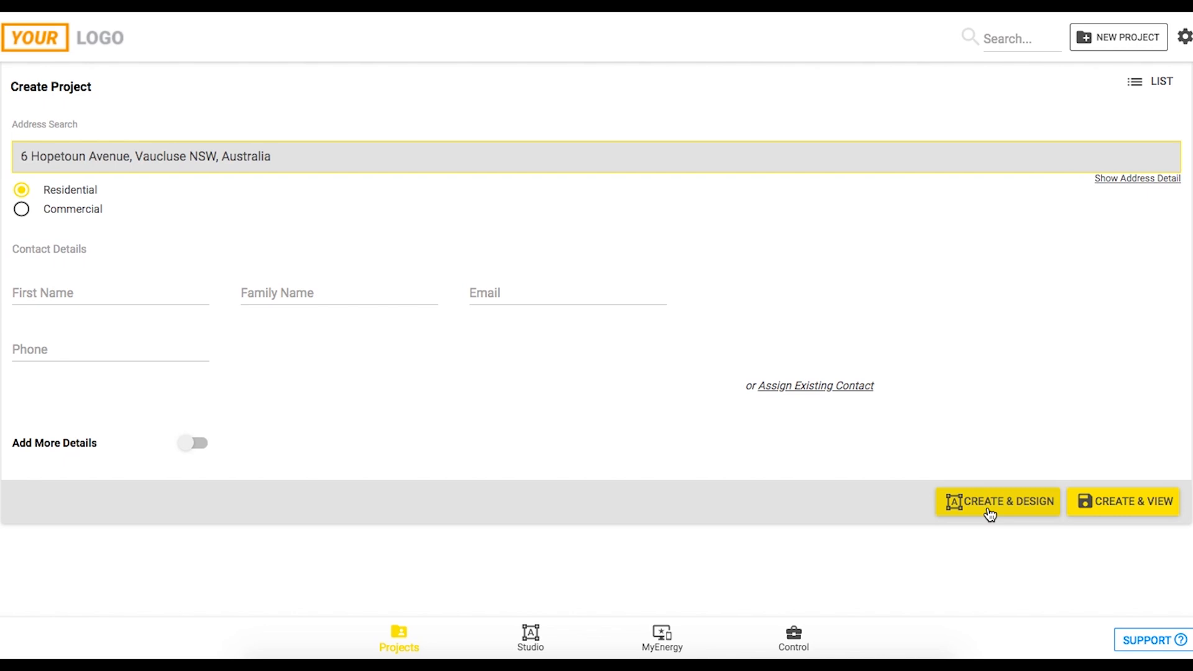
click(996, 501)
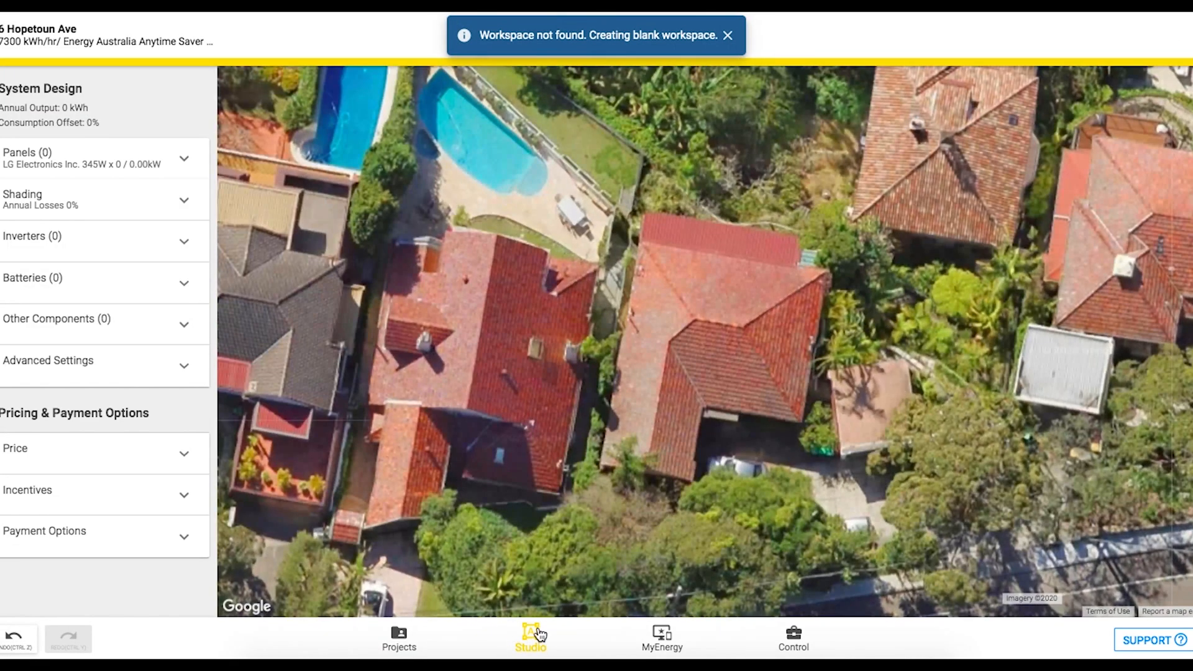
- Choose REC Solar 330W REC330NP [AU] as the design's panel module instead of the LG 345W default
click(531, 639)
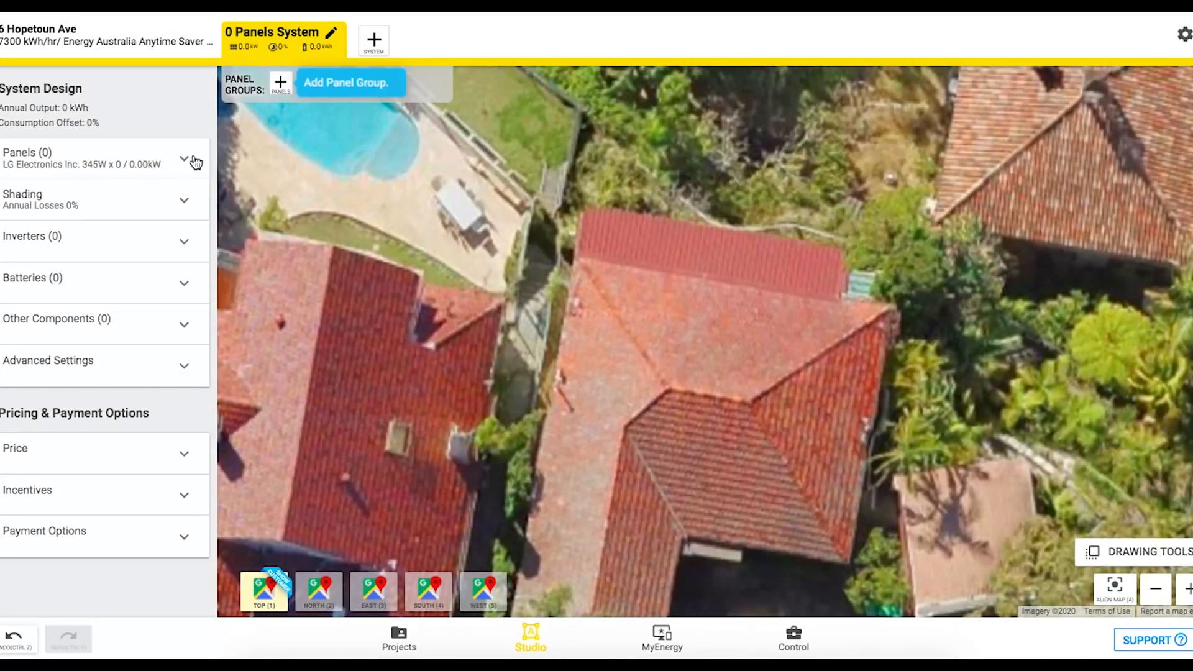
click(184, 158)
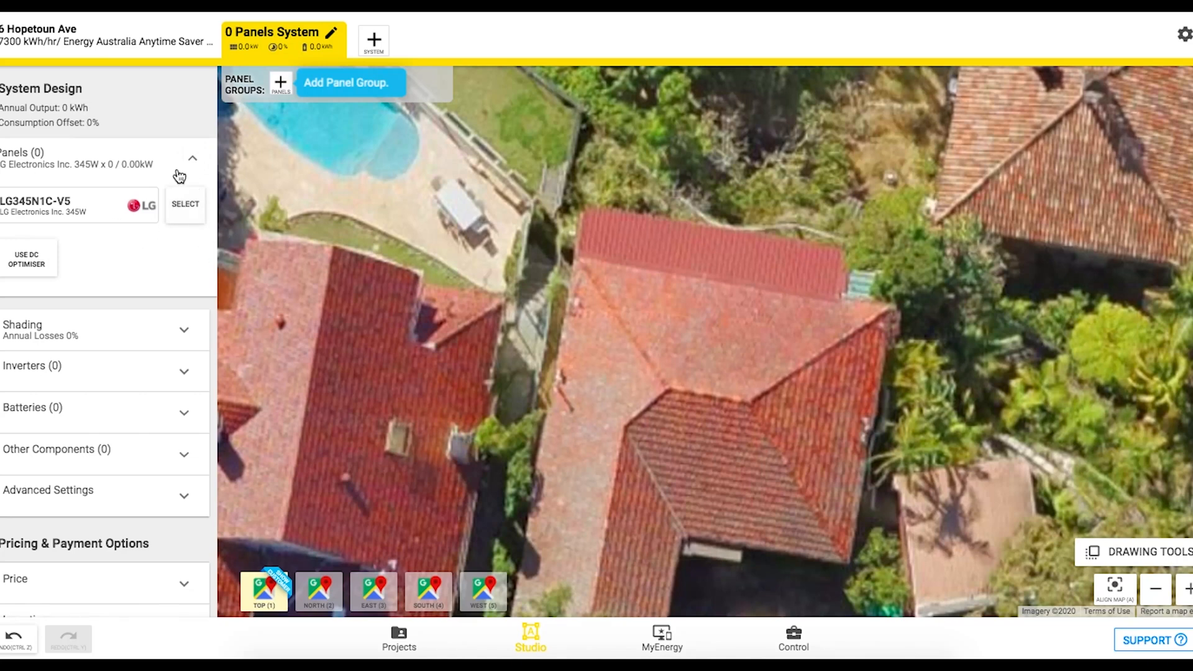
click(186, 203)
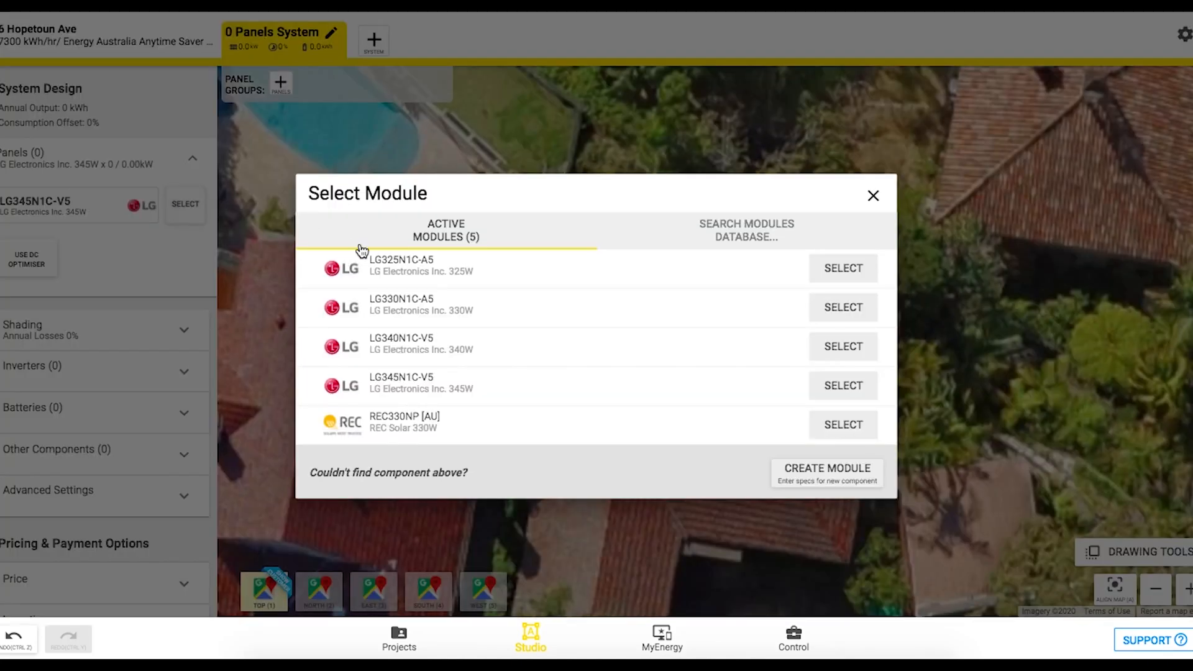
mouse_move(843, 425)
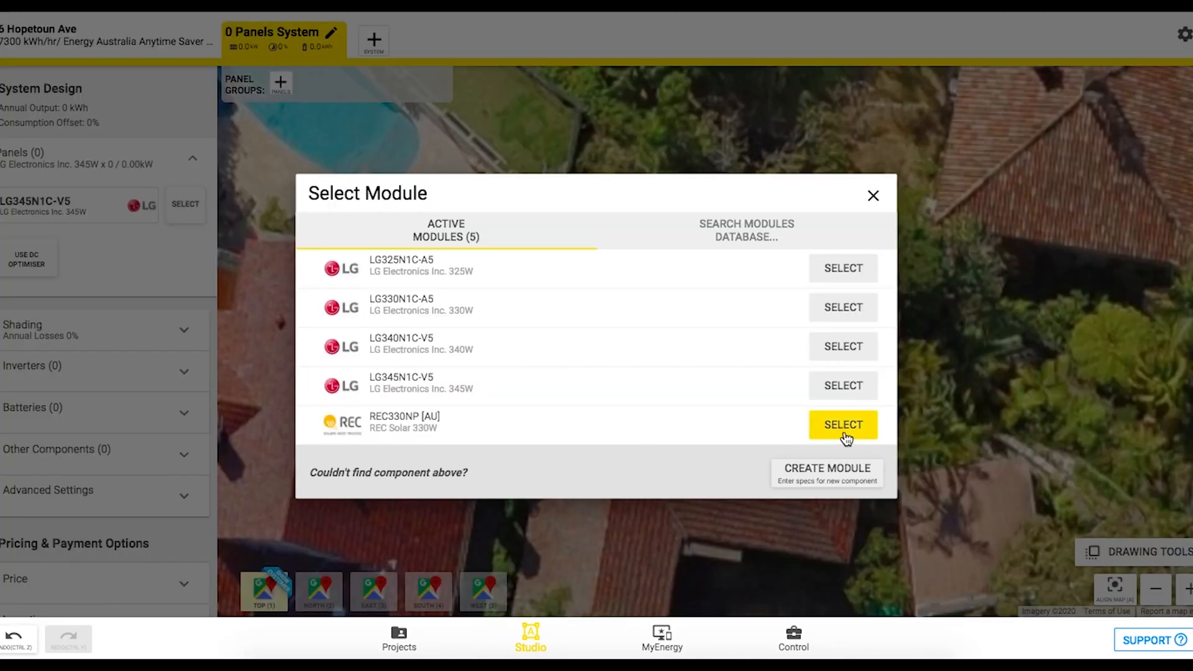
click(843, 425)
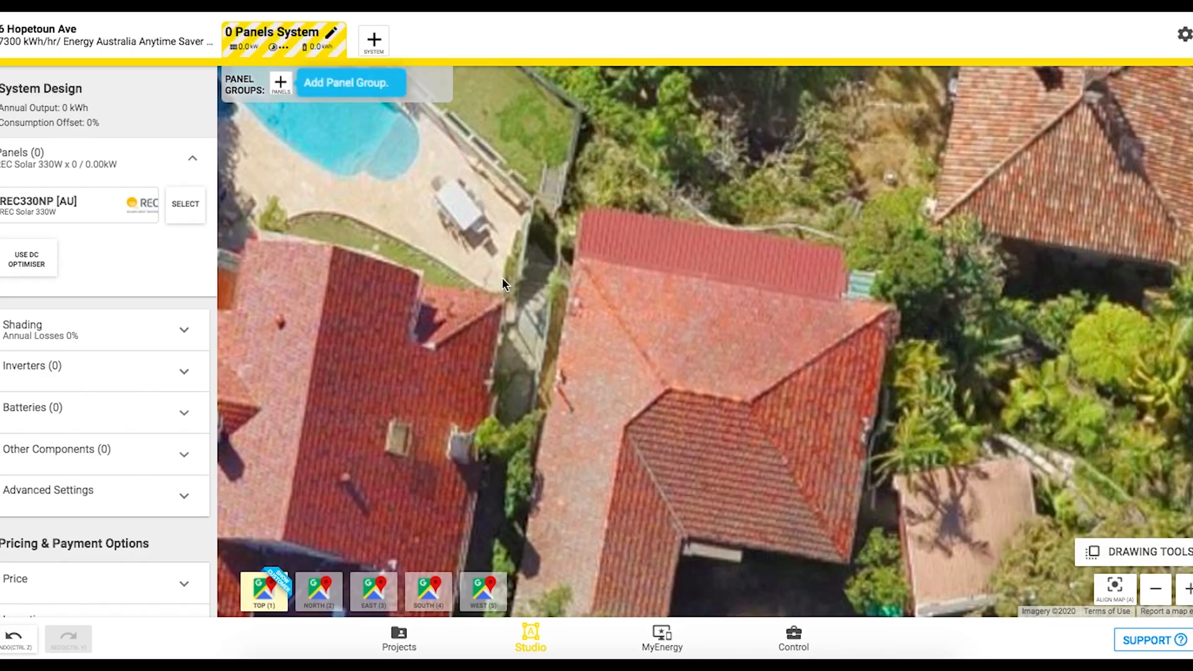
mouse_move(281, 85)
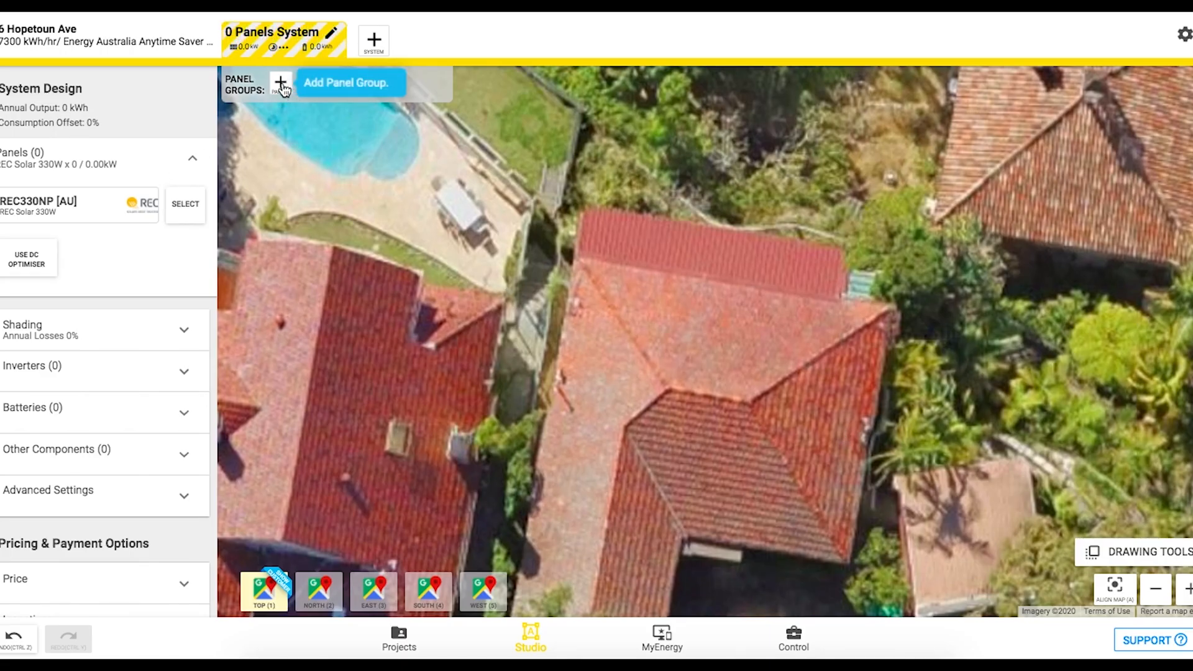
- Place a 20-panel REC group on the central roof for about 6.6 kW
click(281, 82)
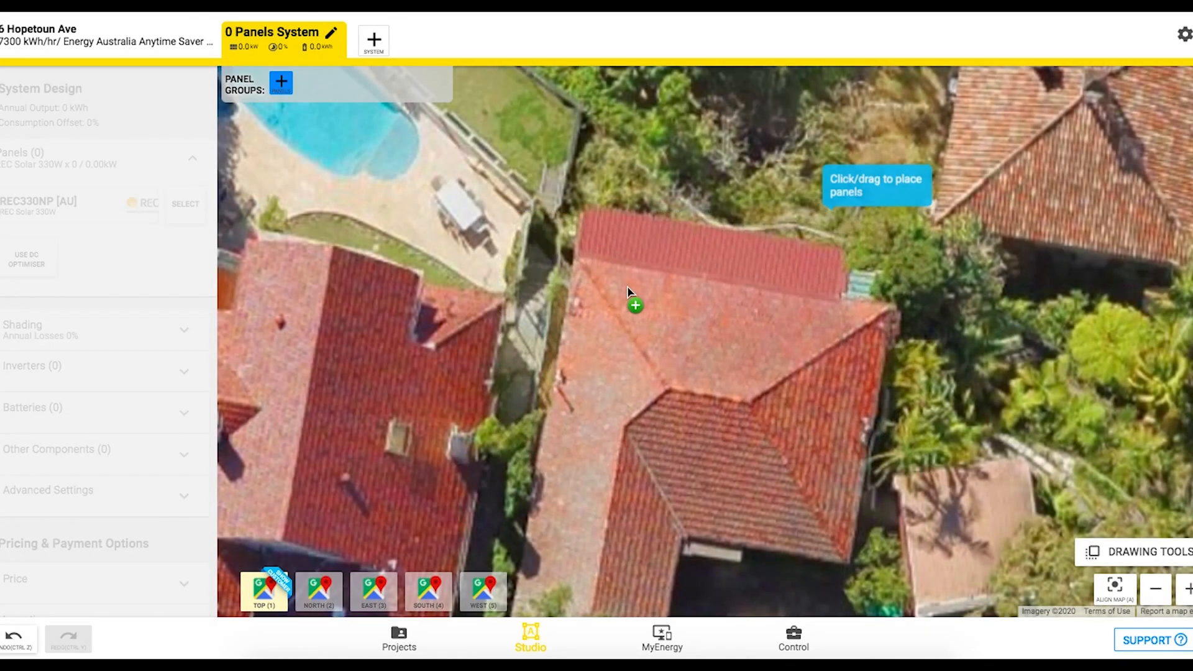
drag(636, 305, 785, 331)
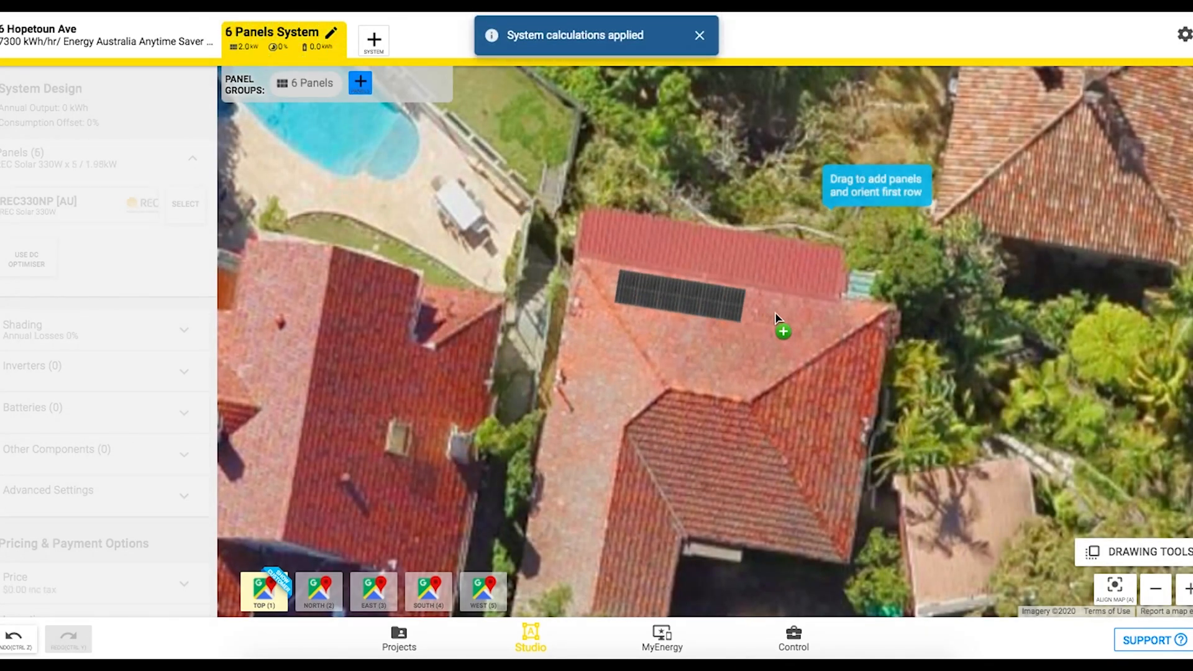
drag(783, 330, 831, 338)
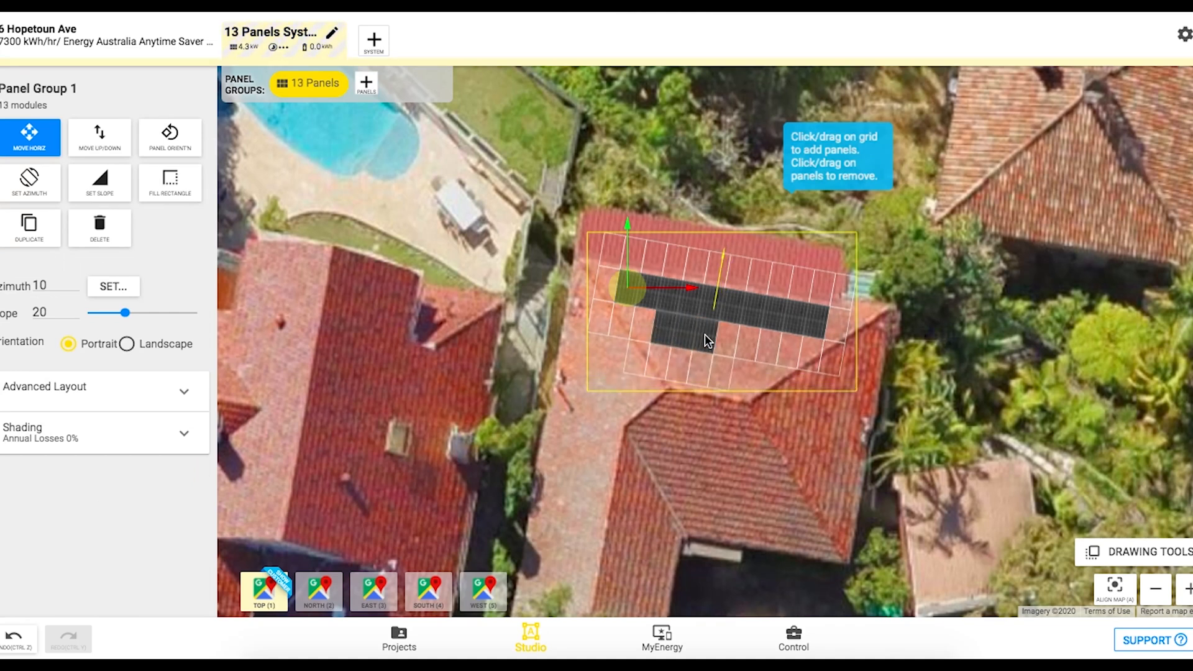
drag(707, 340, 785, 350)
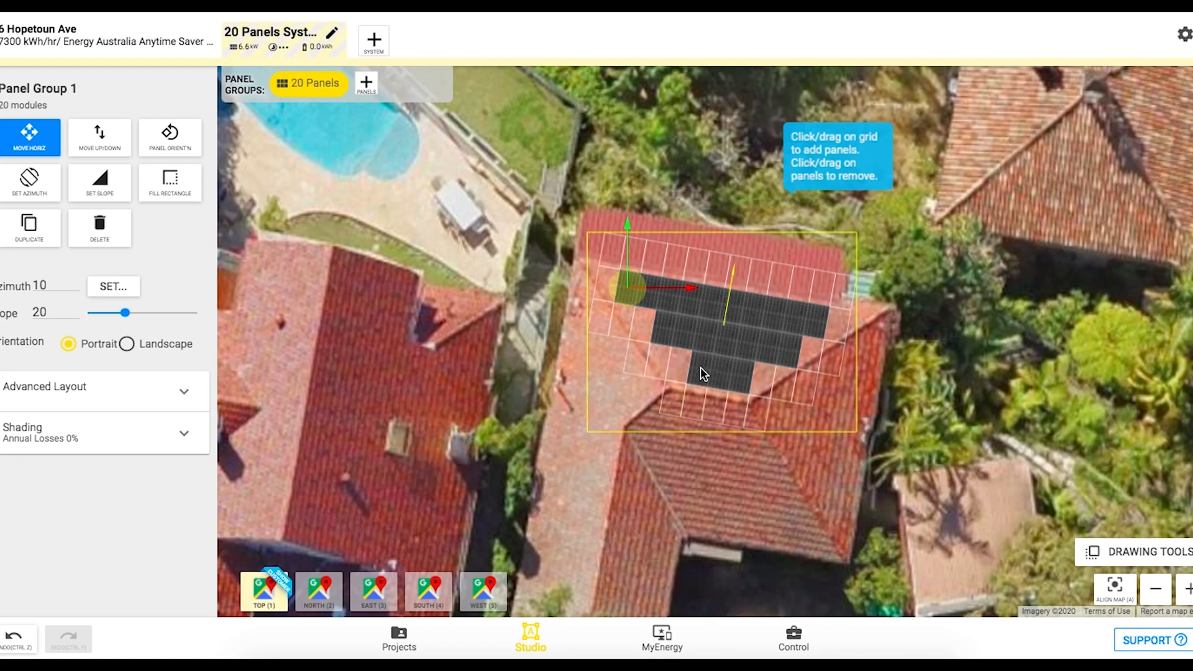
click(738, 365)
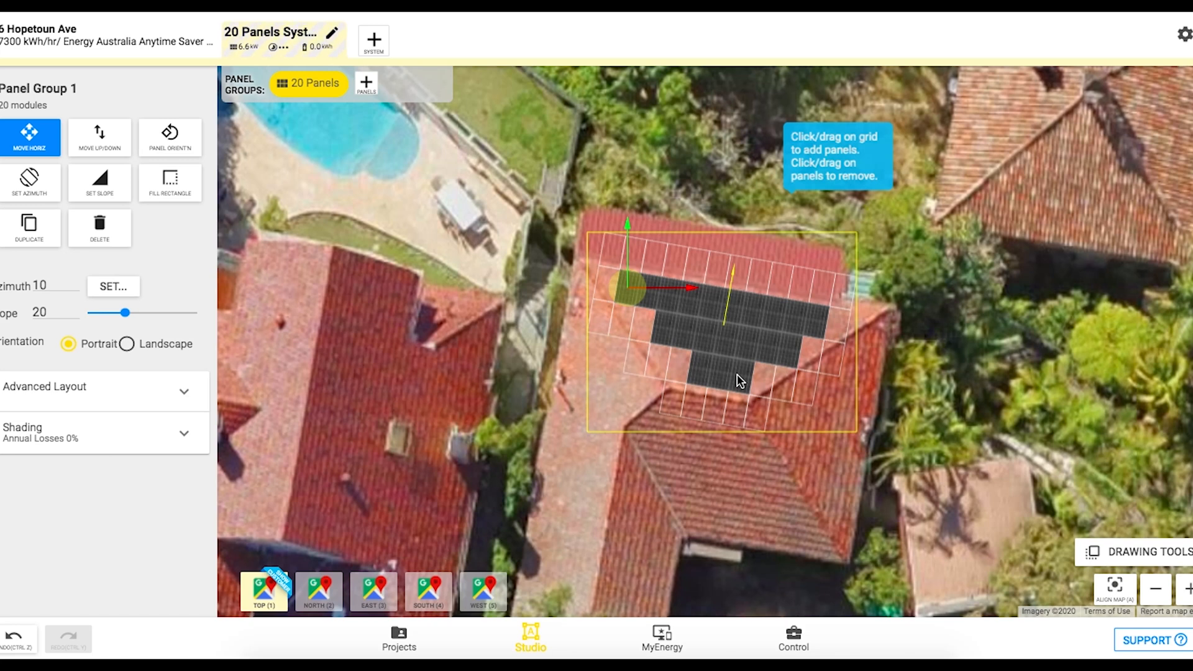
mouse_move(52, 115)
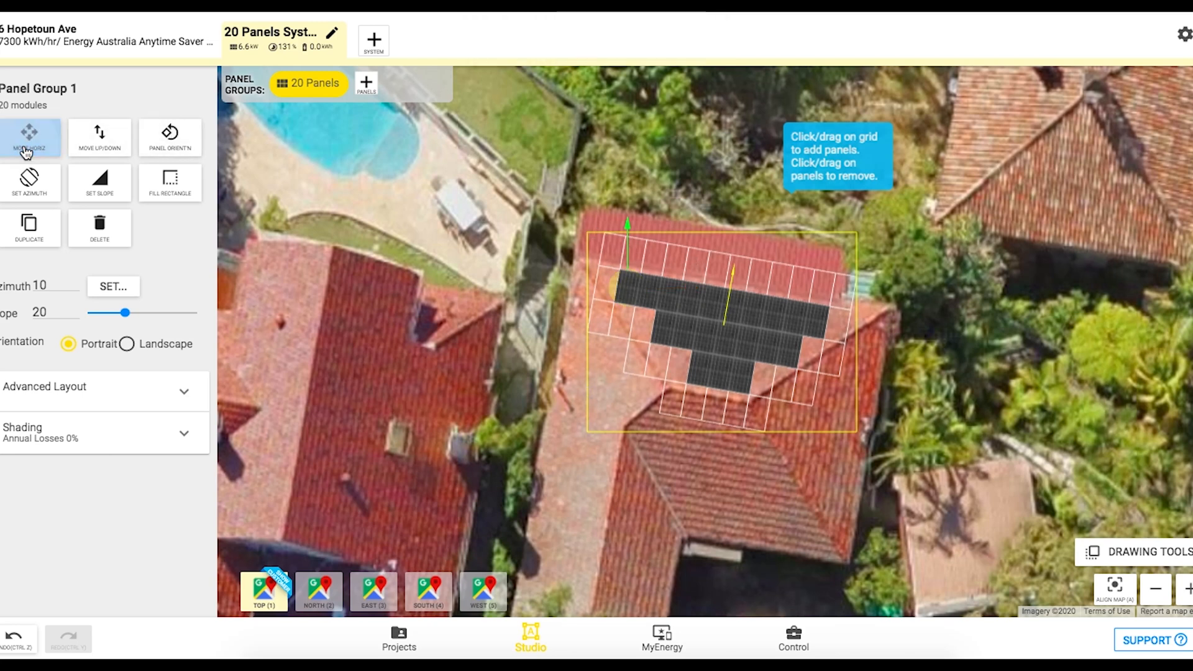
- Reposition the panel group and set its slope to 25, giving 9,563 kWh annual output
click(30, 138)
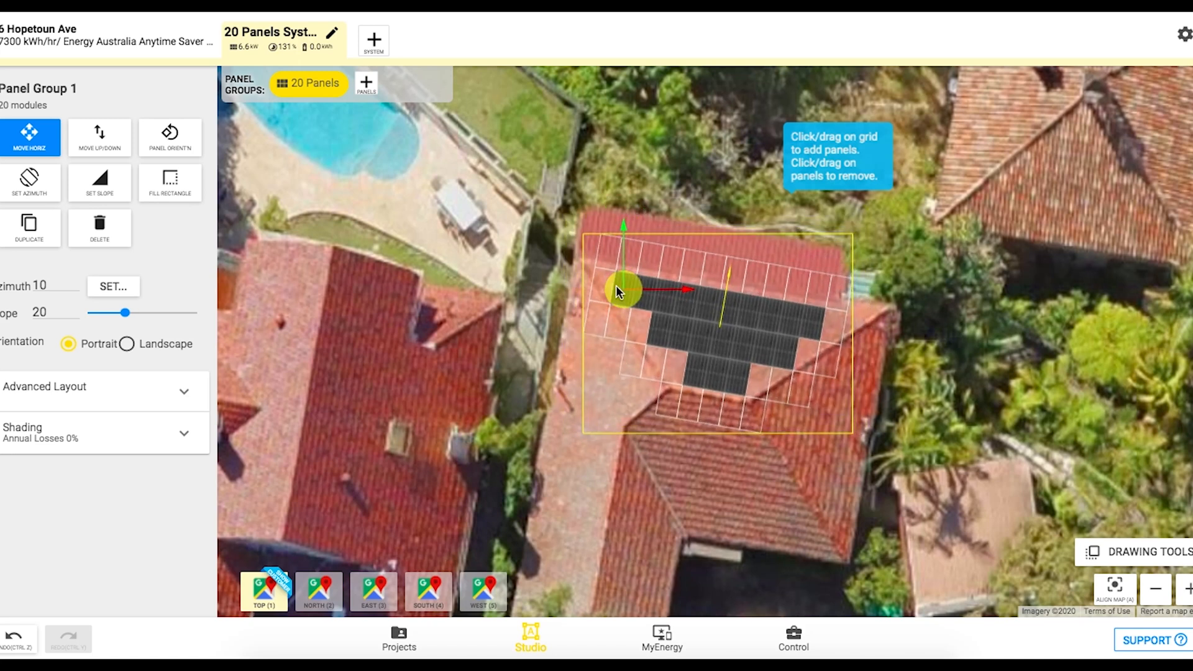
click(100, 183)
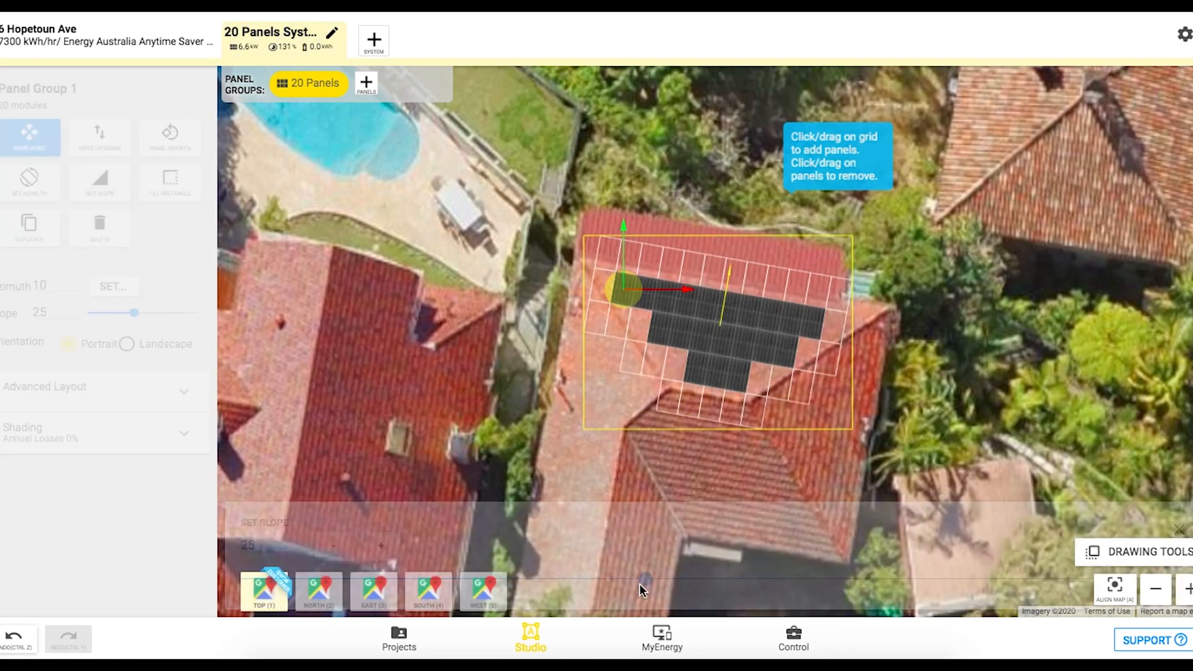
drag(134, 313, 120, 313)
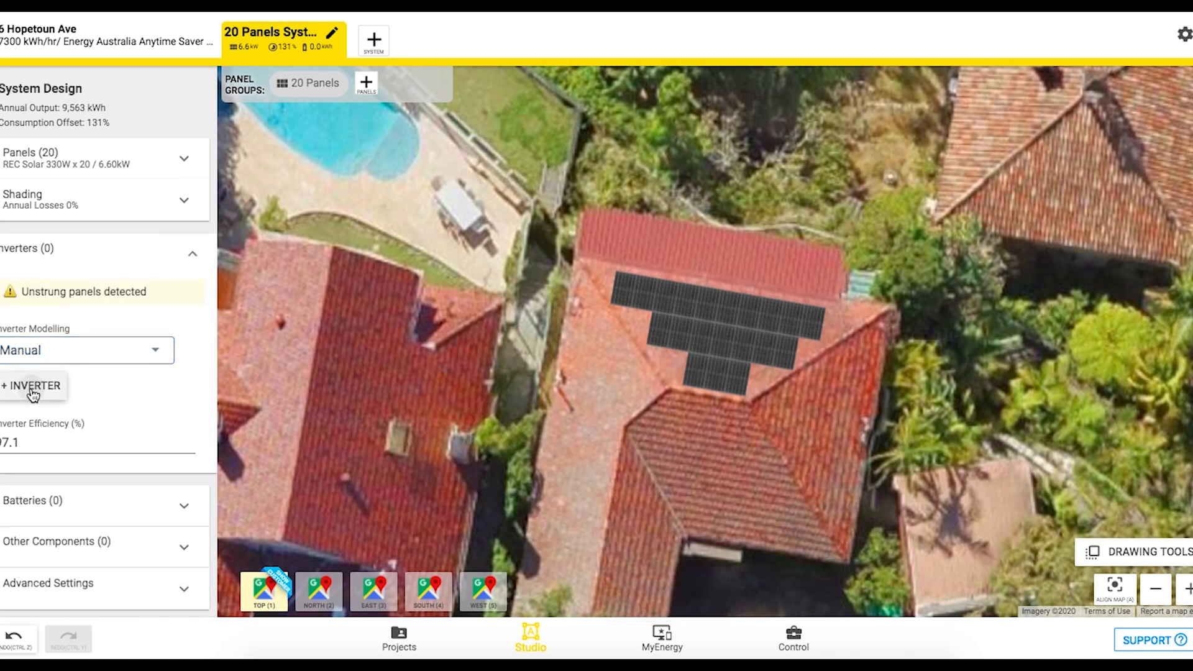
- Add a Fronius Primo 5.0-1 INT 5 kW inverter, browsing the Active and database inverter lists
click(32, 385)
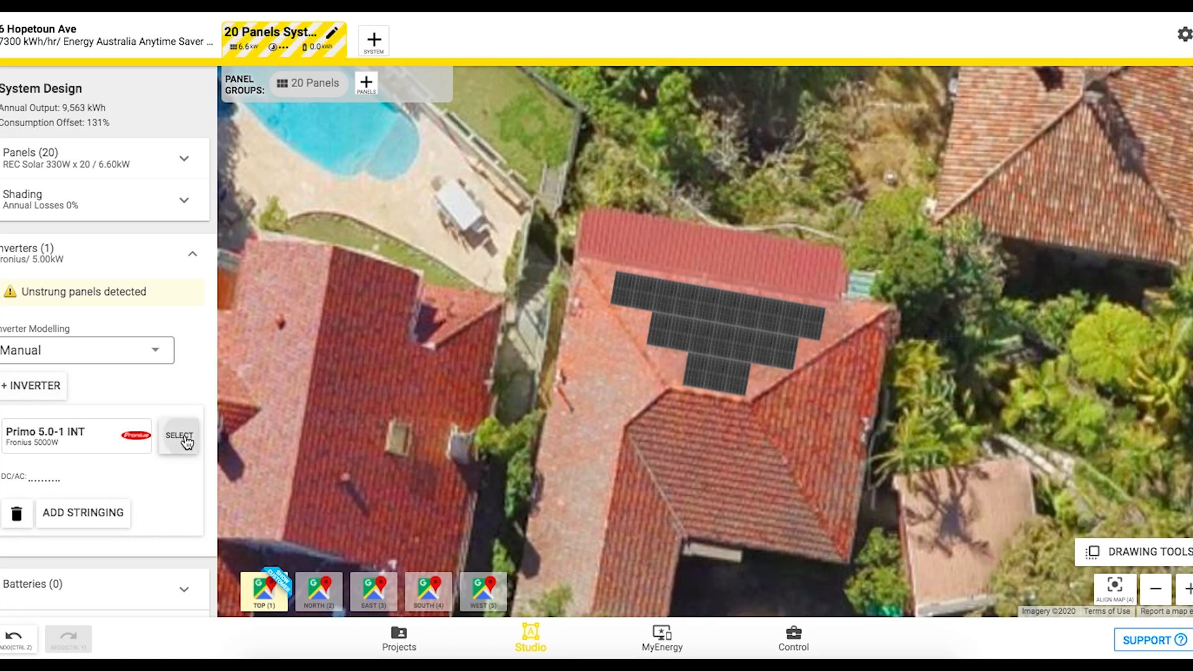
click(179, 435)
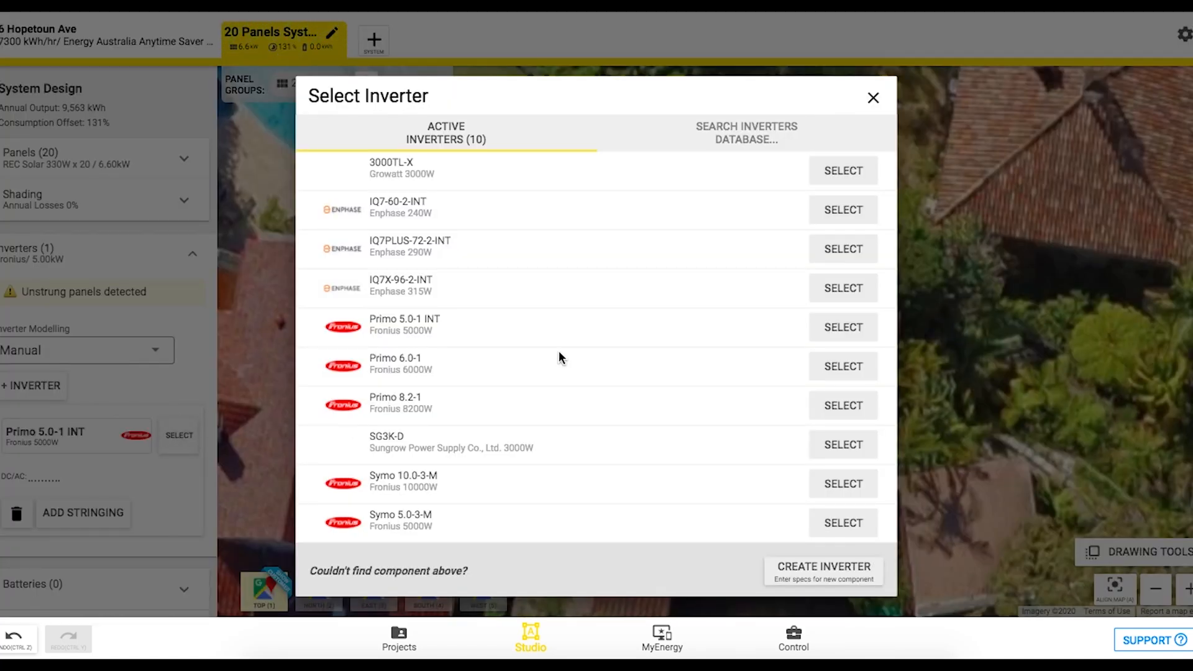
mouse_move(401, 119)
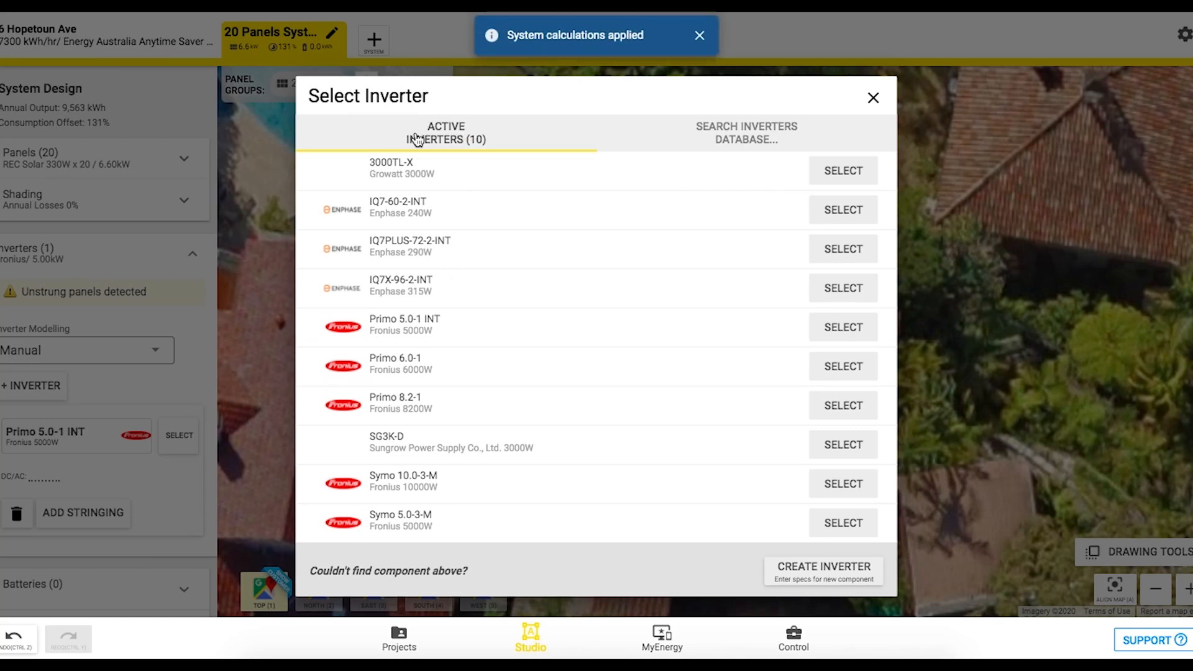
mouse_move(409, 432)
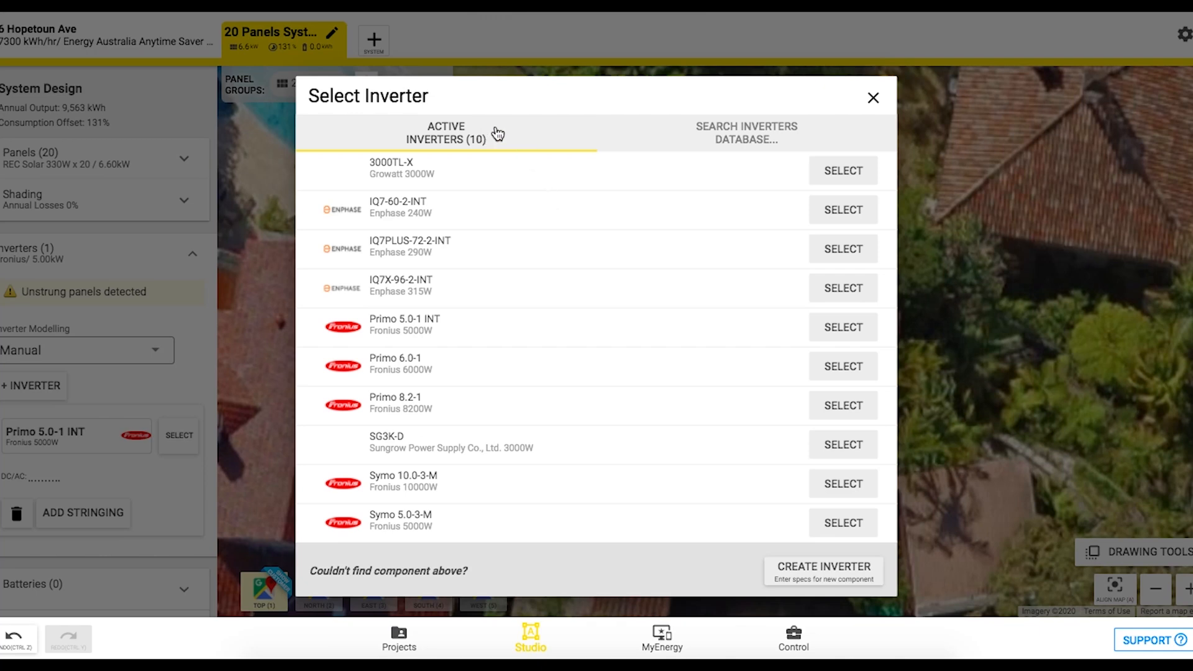
click(745, 133)
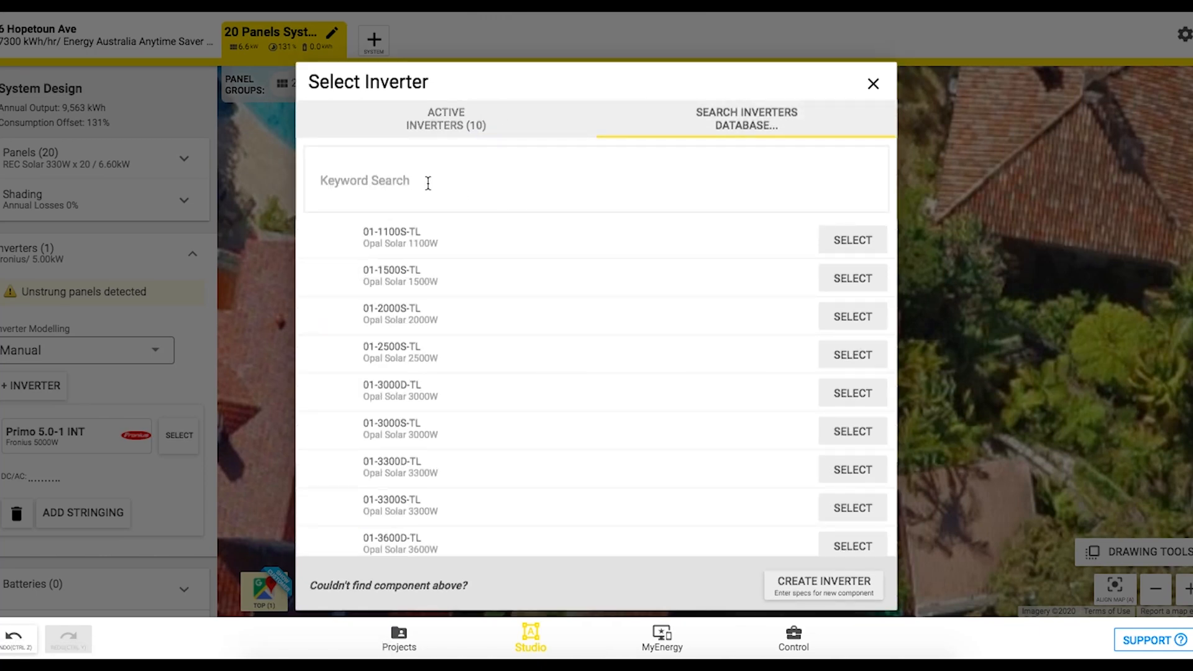
mouse_move(416, 446)
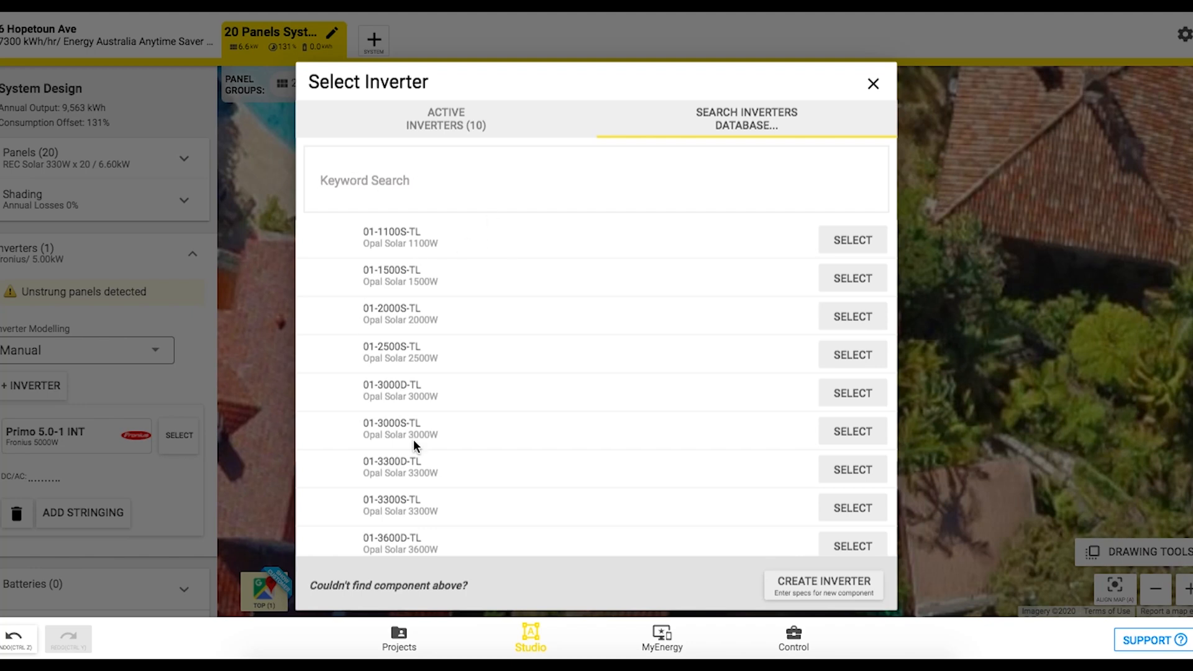
mouse_move(828, 595)
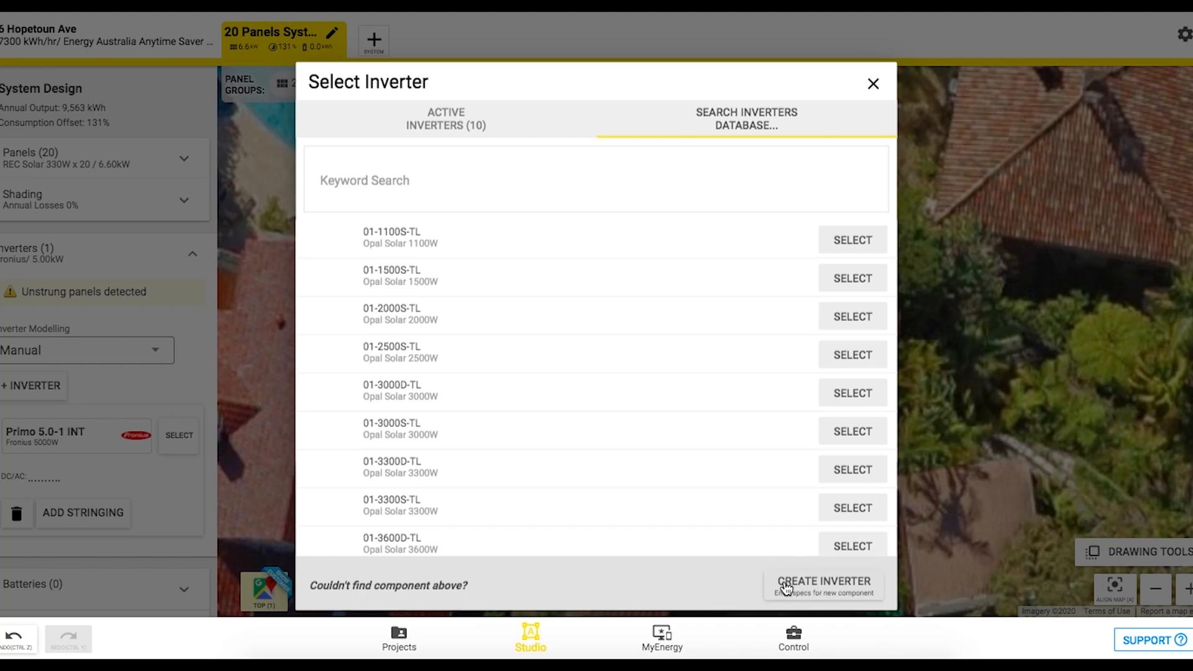
mouse_move(672, 218)
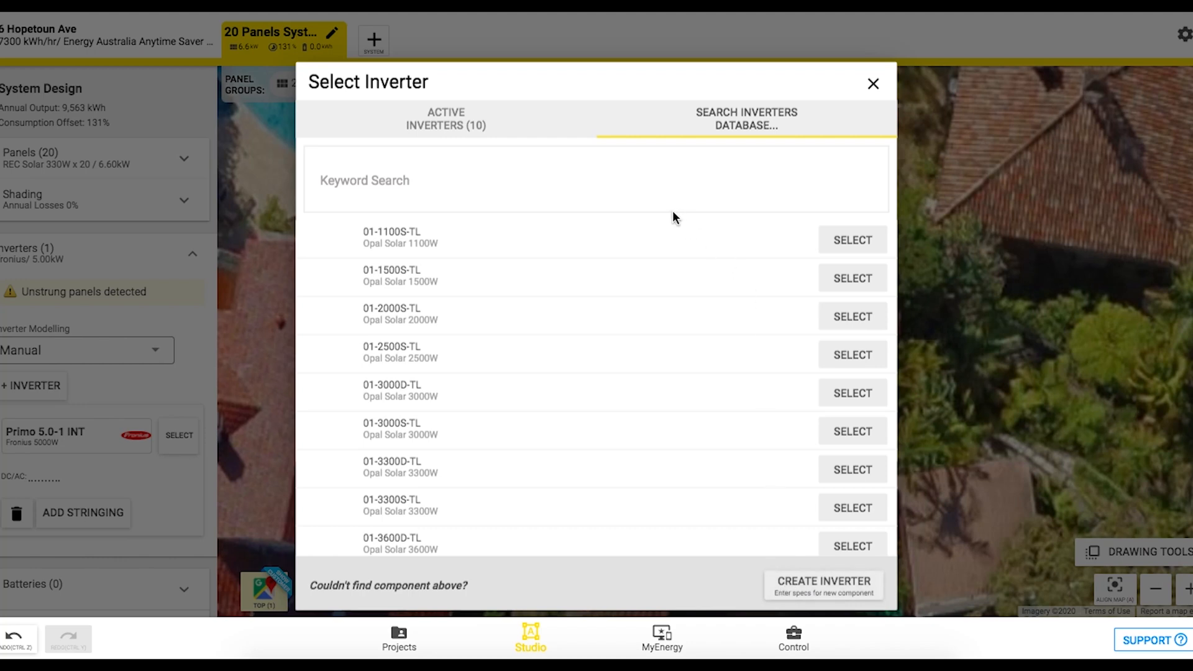
mouse_move(790, 129)
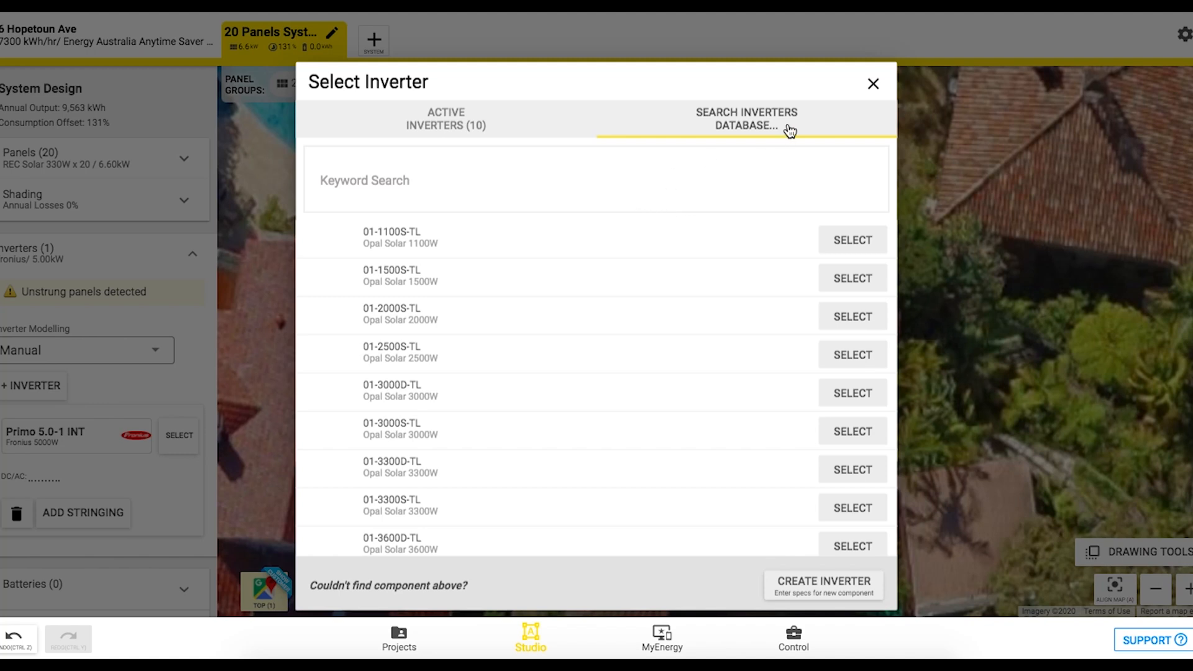
mouse_move(870, 86)
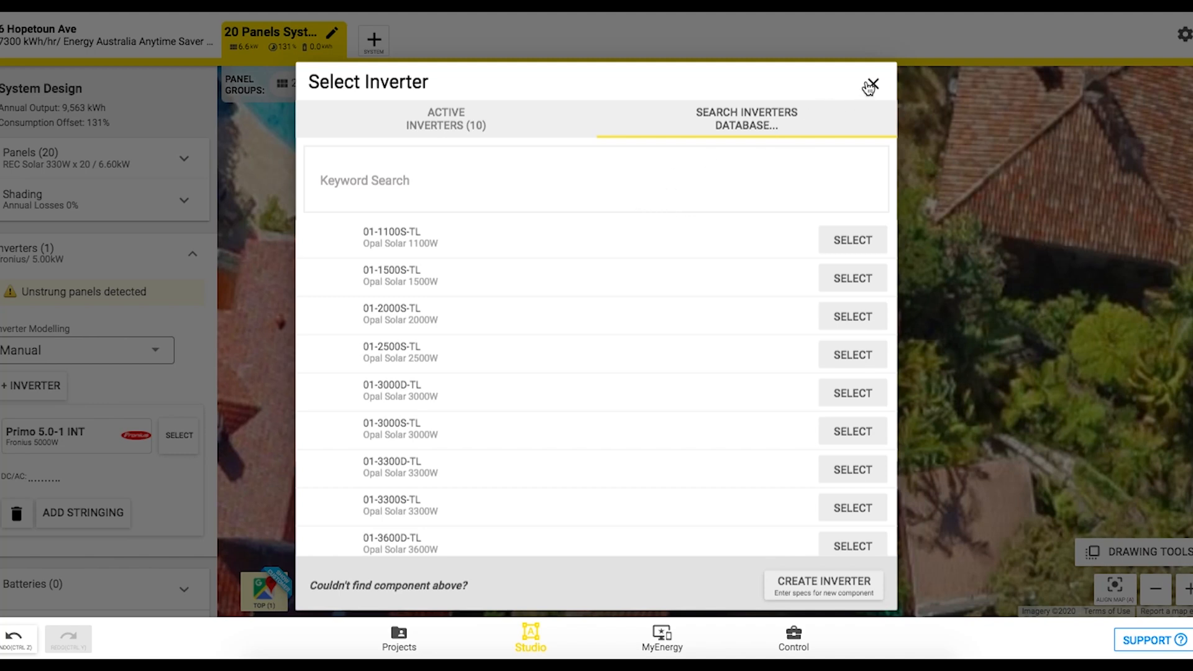
click(870, 83)
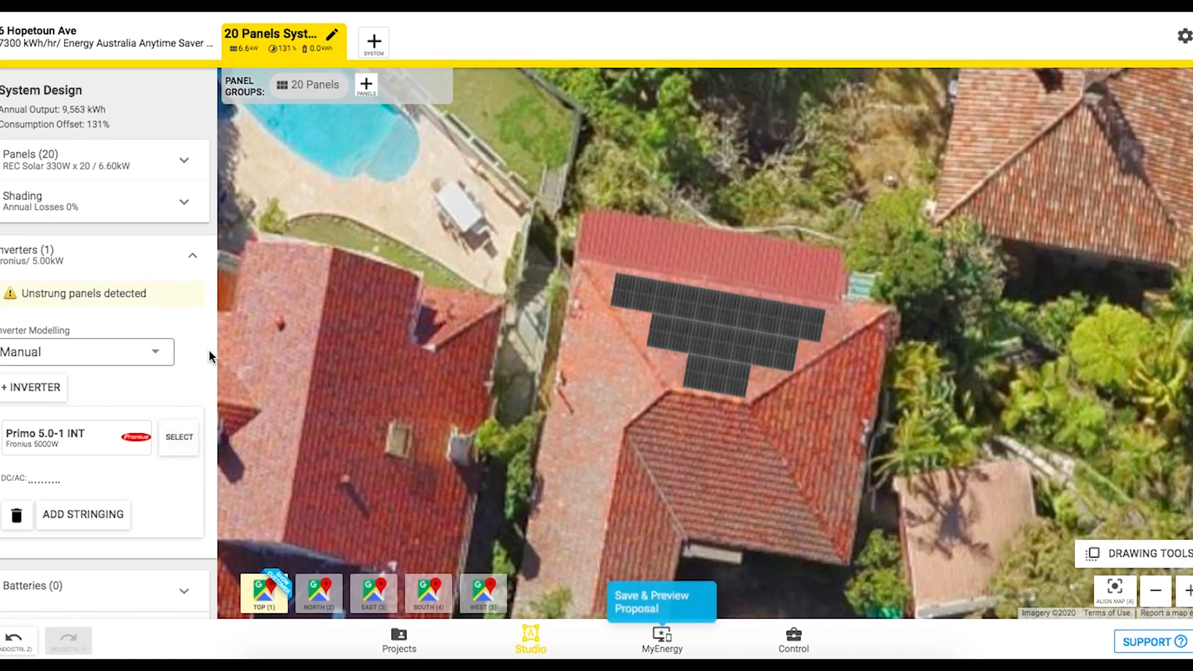
- Add a Solar Analytics 5 year subscription under Other Components and reopen the component chooser
click(184, 256)
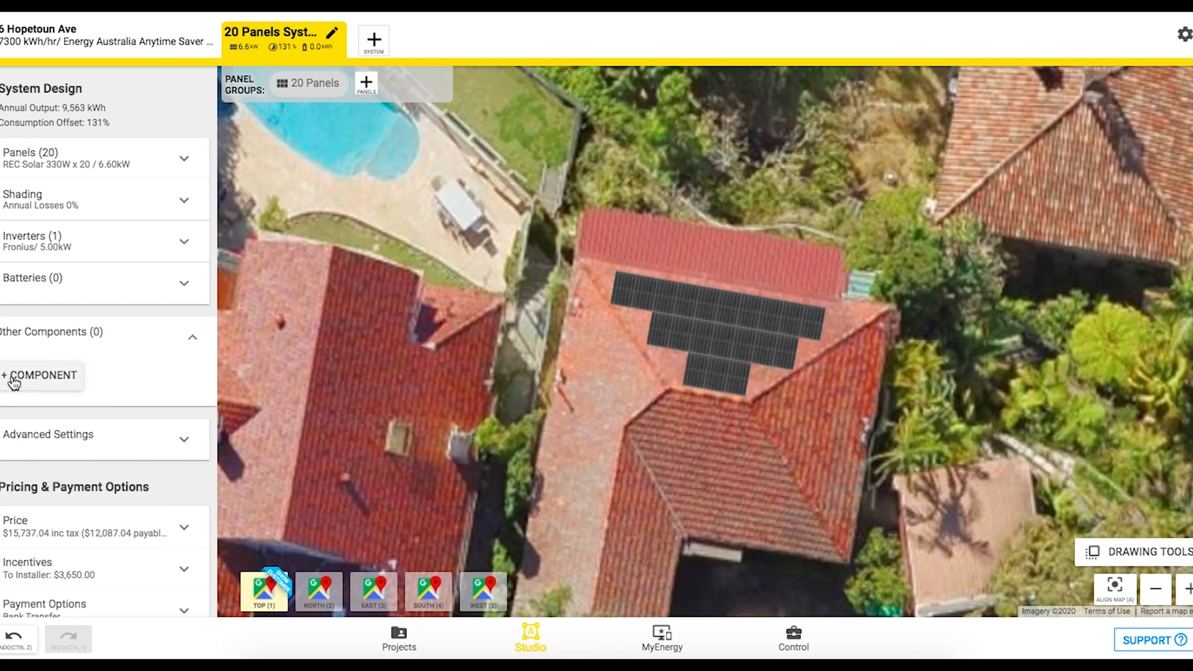
click(41, 376)
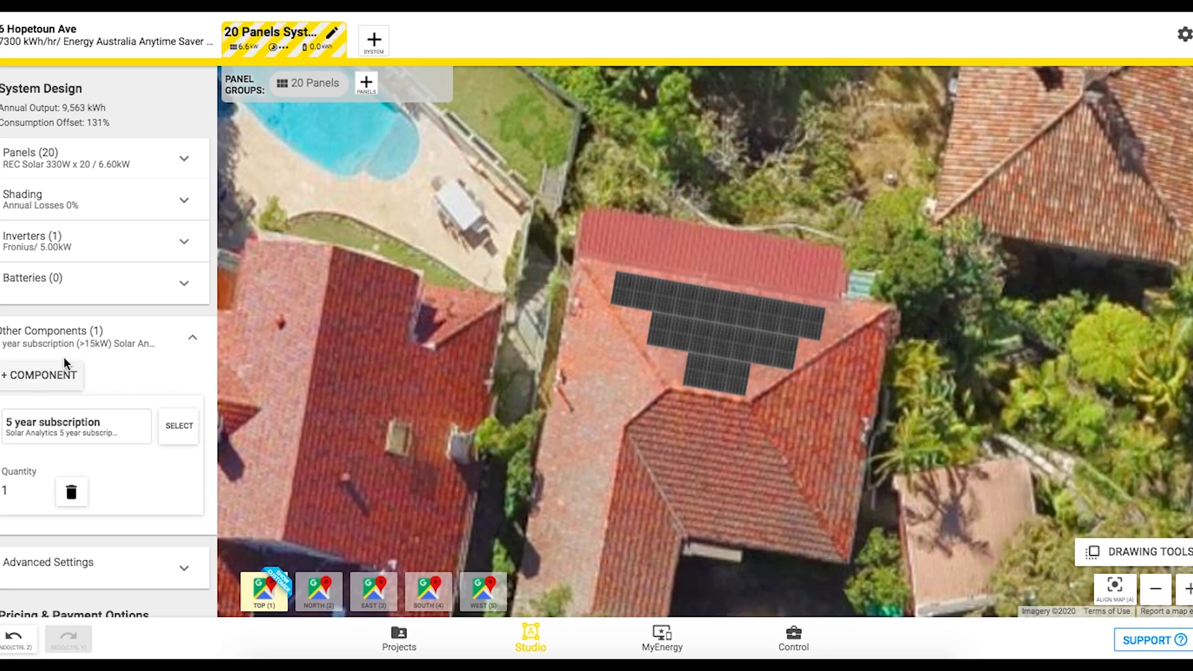
click(178, 425)
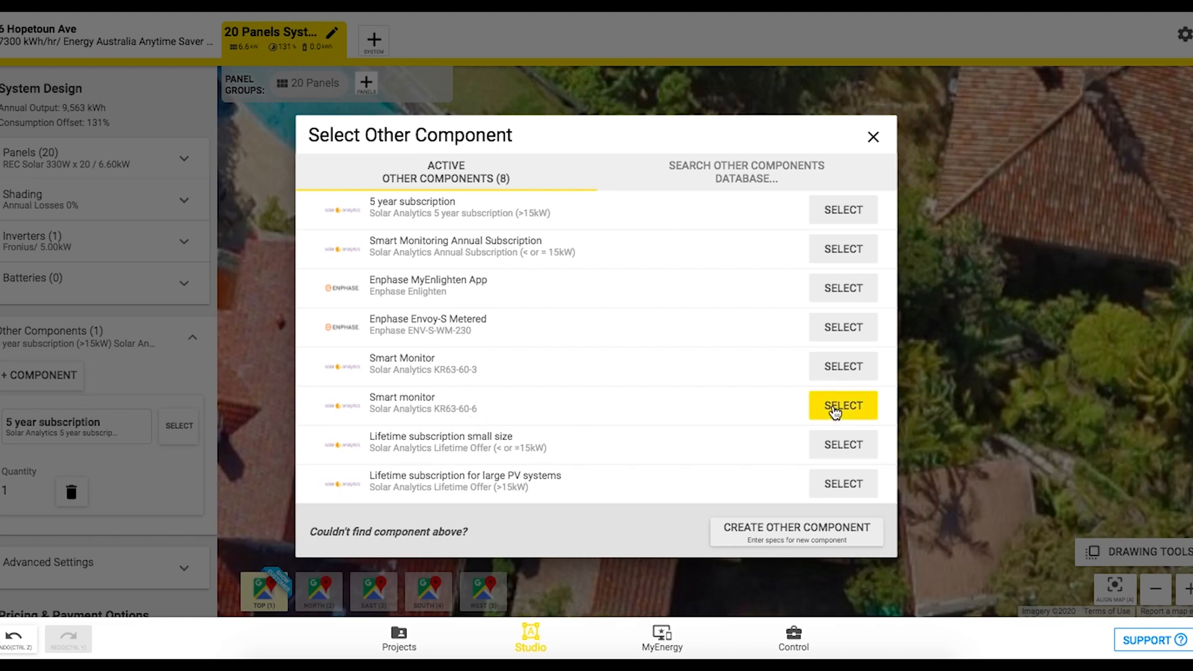
- Add the Smart monitor KR63-60-6 alongside the 5 year subscription, one of each
click(843, 406)
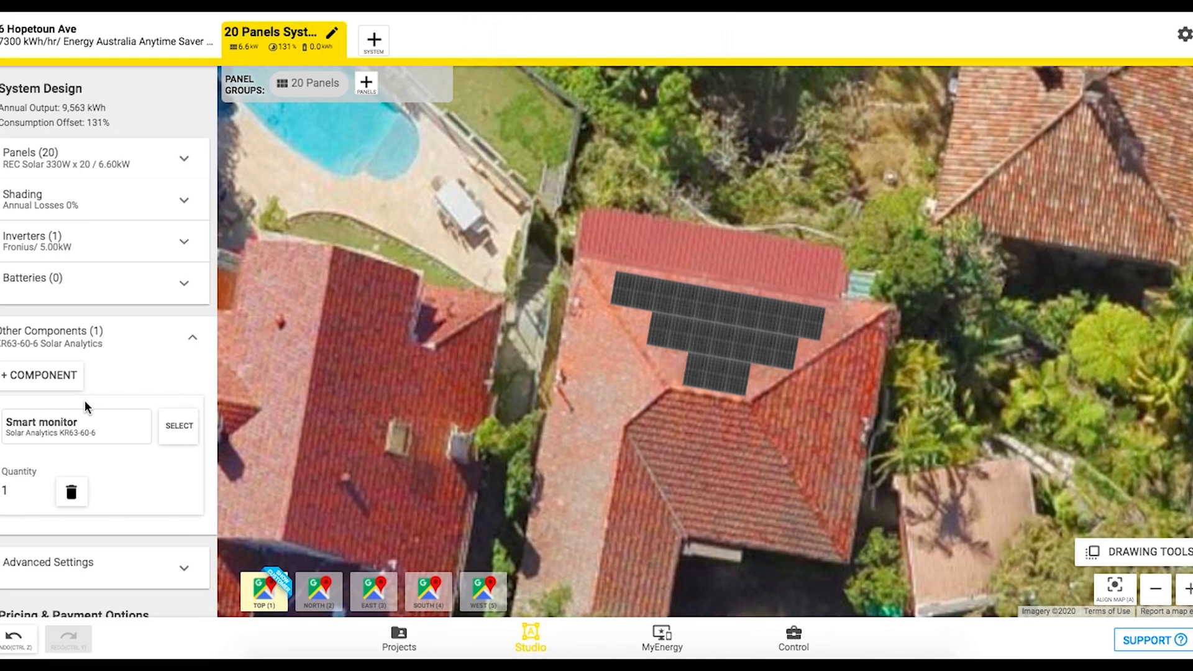
click(41, 375)
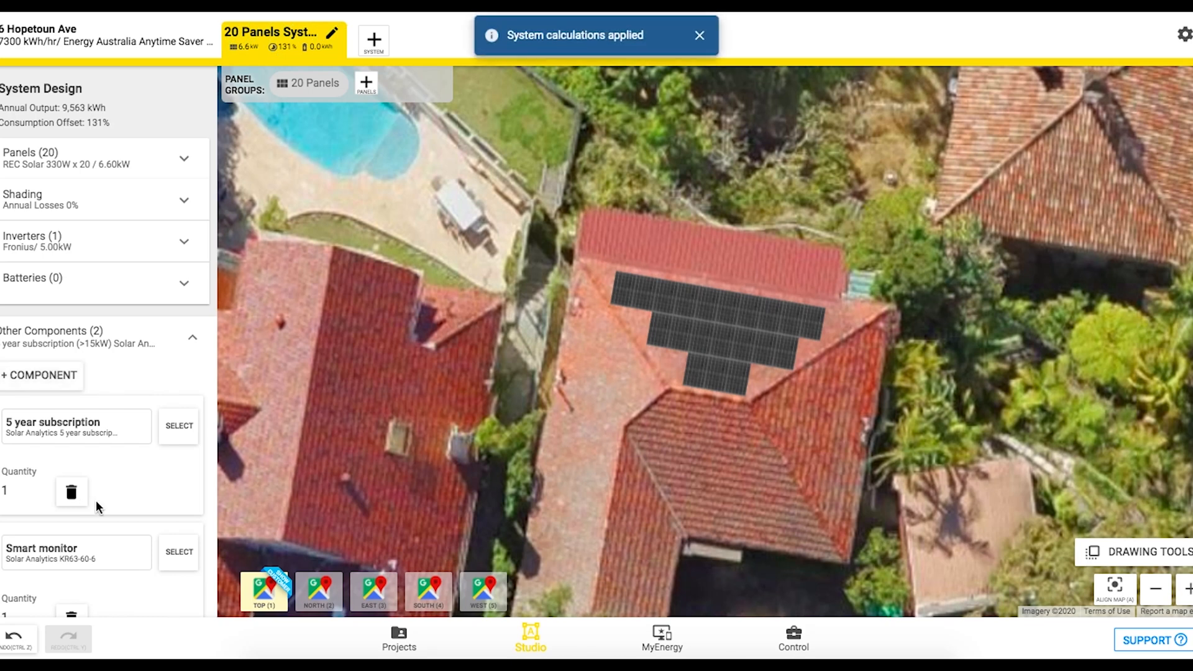
mouse_move(158, 531)
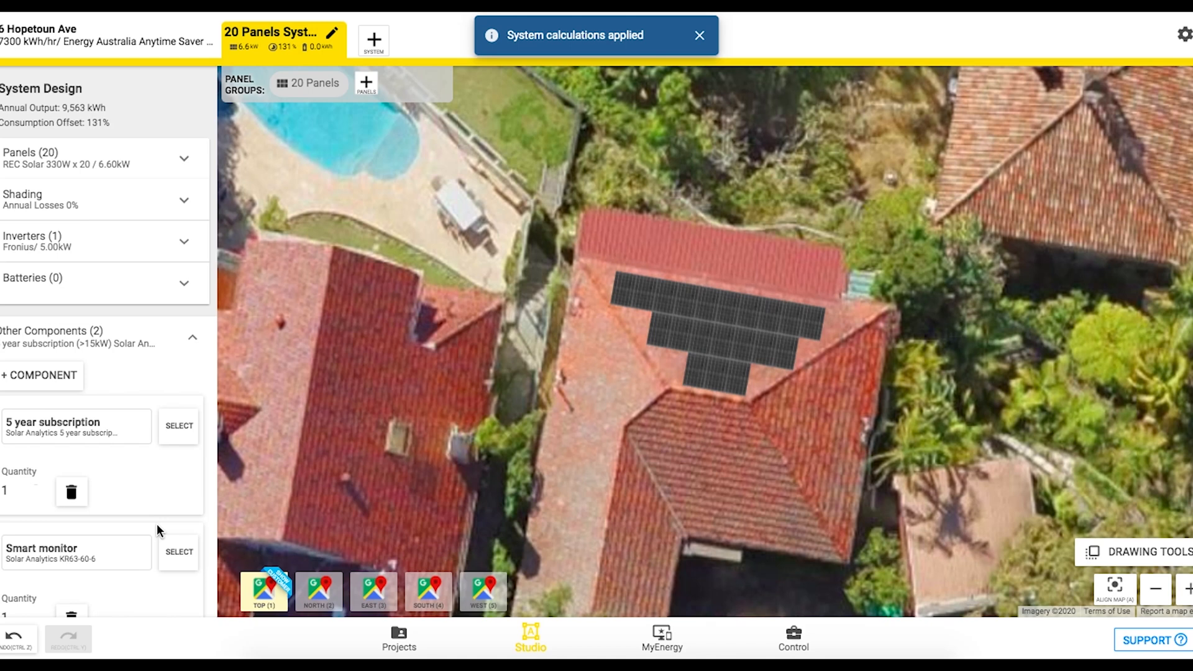
click(699, 35)
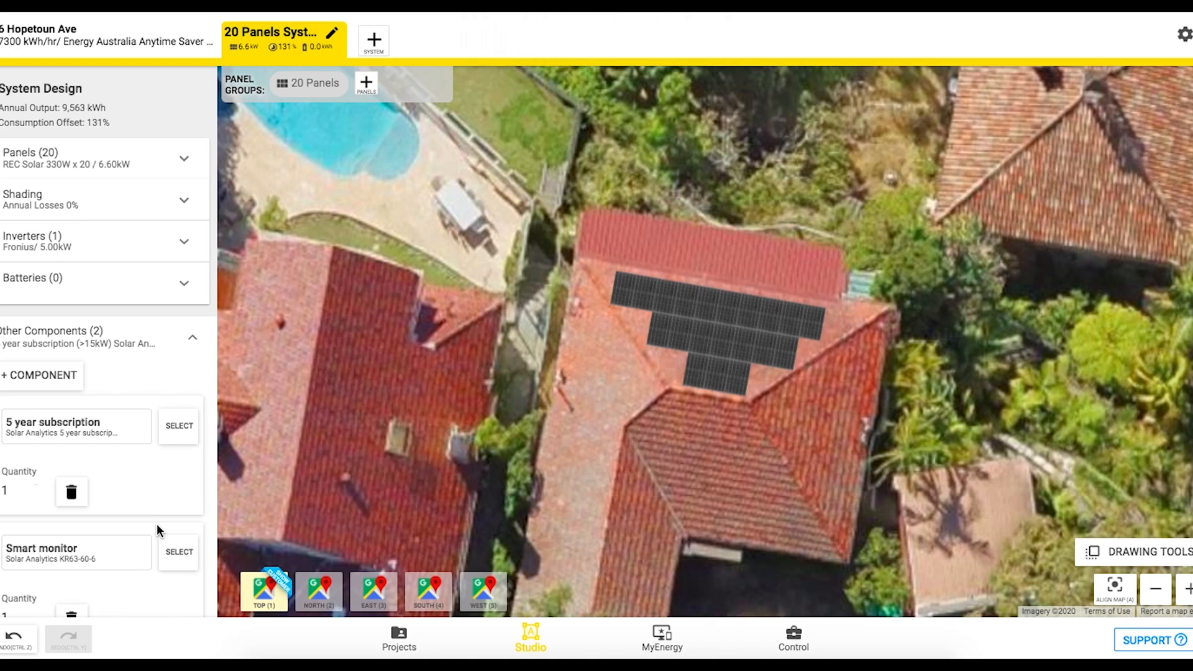
scroll(down, 3)
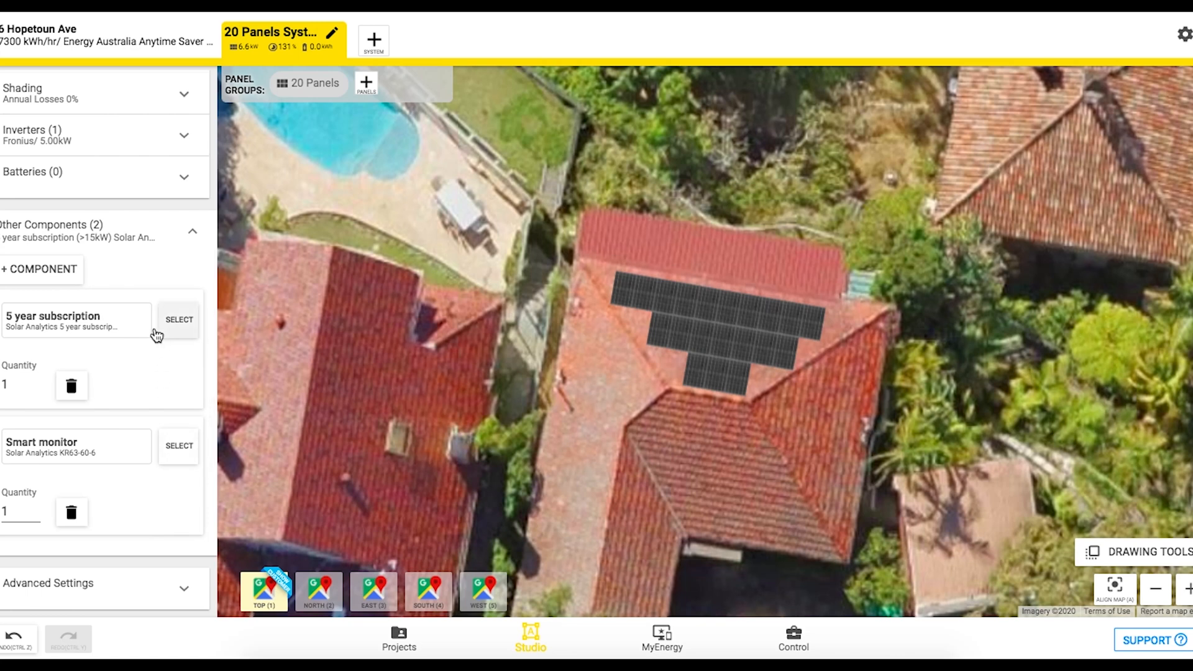
mouse_move(117, 427)
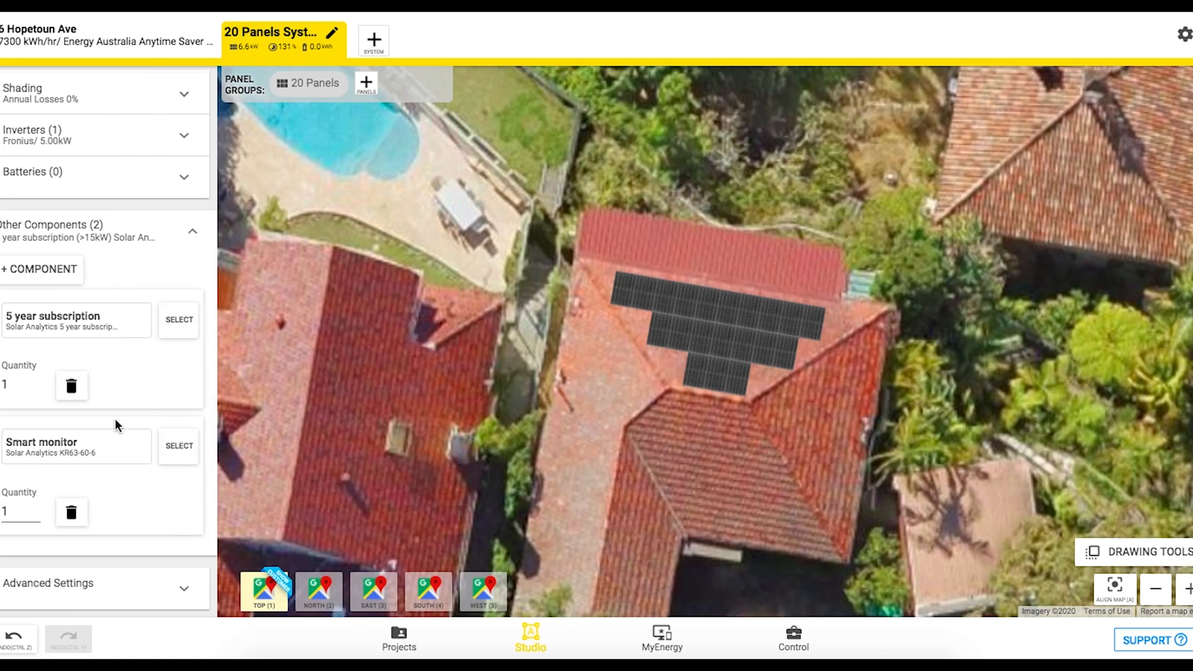
mouse_move(178, 445)
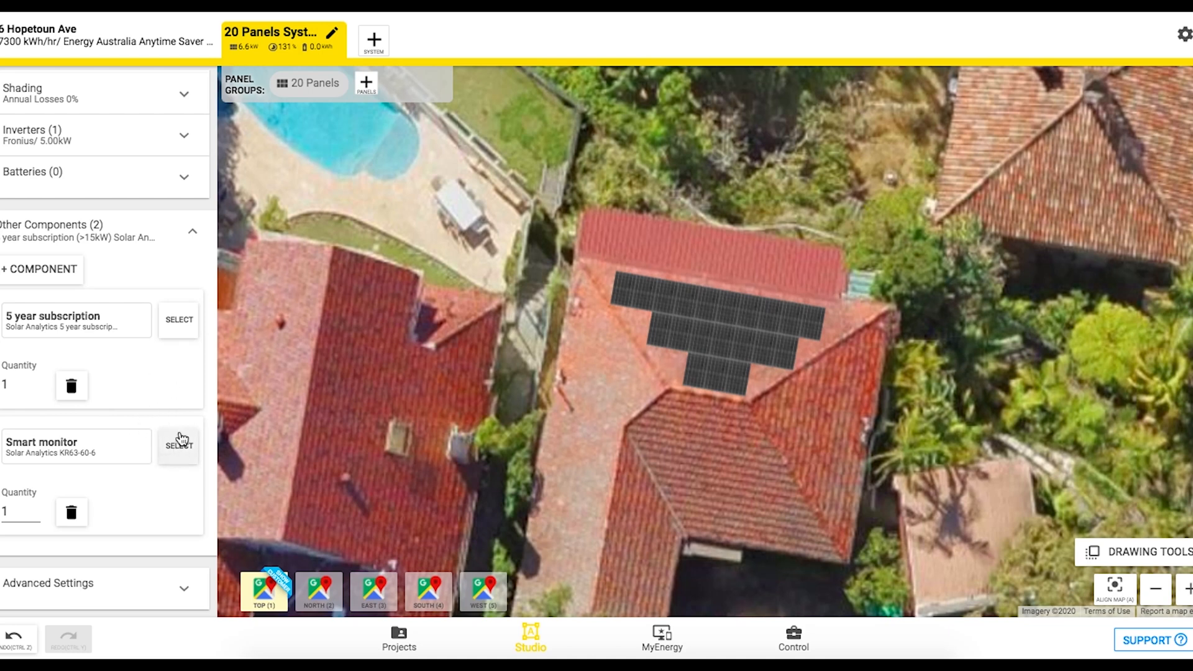
mouse_move(158, 455)
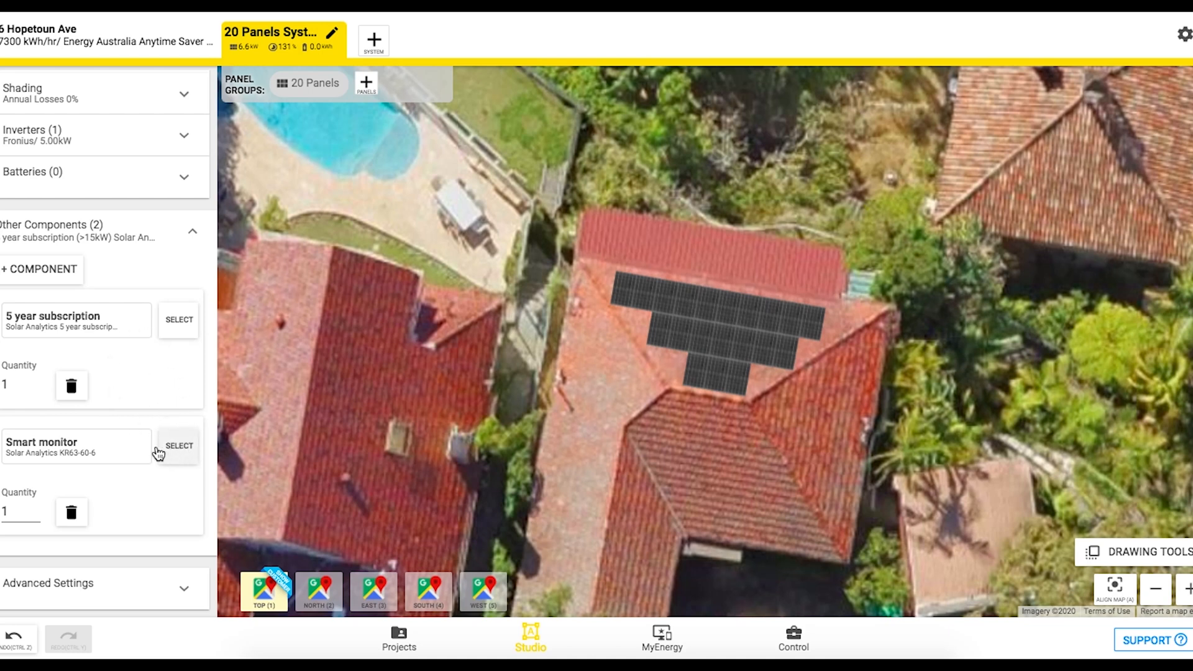
mouse_move(61, 473)
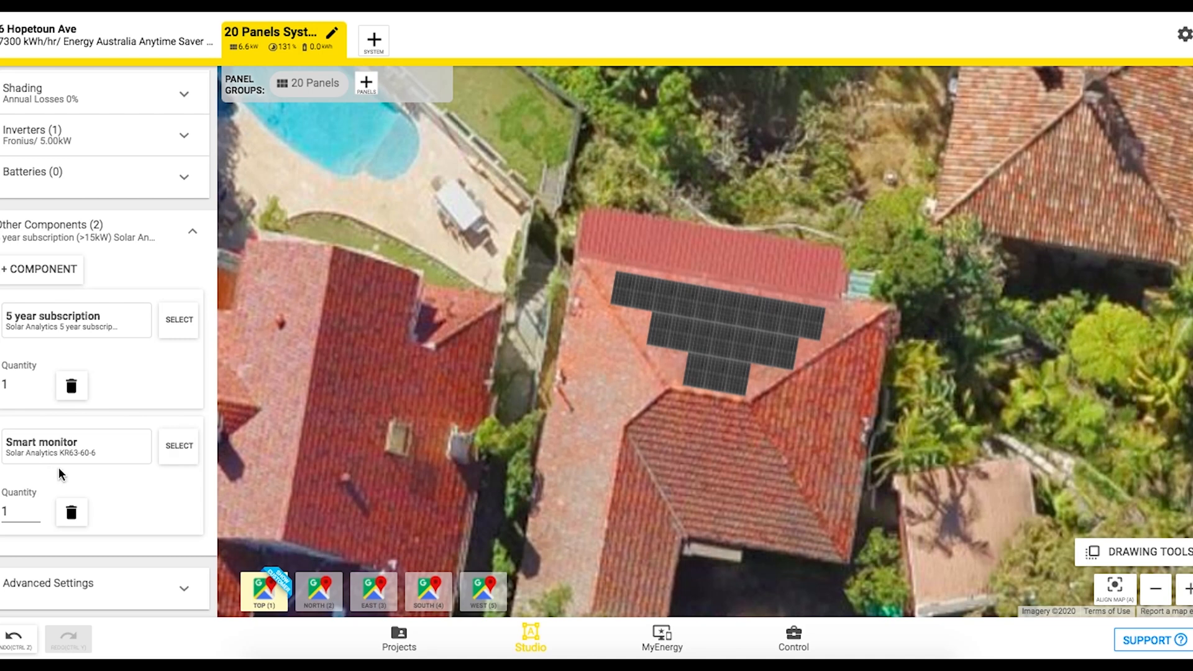
- Swap the 5-year subscription for the Solar Analytics Lifetime Offer (≤15kW) in the 20-panel design
click(40, 268)
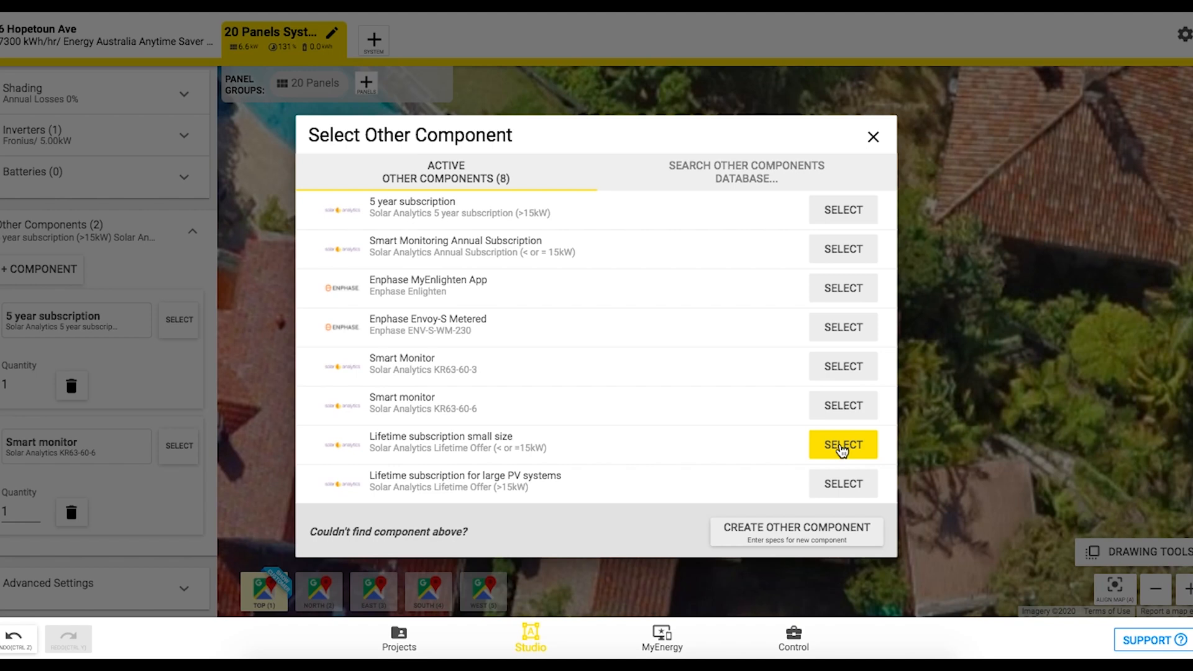
click(843, 445)
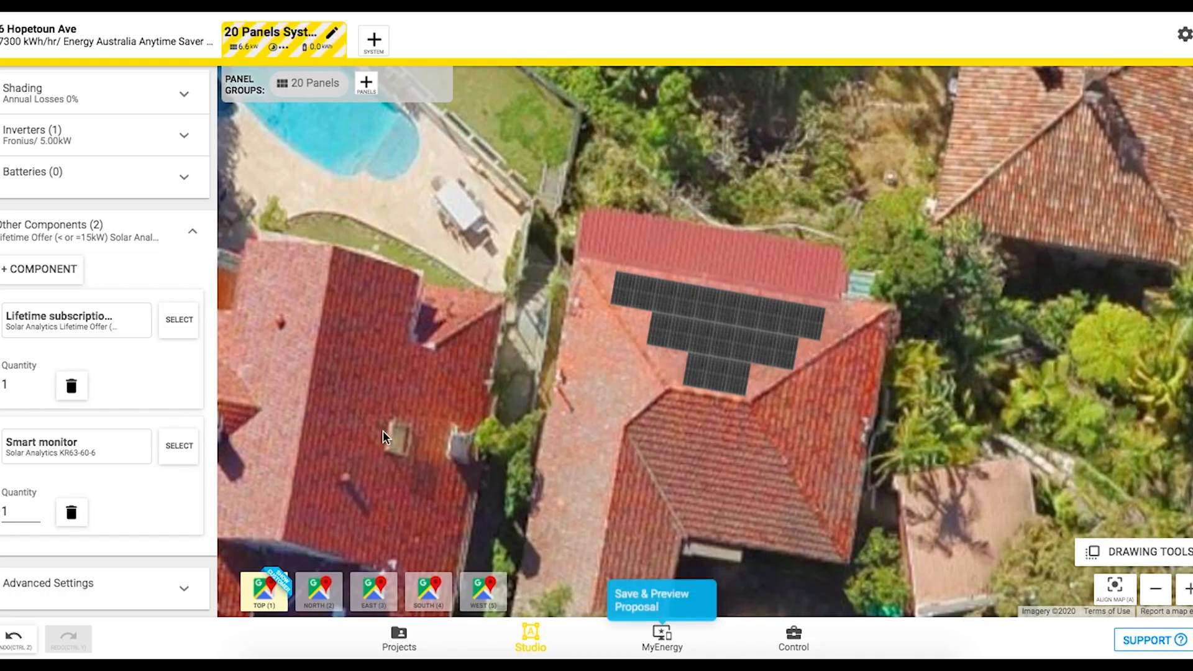
mouse_move(114, 349)
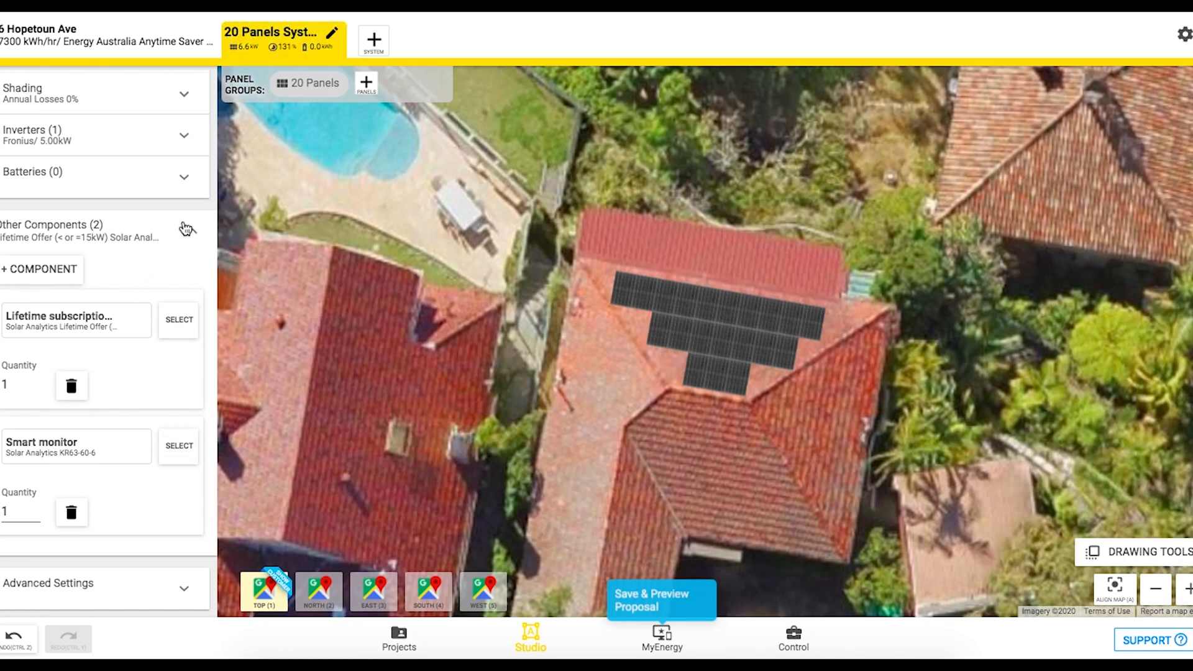
click(660, 599)
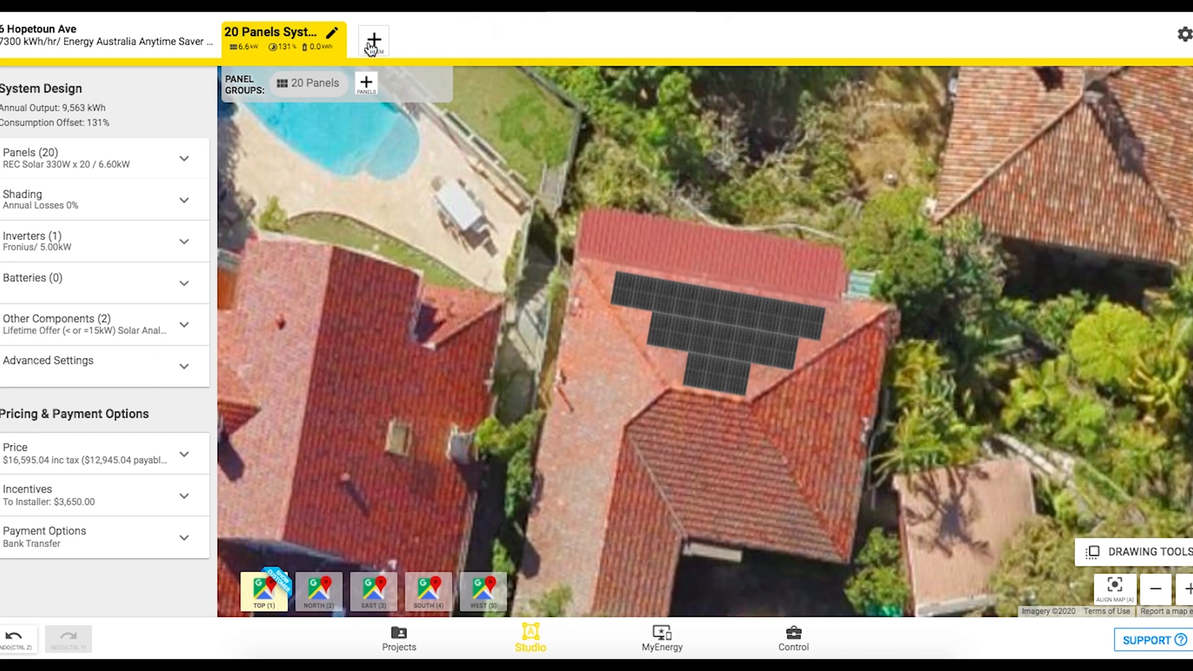
- Duplicate the current system and switch its panels to the LG330N1C-A5 330W module
click(373, 39)
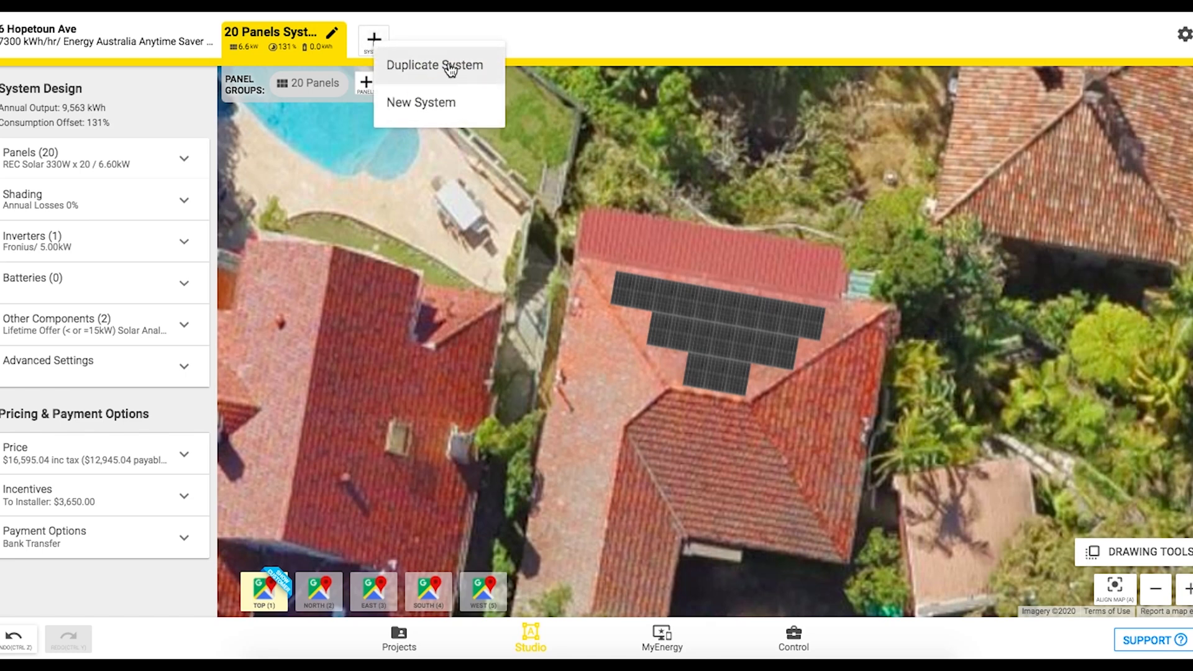
mouse_move(415, 70)
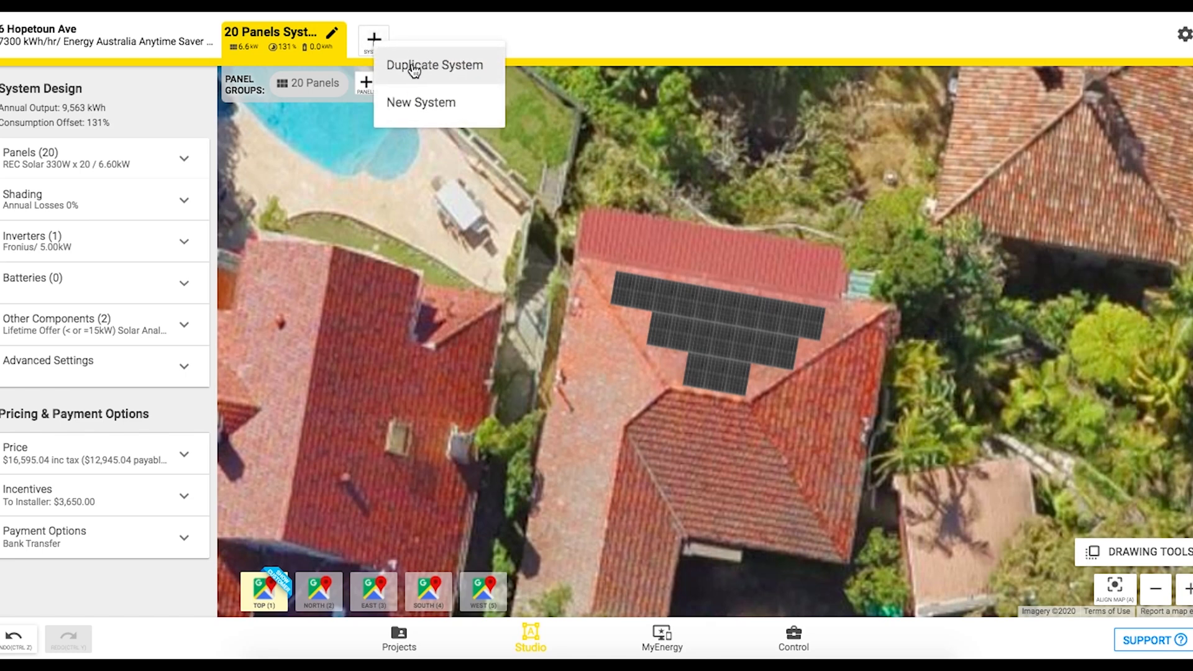
click(435, 65)
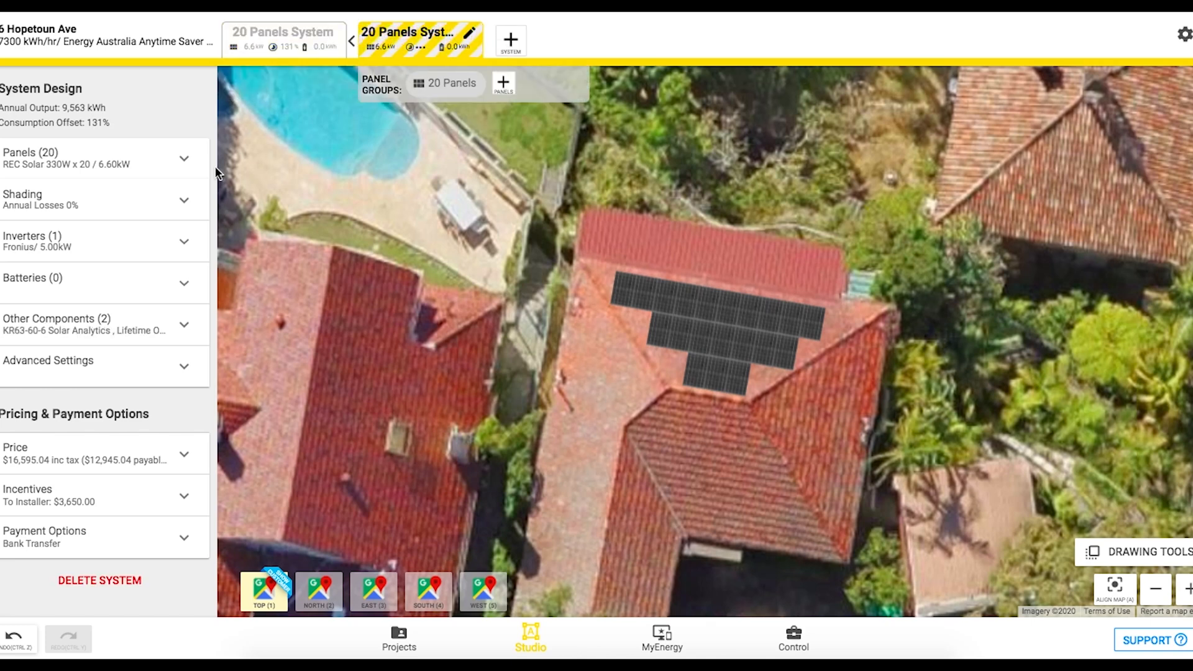
mouse_move(81, 334)
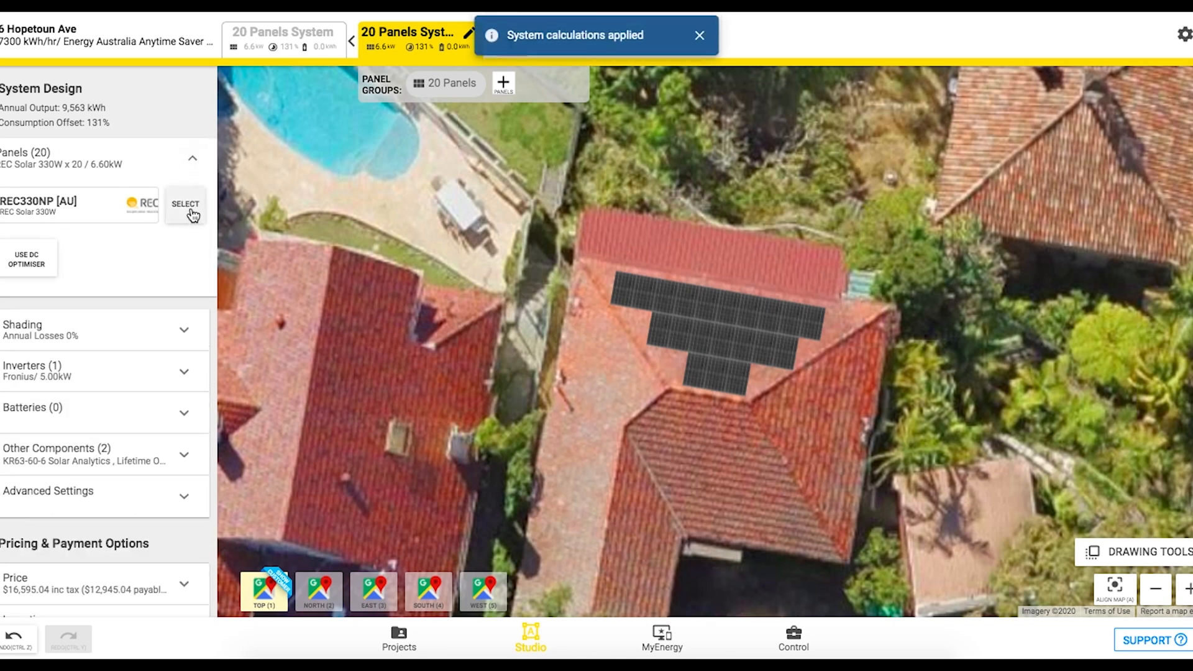
click(185, 204)
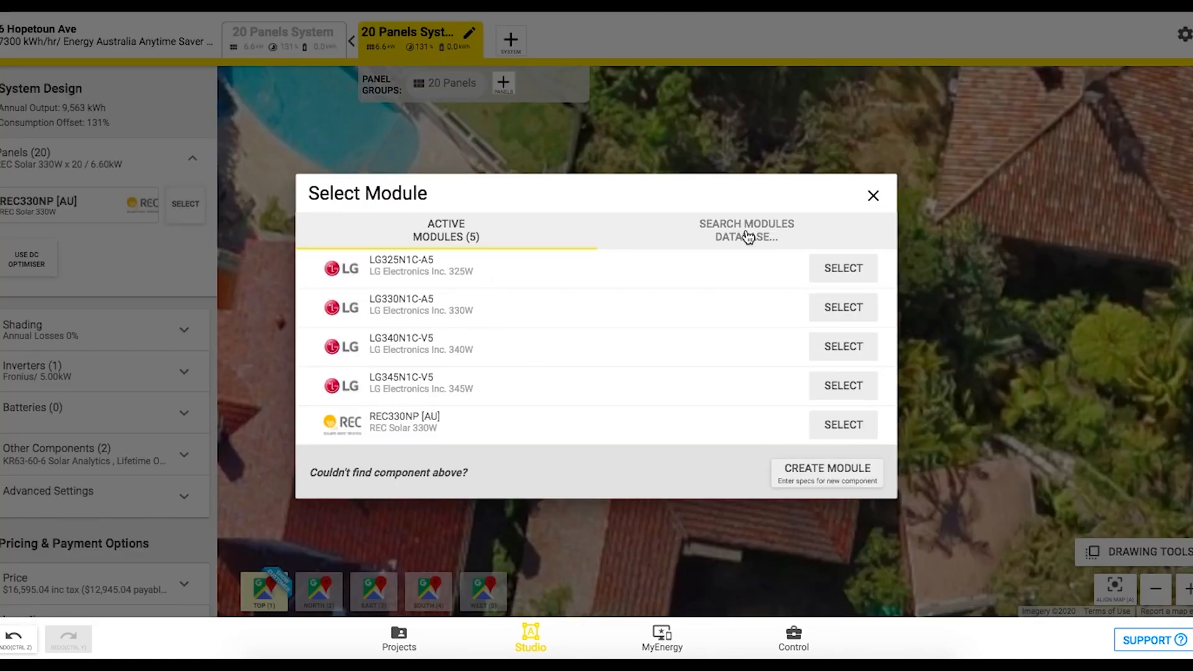
click(745, 230)
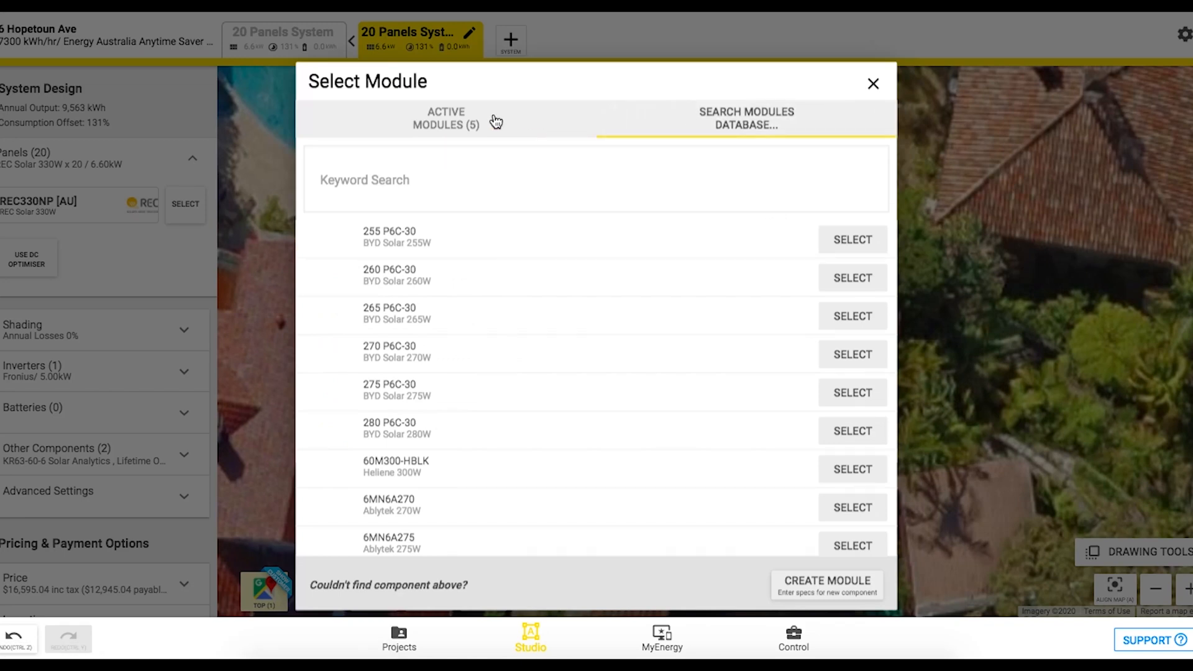
click(446, 118)
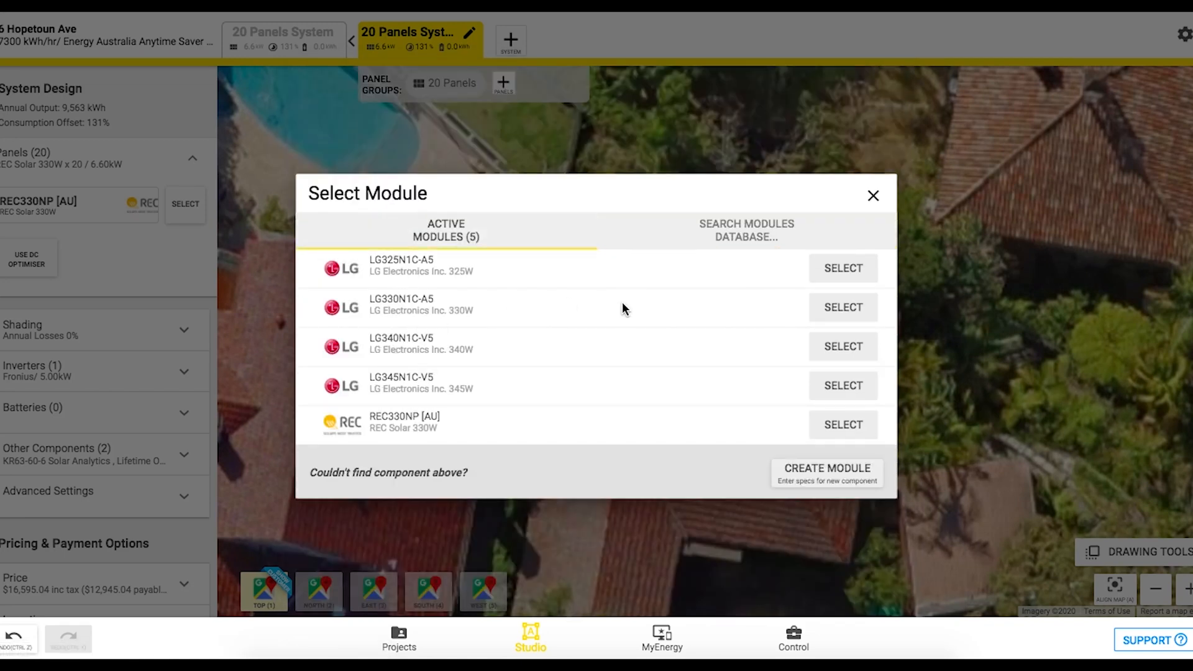
click(843, 307)
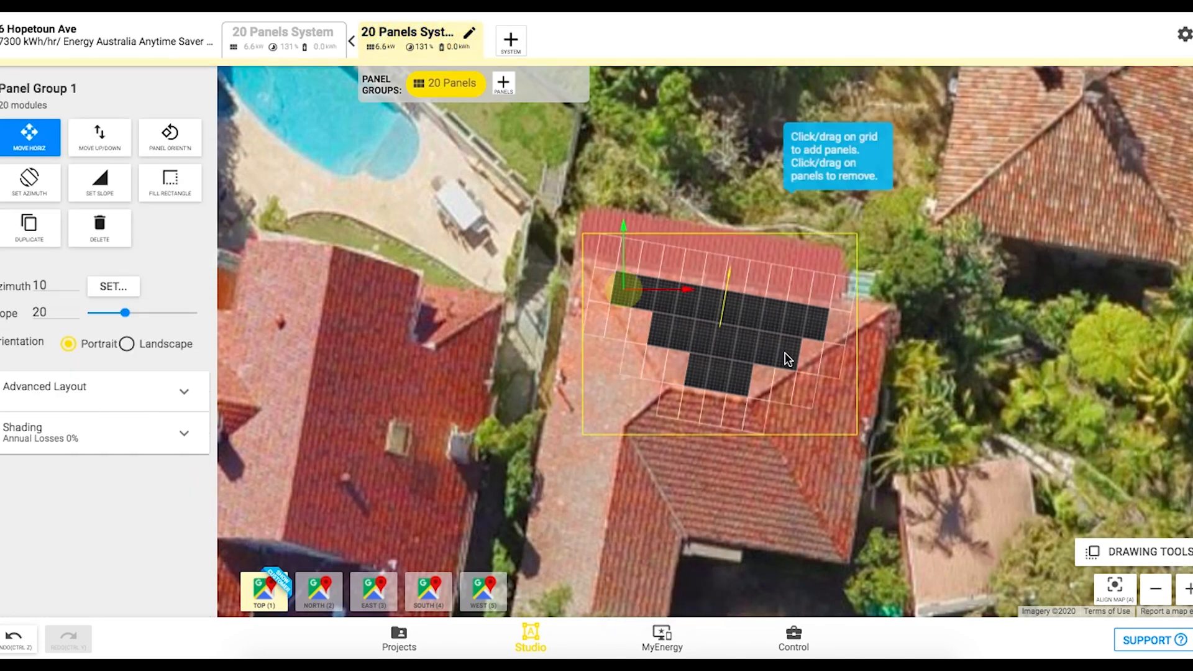
- Remove one panel from Panel Group 1, leaving 19 panels (6.27 kW)
click(785, 358)
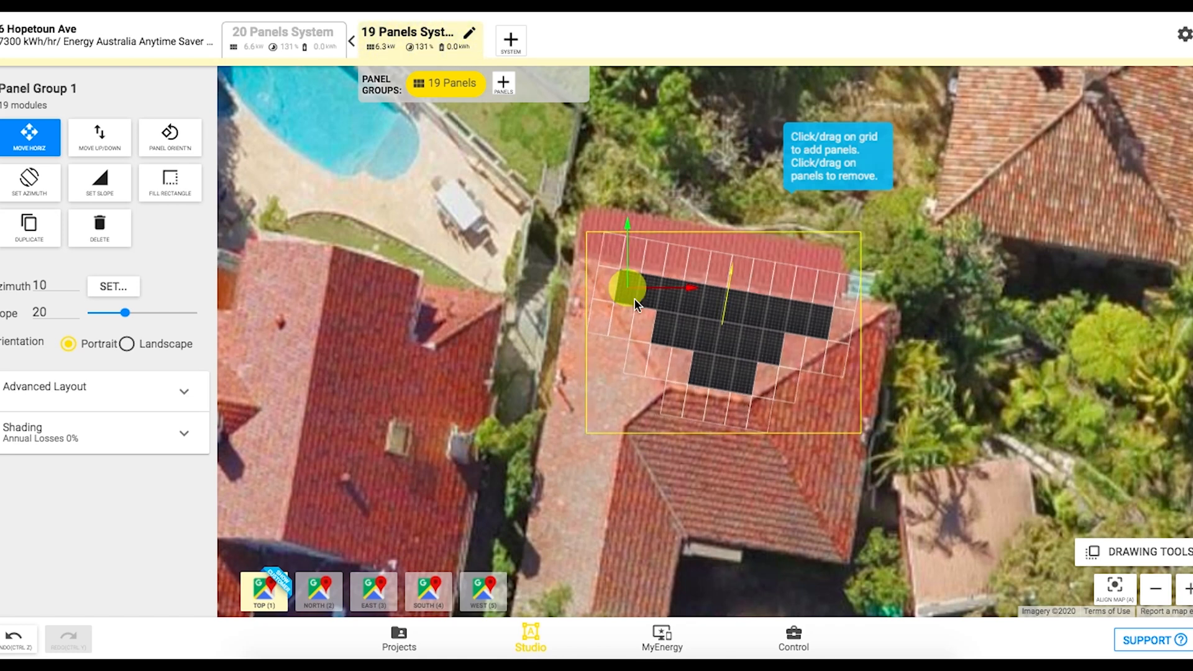
click(408, 32)
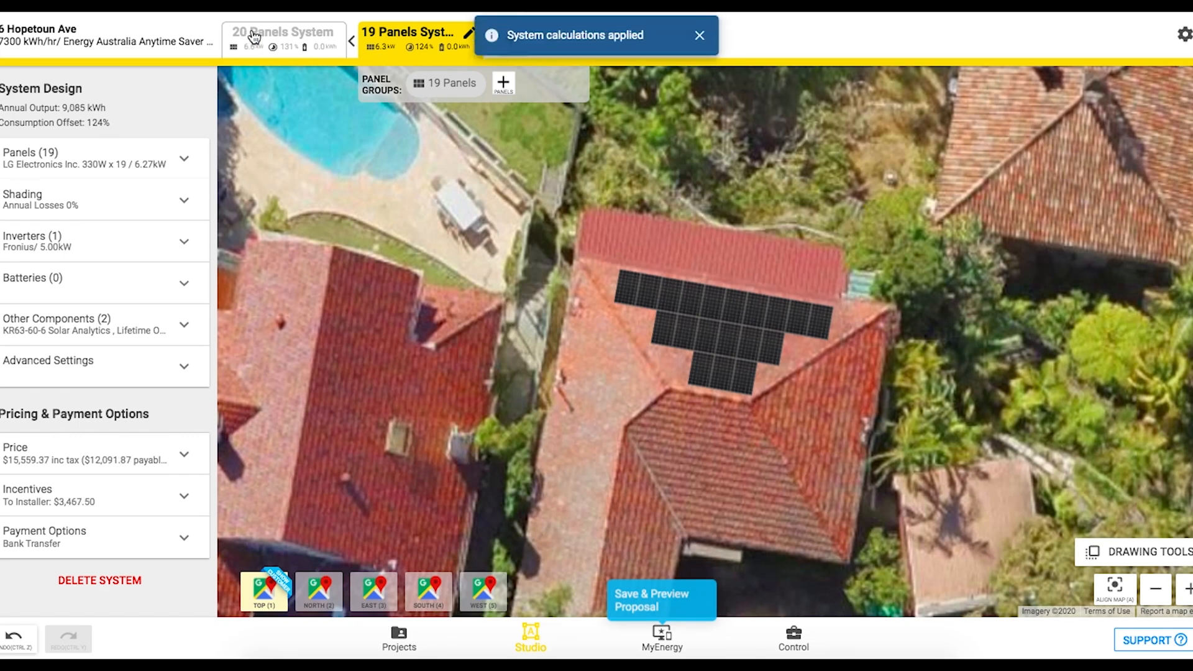
click(283, 33)
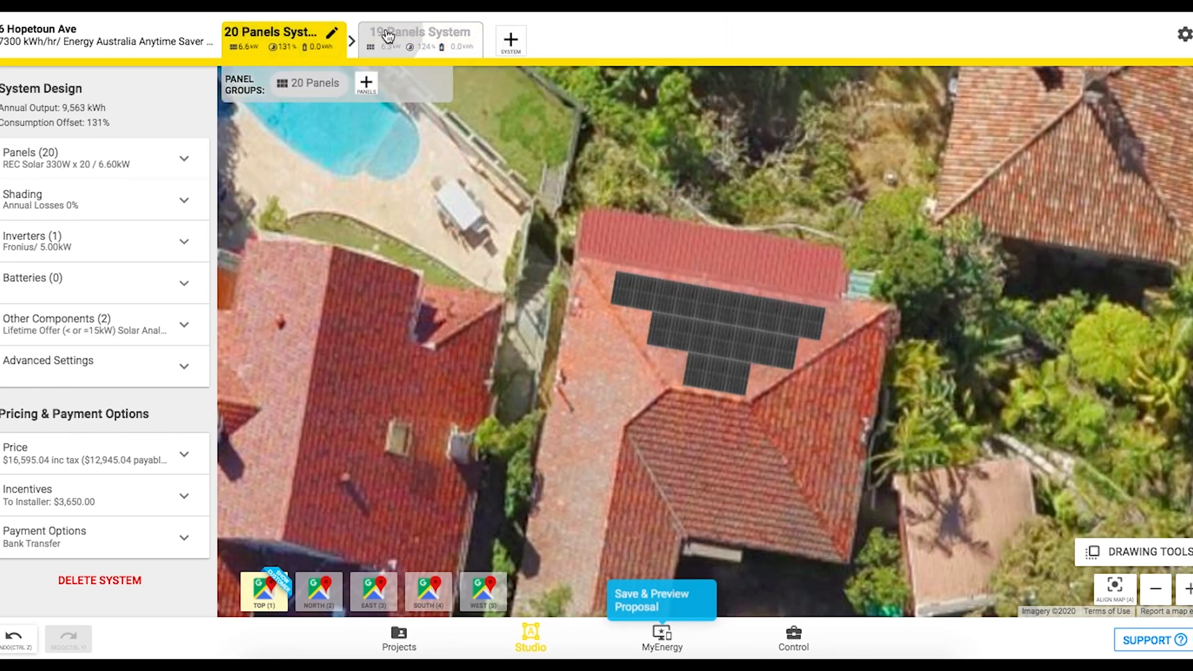
click(419, 36)
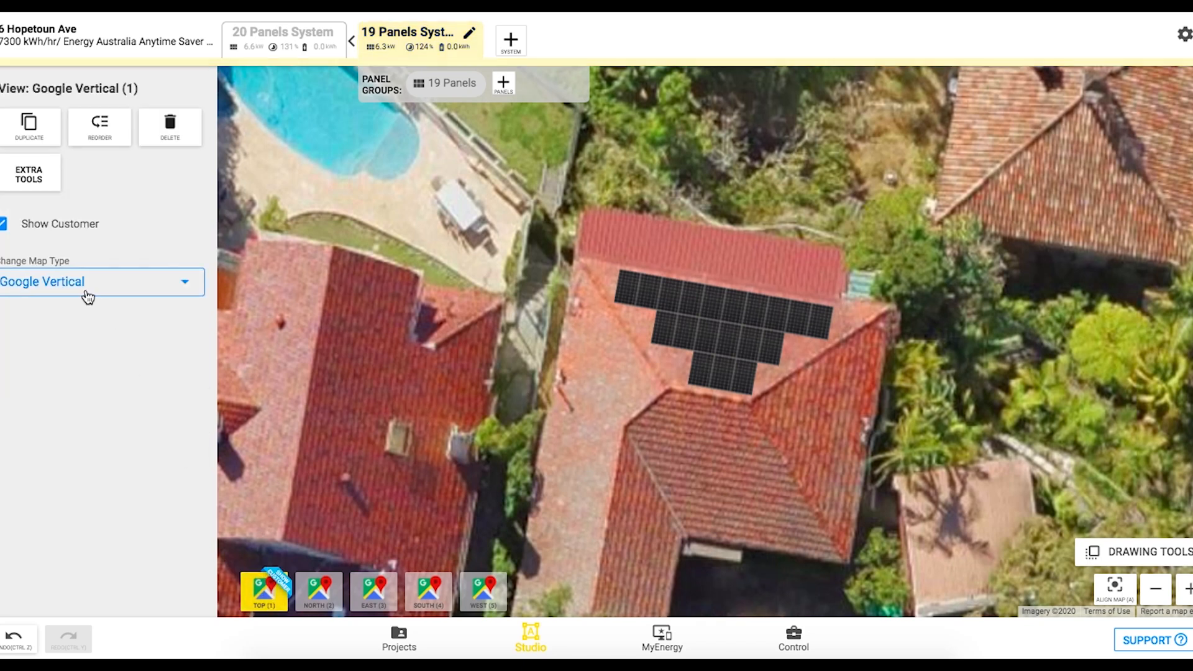
click(103, 282)
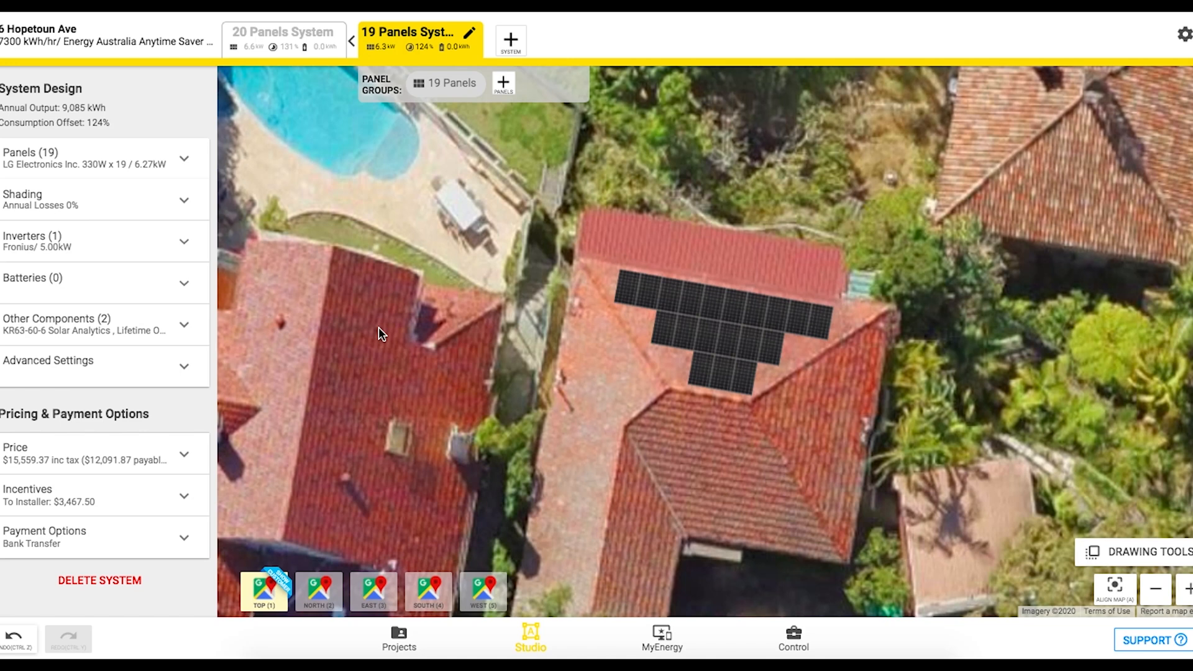
mouse_move(487, 364)
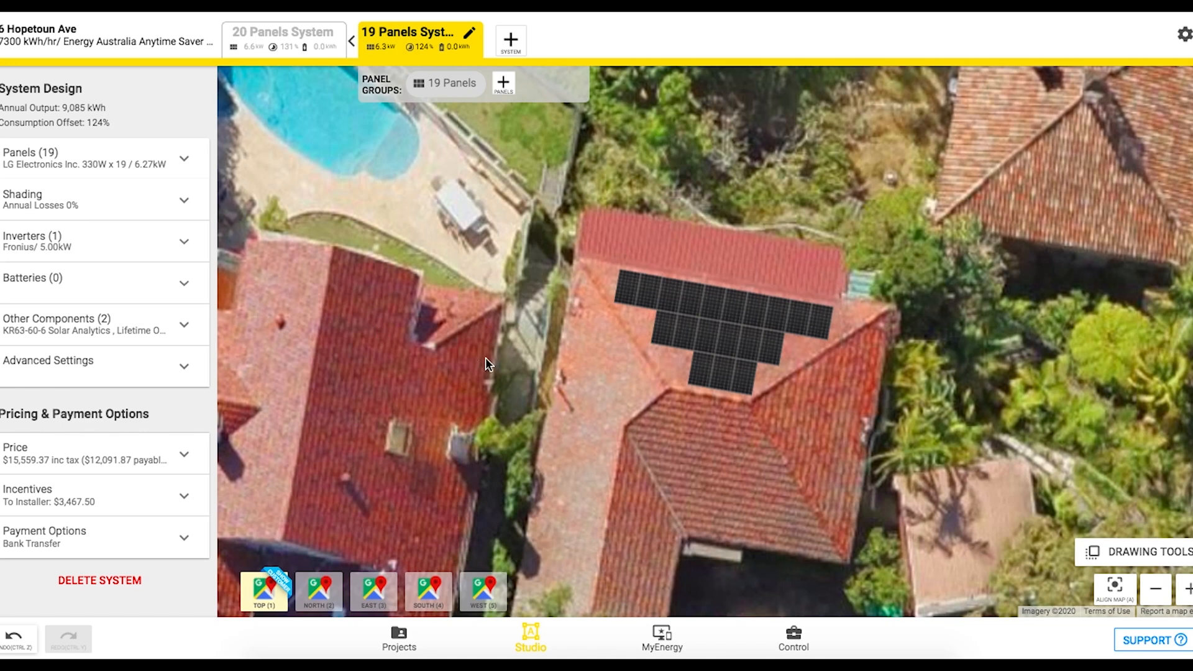
mouse_move(296, 427)
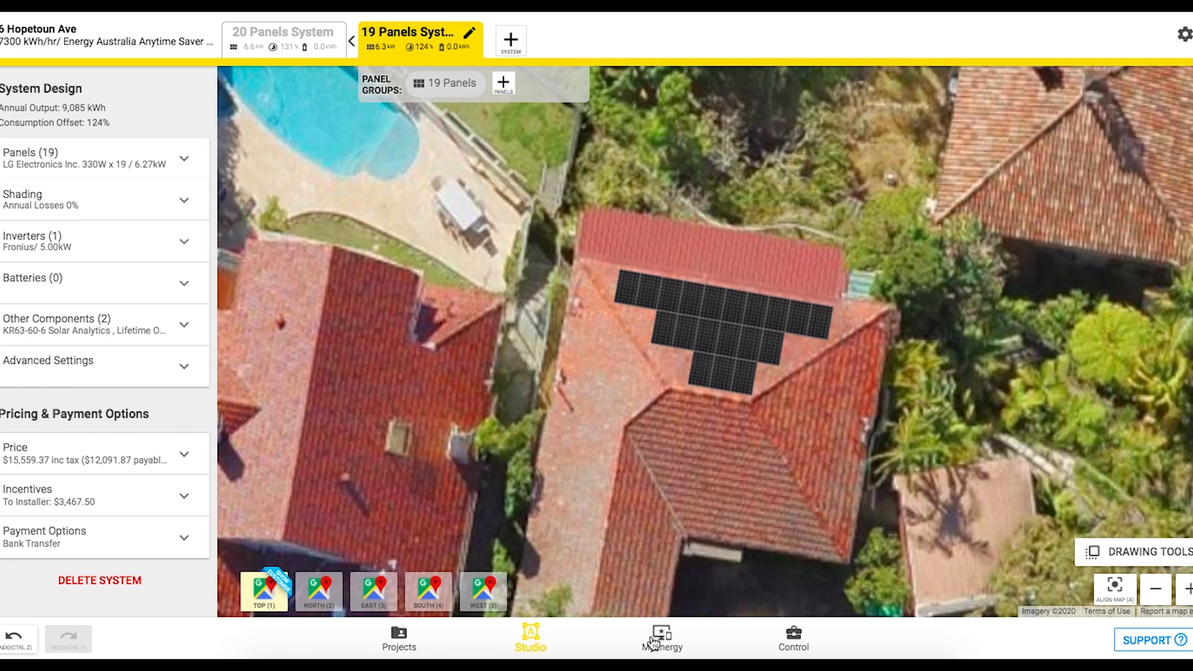
- Save the designs and preview the customer proposal with the 19-panel, $12,092 option selected
click(660, 638)
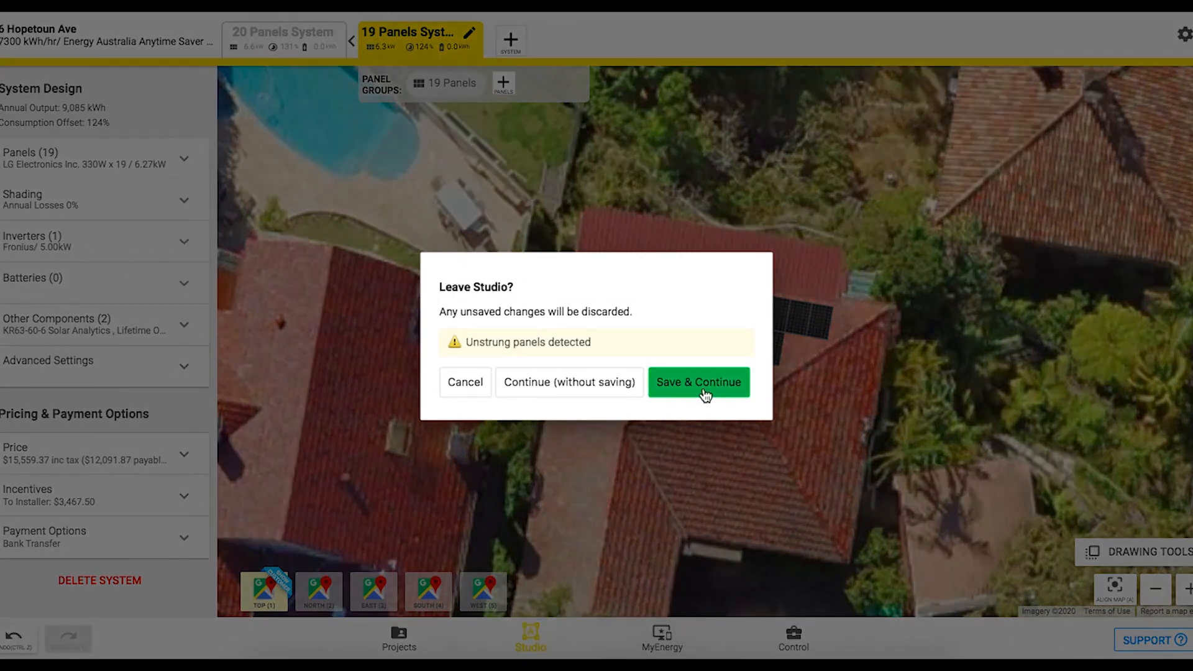
click(698, 382)
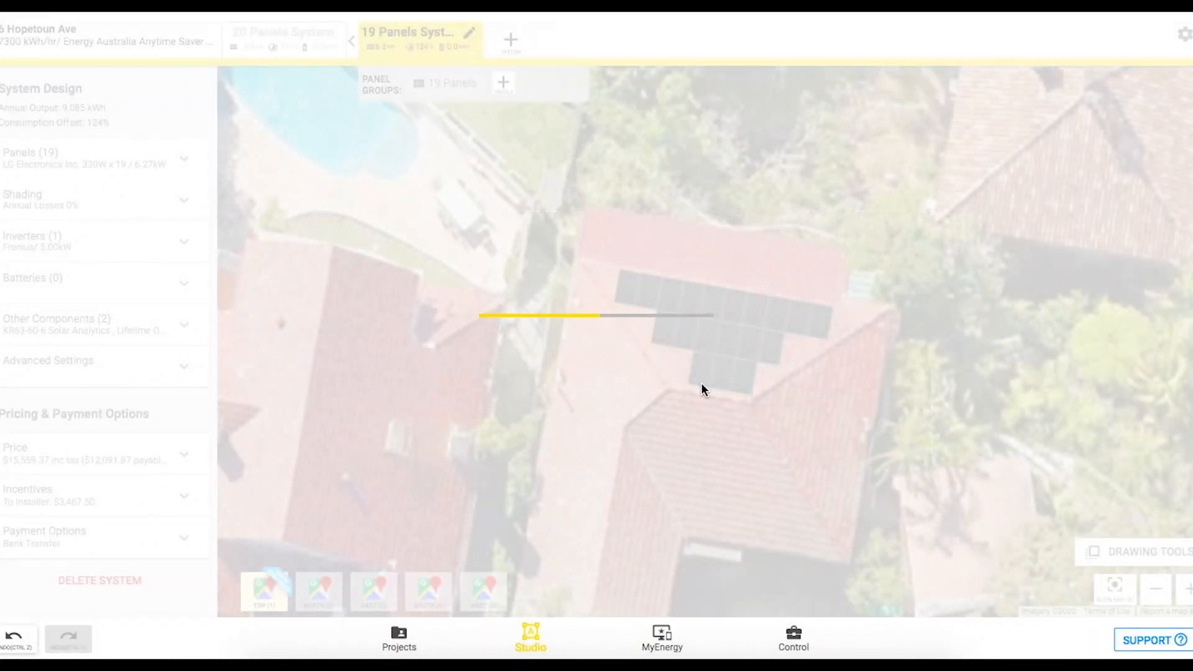
click(661, 639)
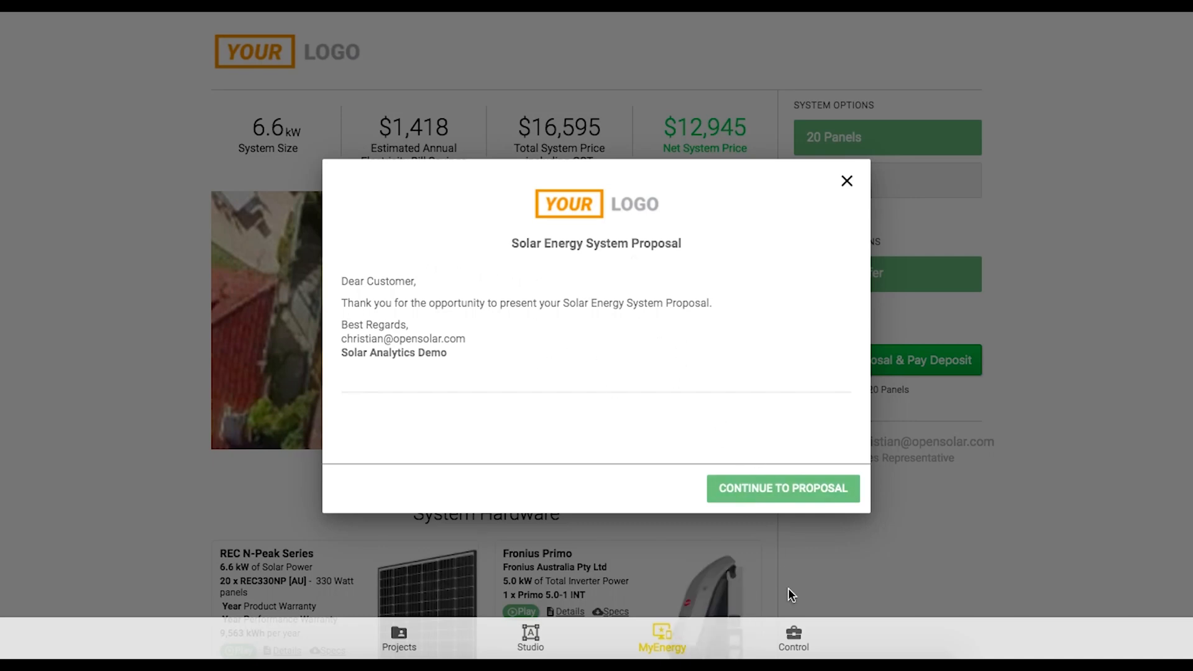
click(782, 487)
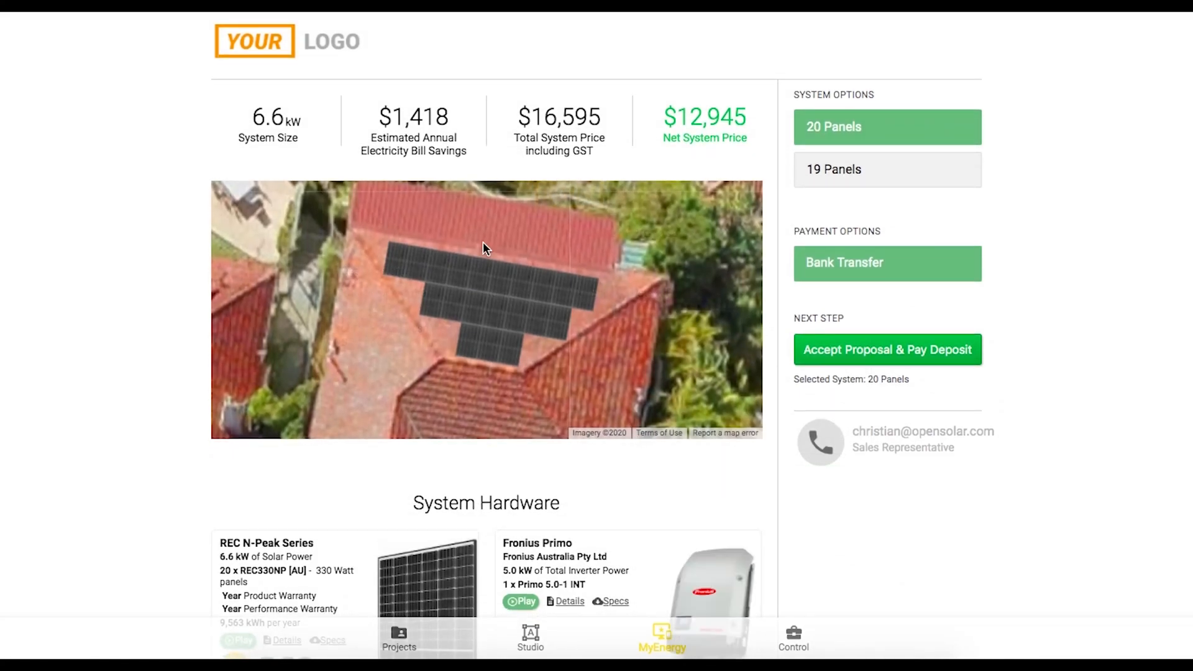
scroll(down, 3)
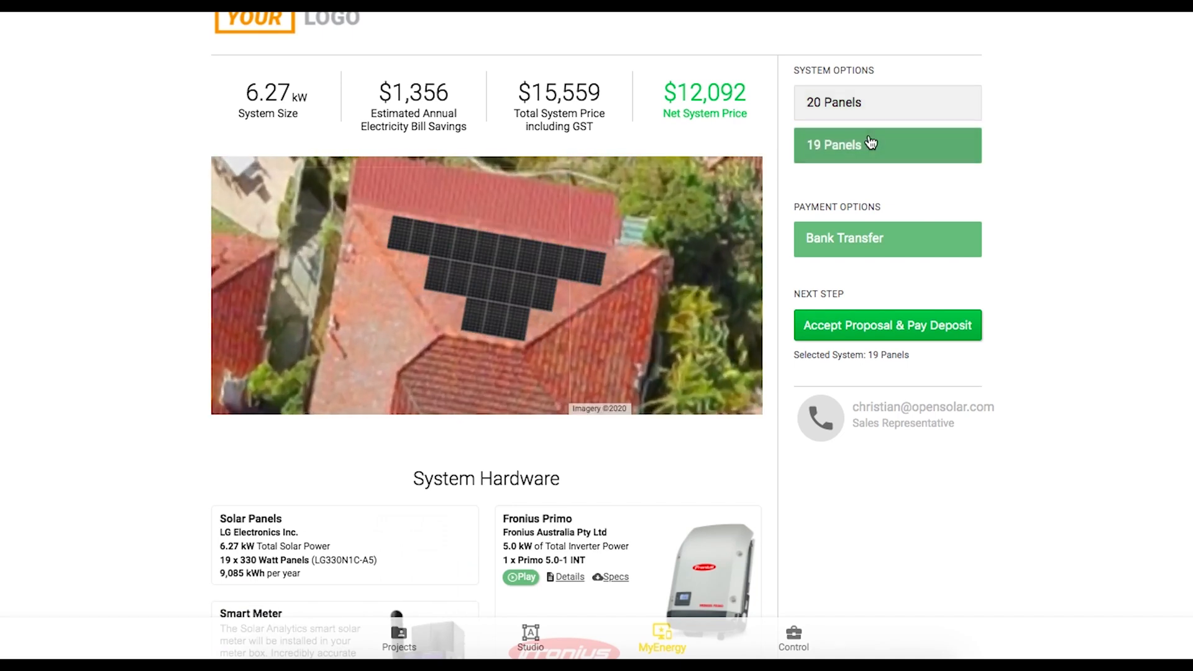
mouse_move(764, 134)
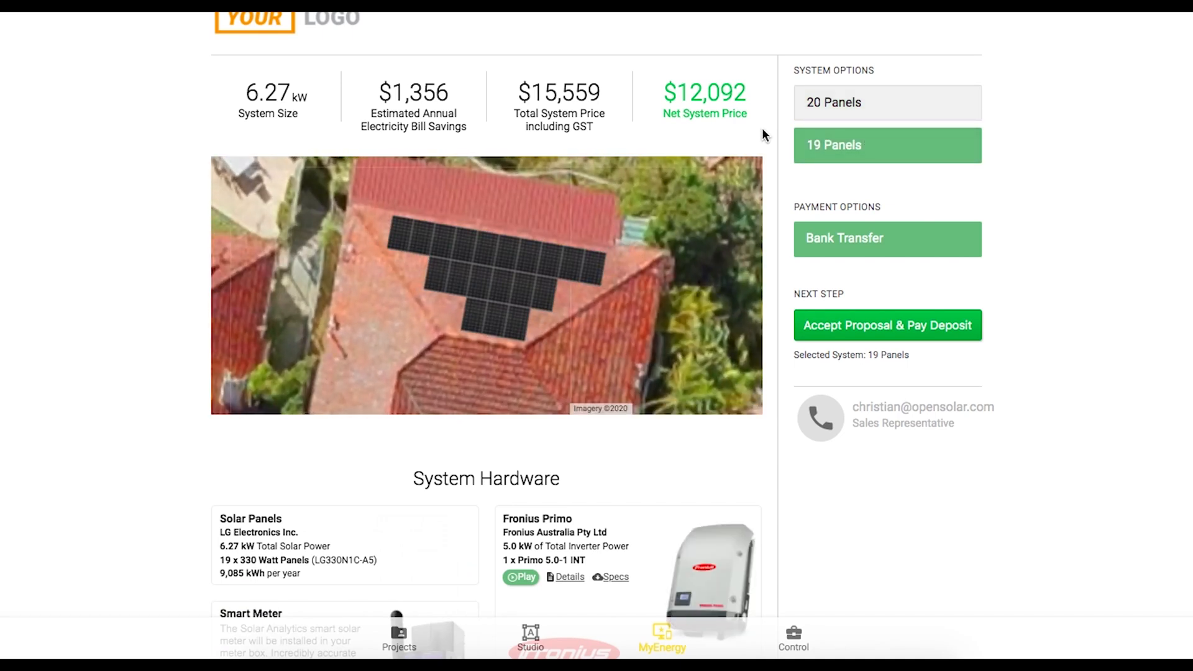
scroll(down, 3)
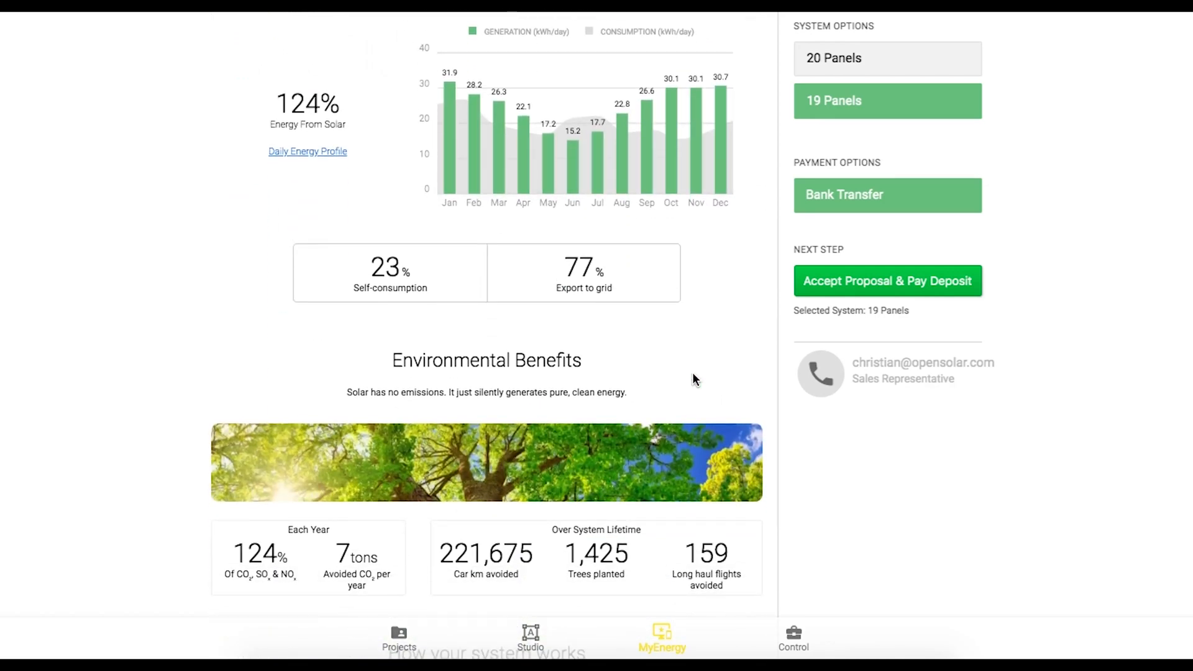
mouse_move(796, 632)
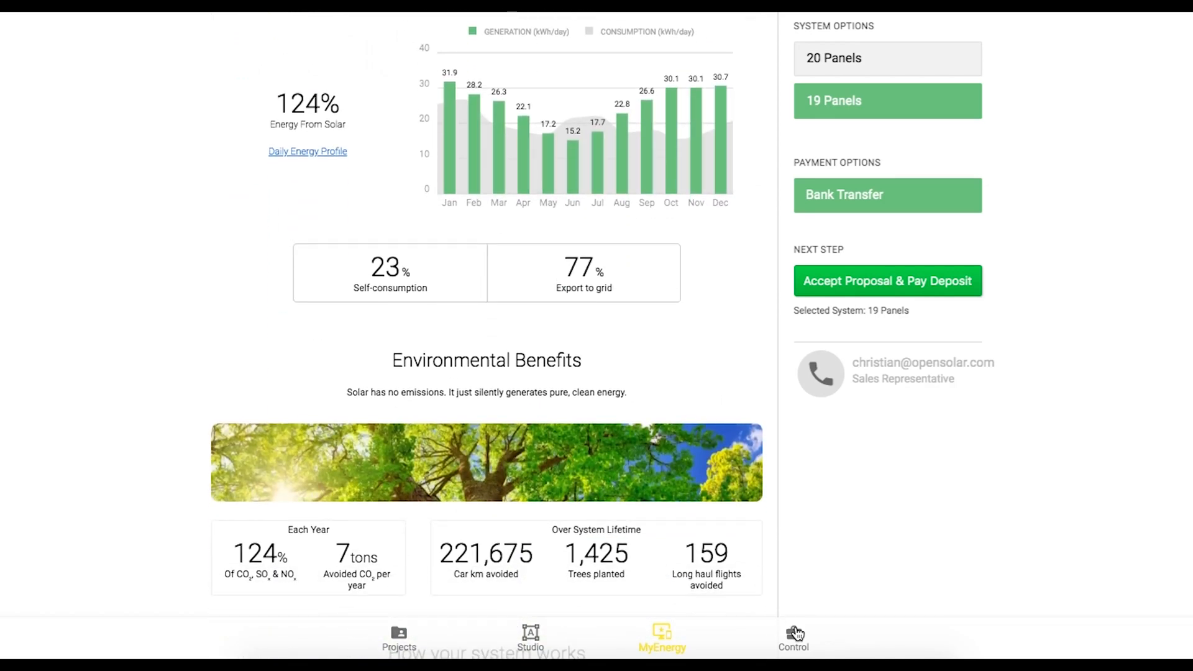
- Go to the Control zone and show the Company Business Info settings page
click(793, 637)
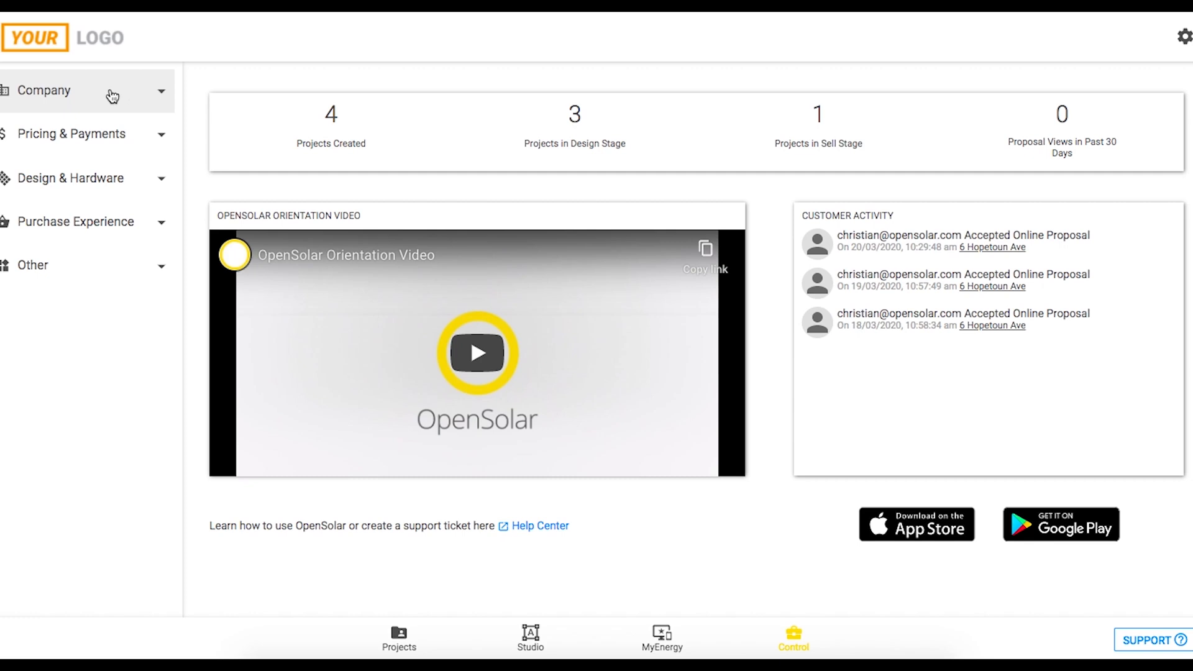
click(43, 89)
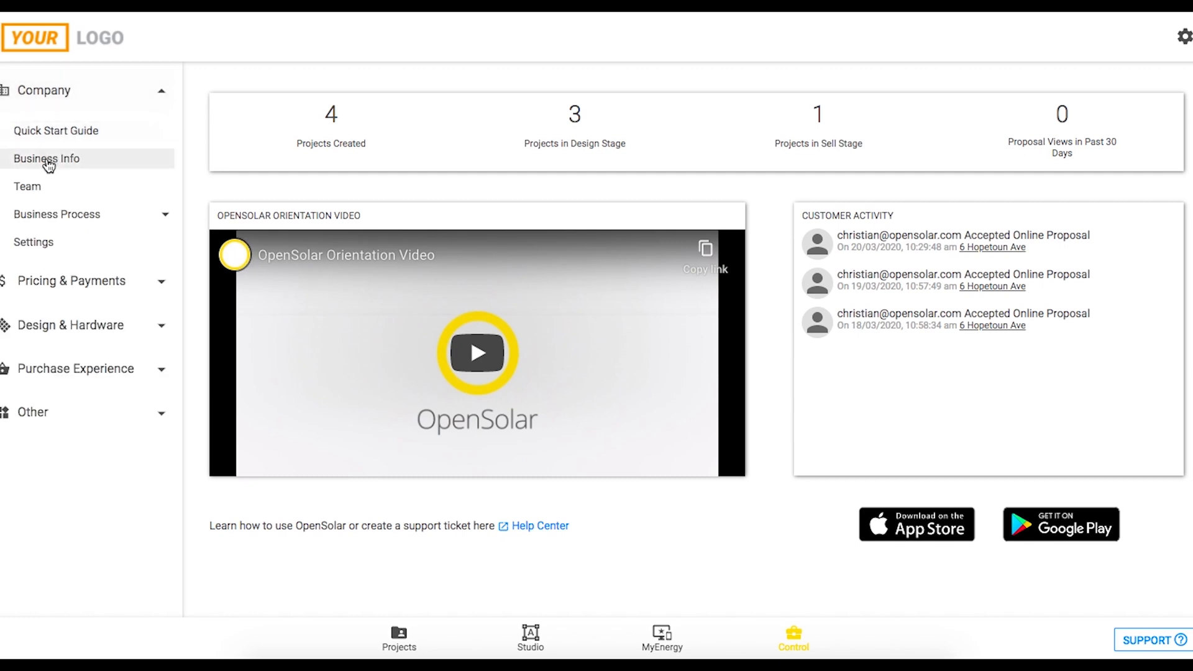
click(46, 158)
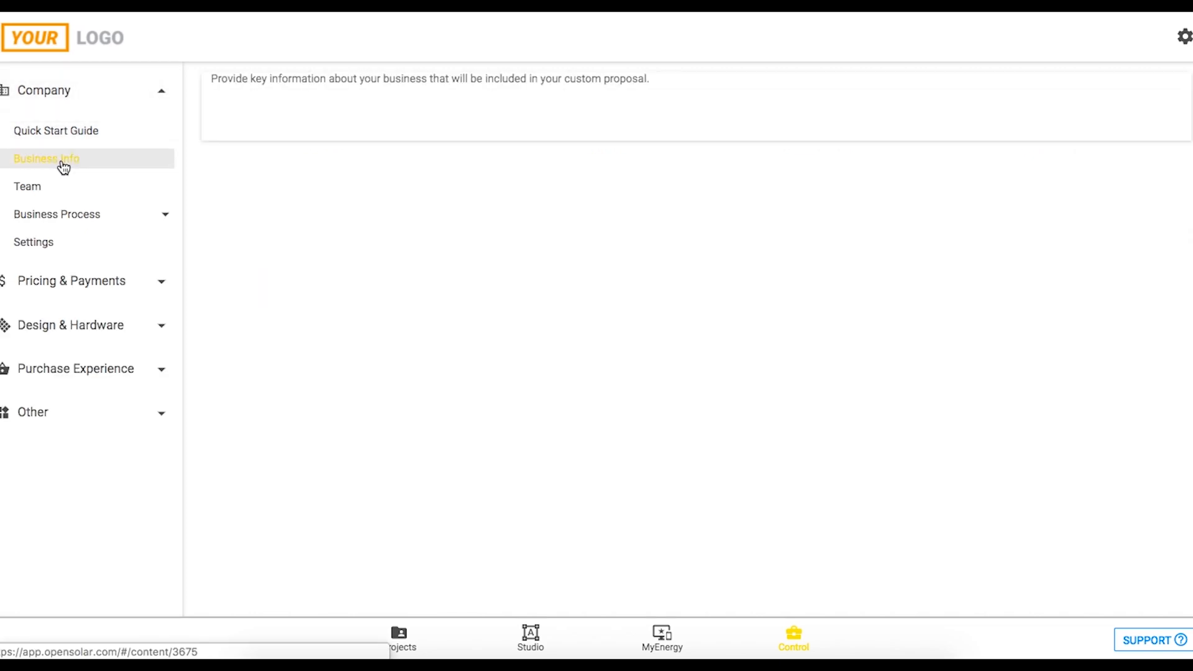
click(46, 158)
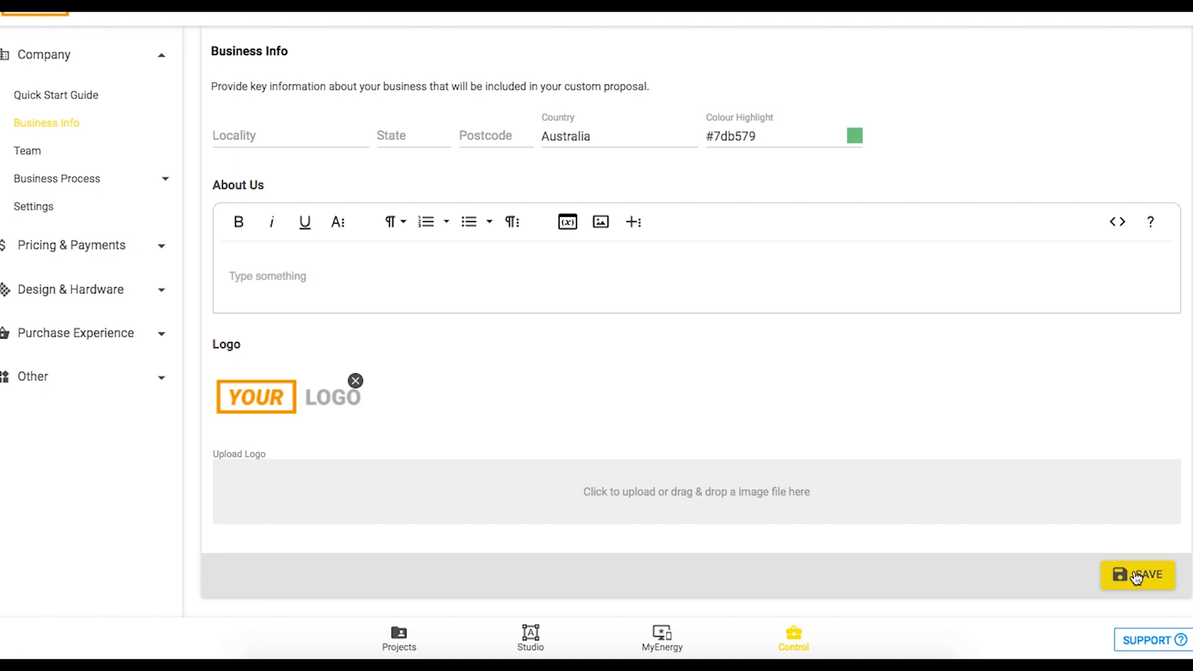
mouse_move(27, 151)
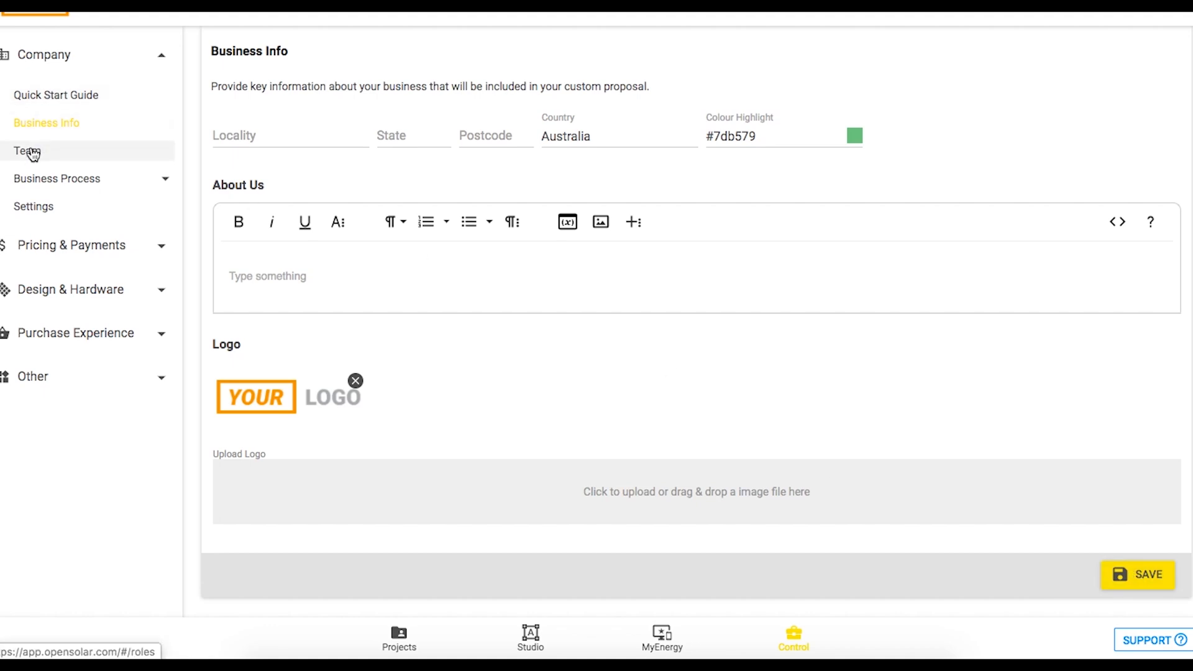
- Show the Team settings page and expand the Pricing & Payments group
click(28, 152)
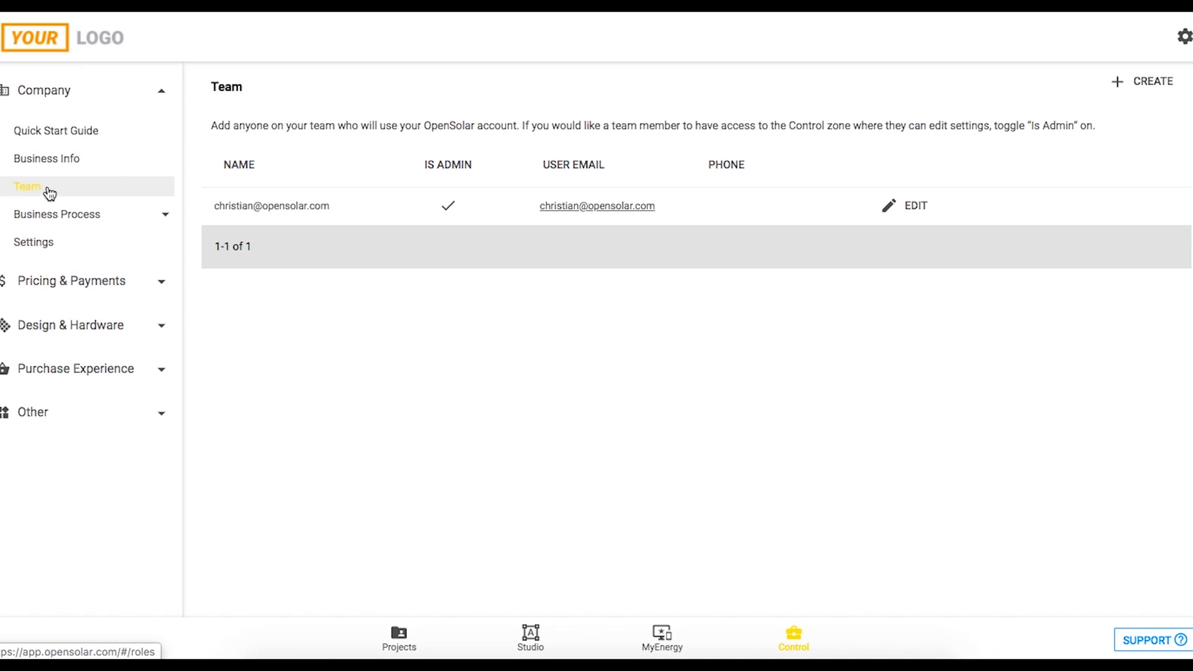
mouse_move(1131, 107)
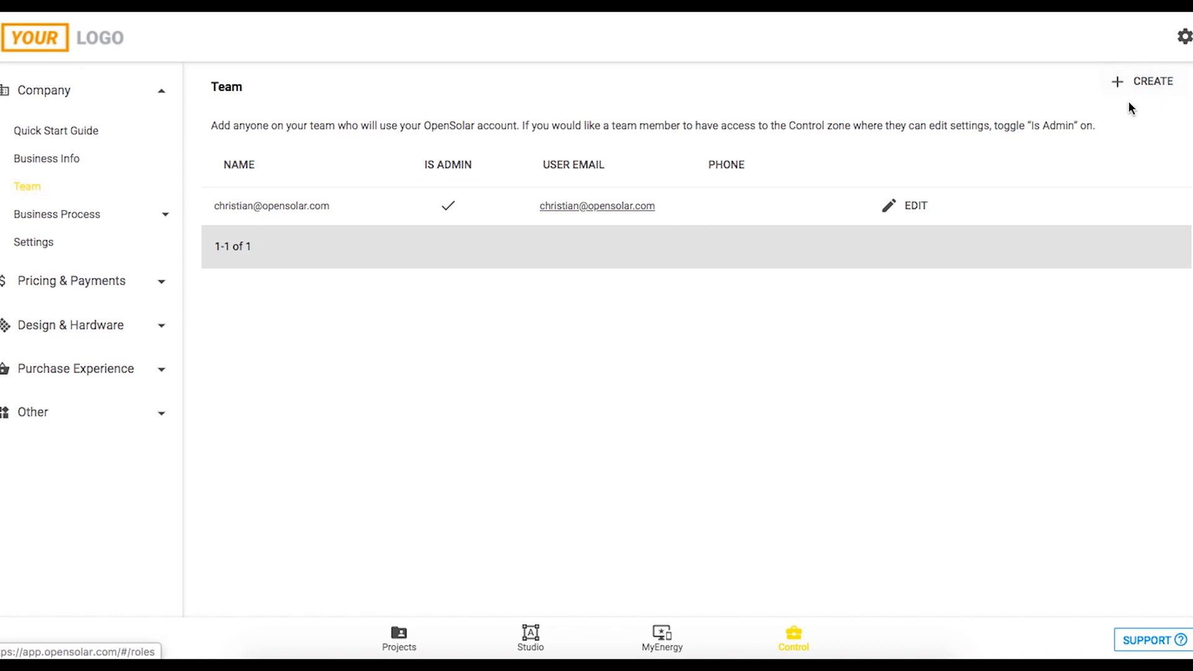
mouse_move(452, 205)
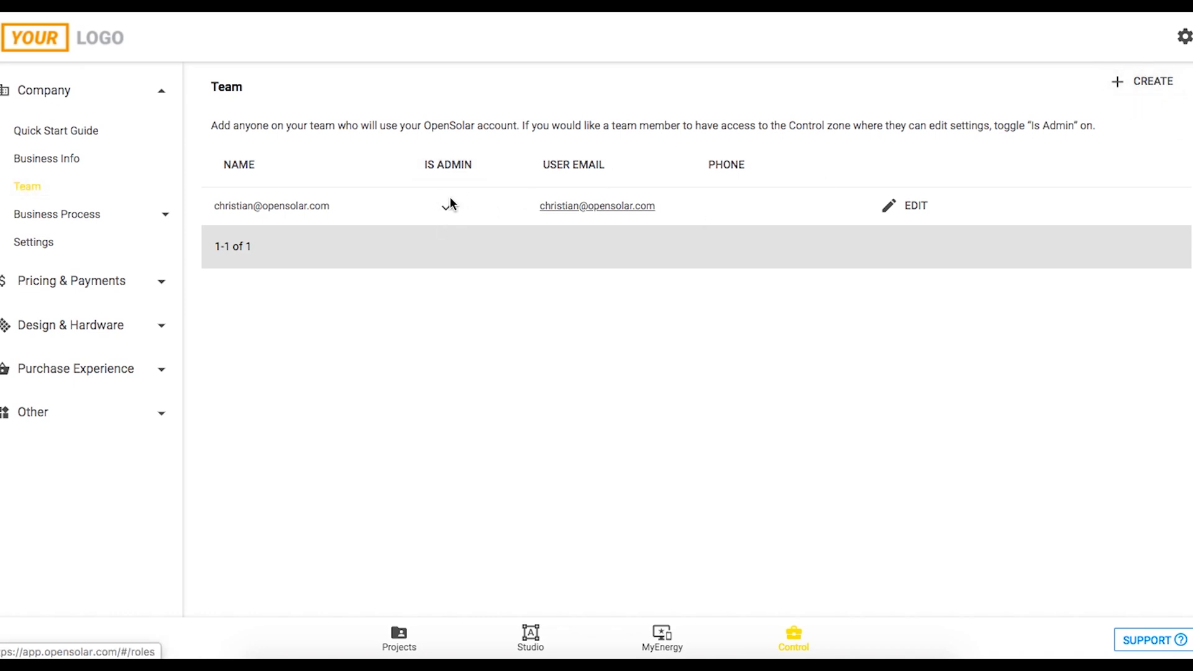
mouse_move(437, 210)
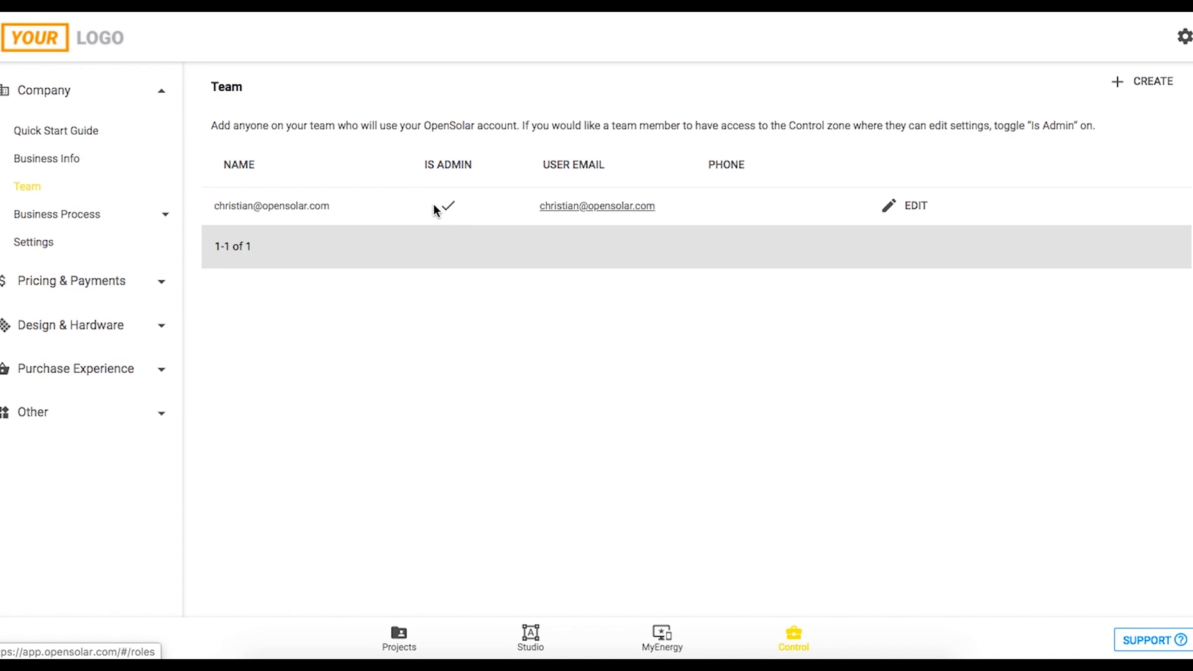
mouse_move(82, 236)
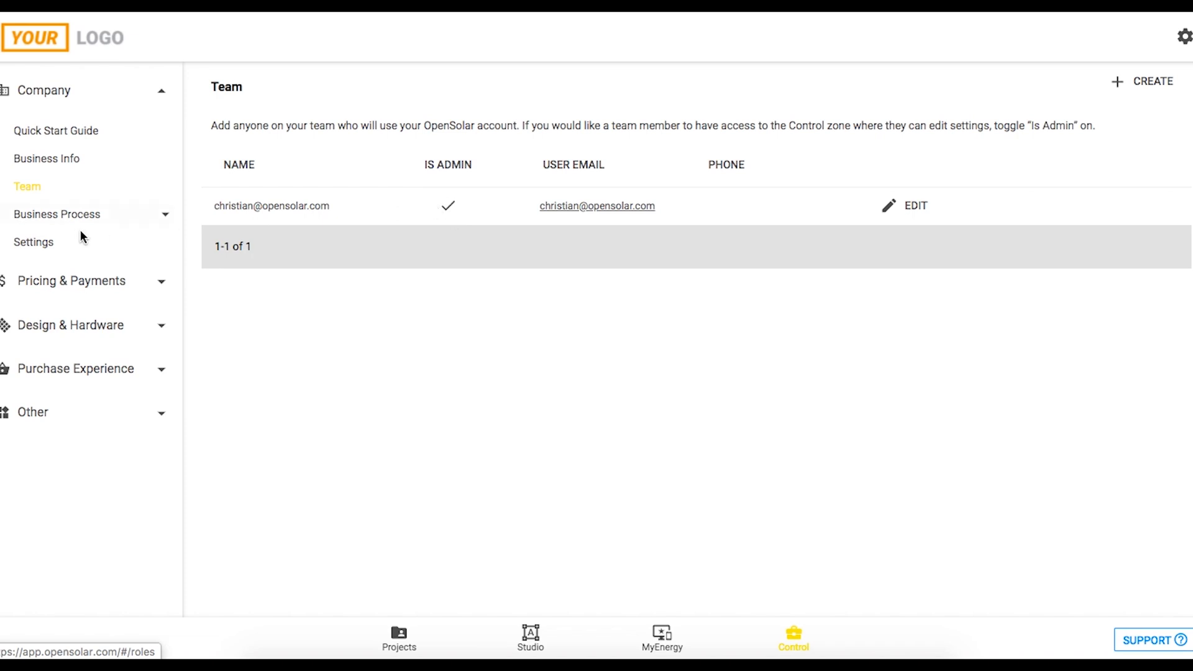
click(71, 281)
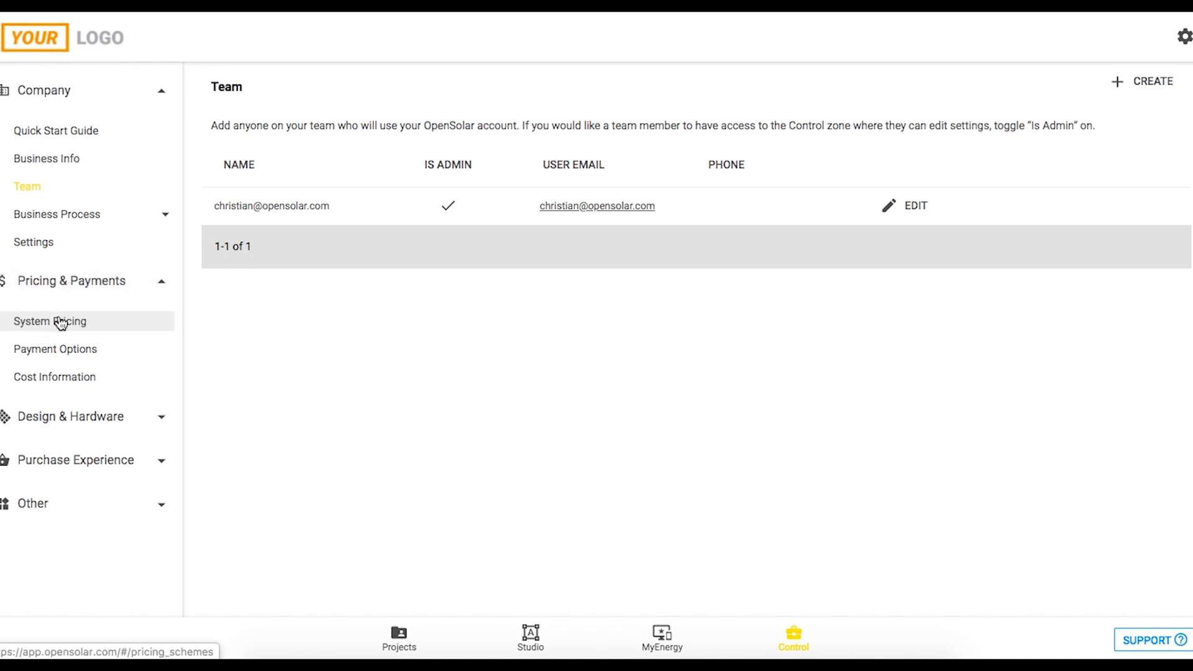
- Start a new pricing scheme using the Markup Percentage formula, leave it unsaved, and go to Payment Options
click(50, 321)
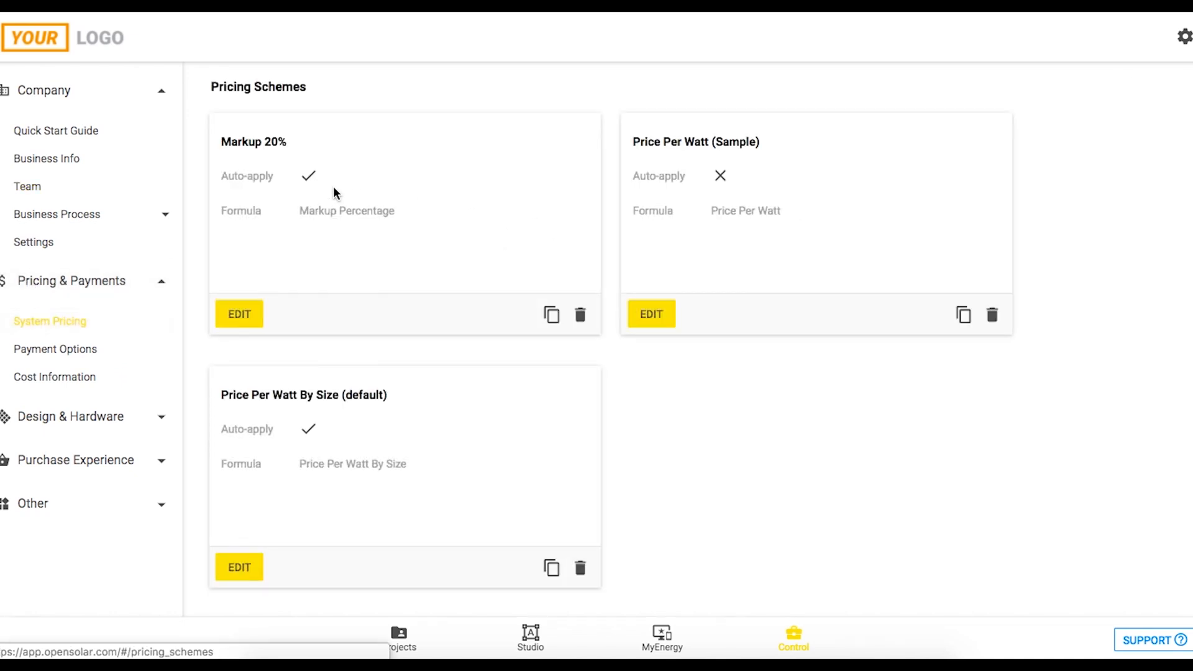
scroll(down, 3)
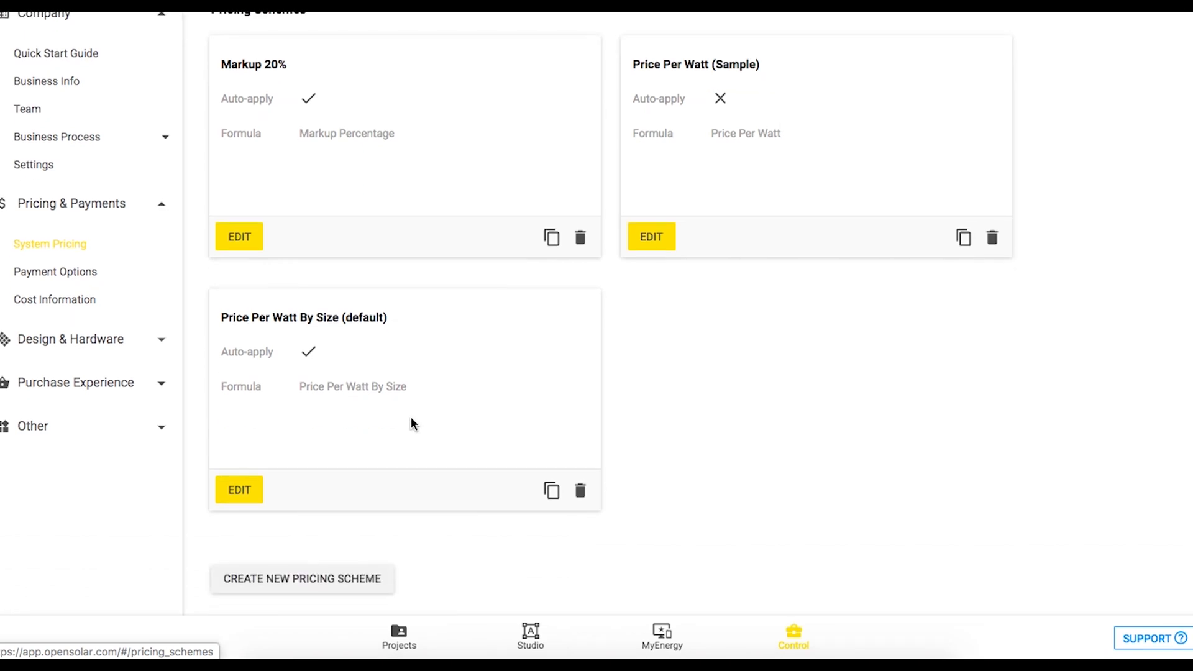
click(300, 580)
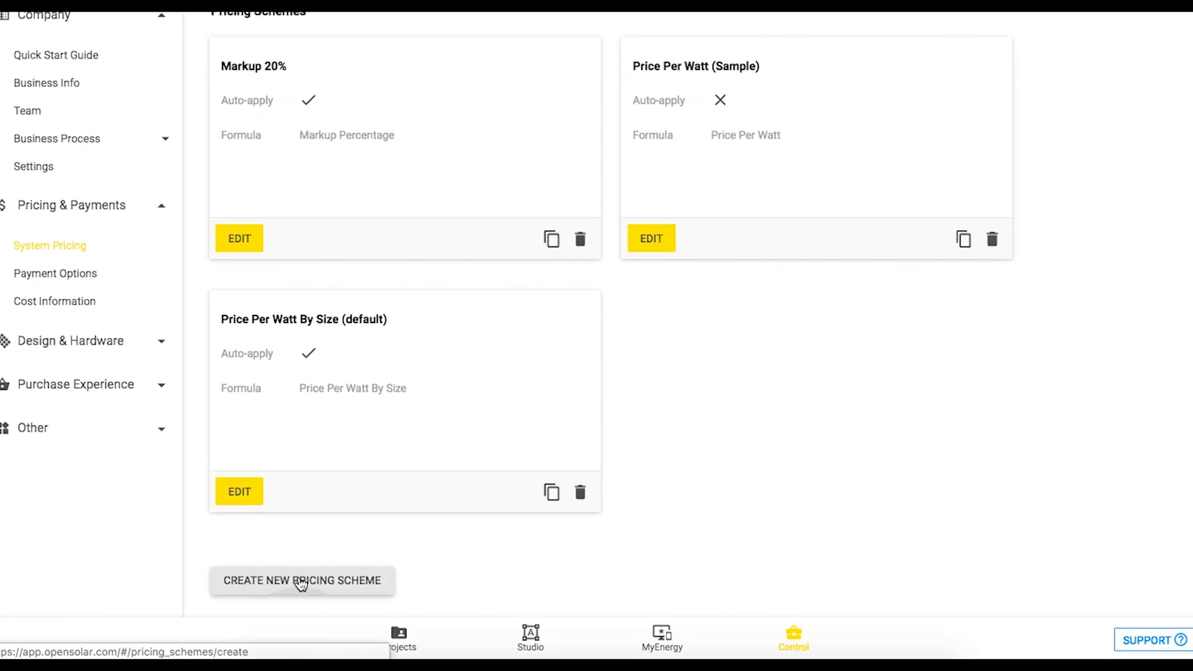
click(302, 581)
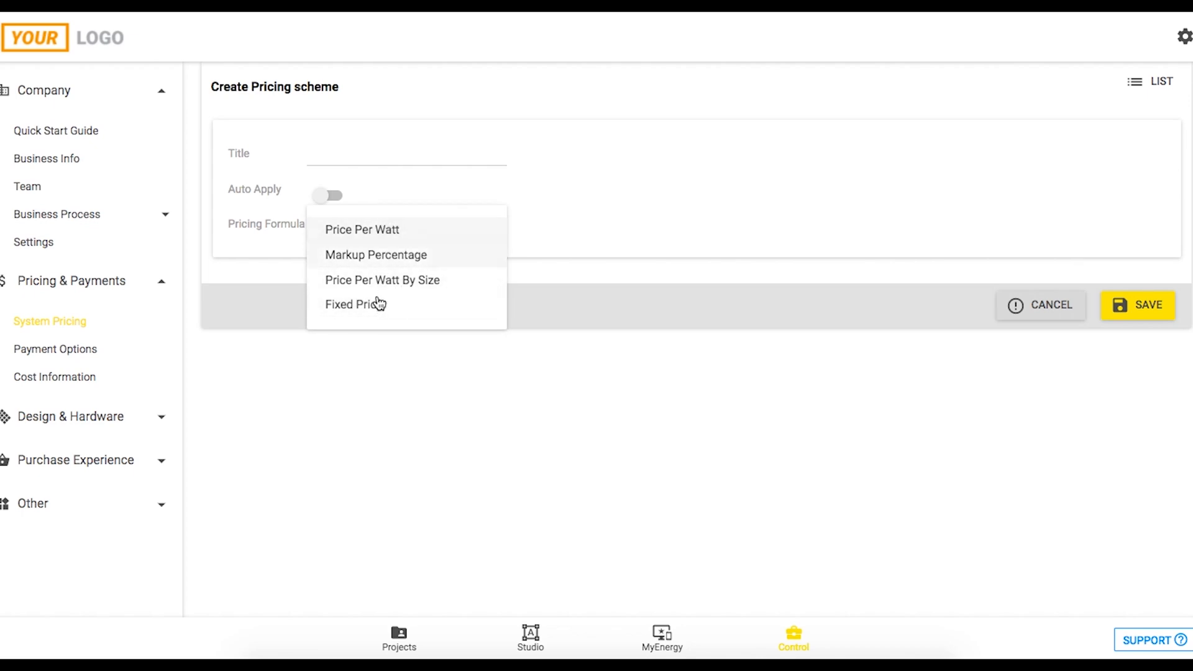
mouse_move(376, 254)
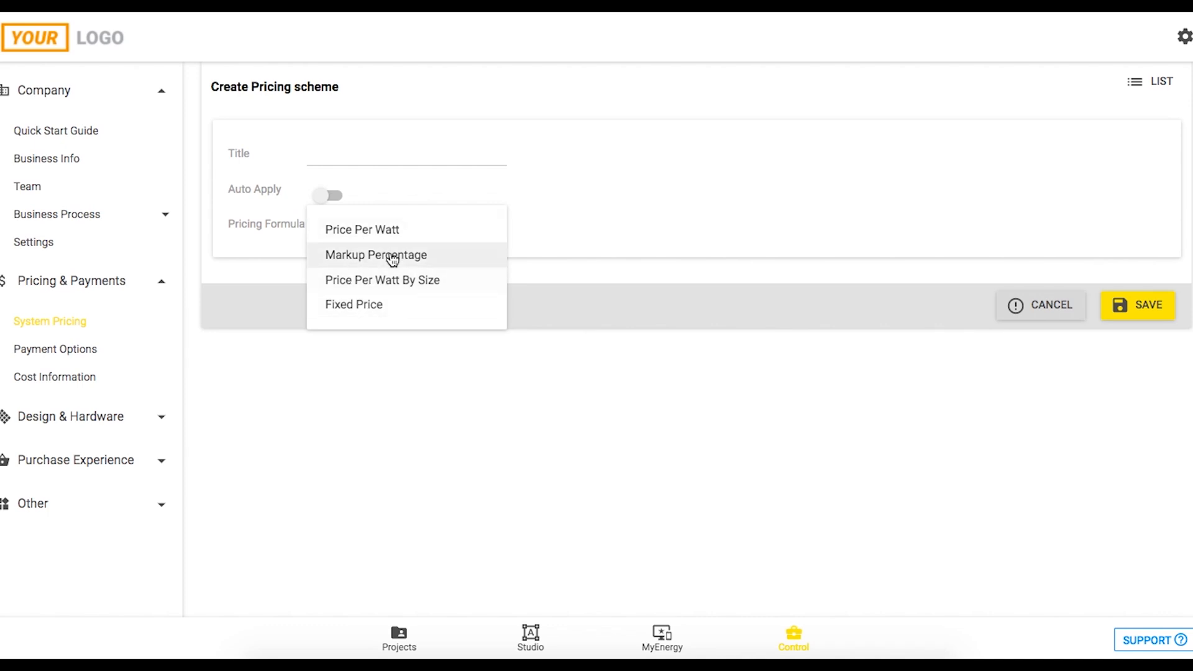
click(375, 255)
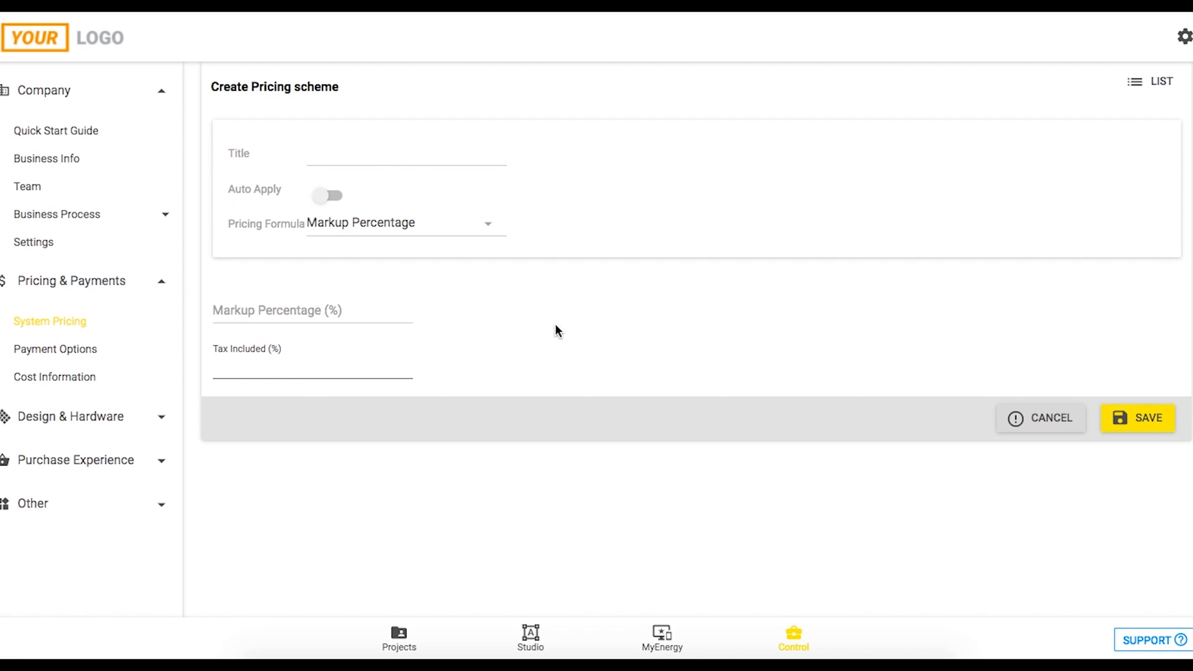
mouse_move(53, 348)
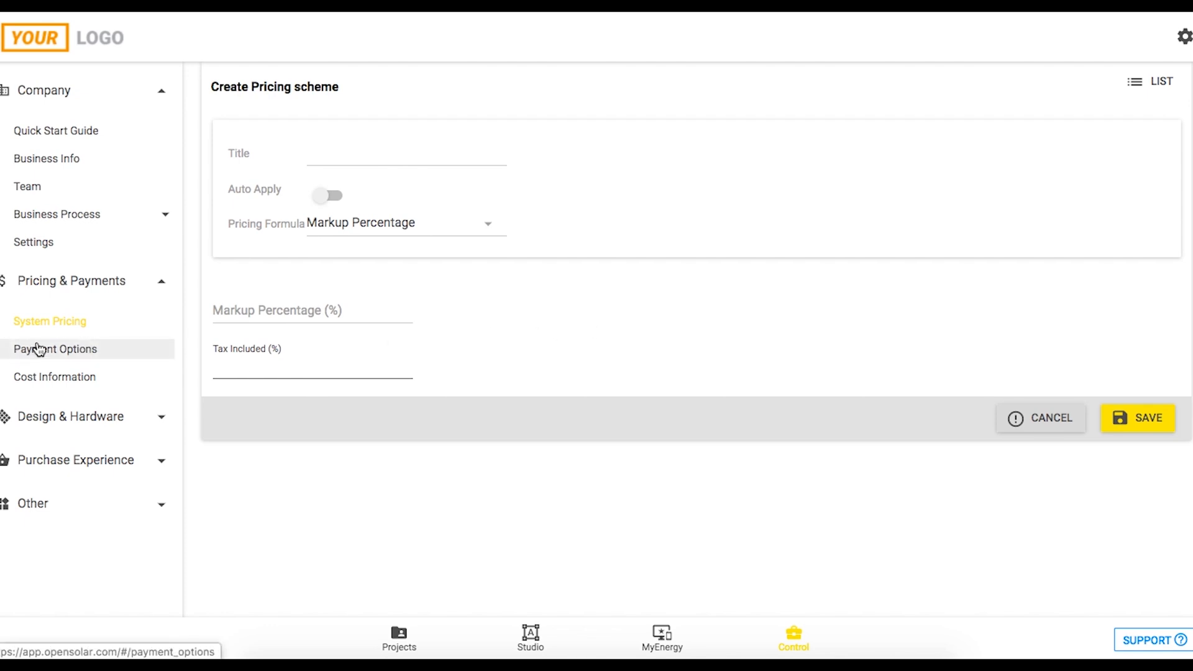
click(55, 348)
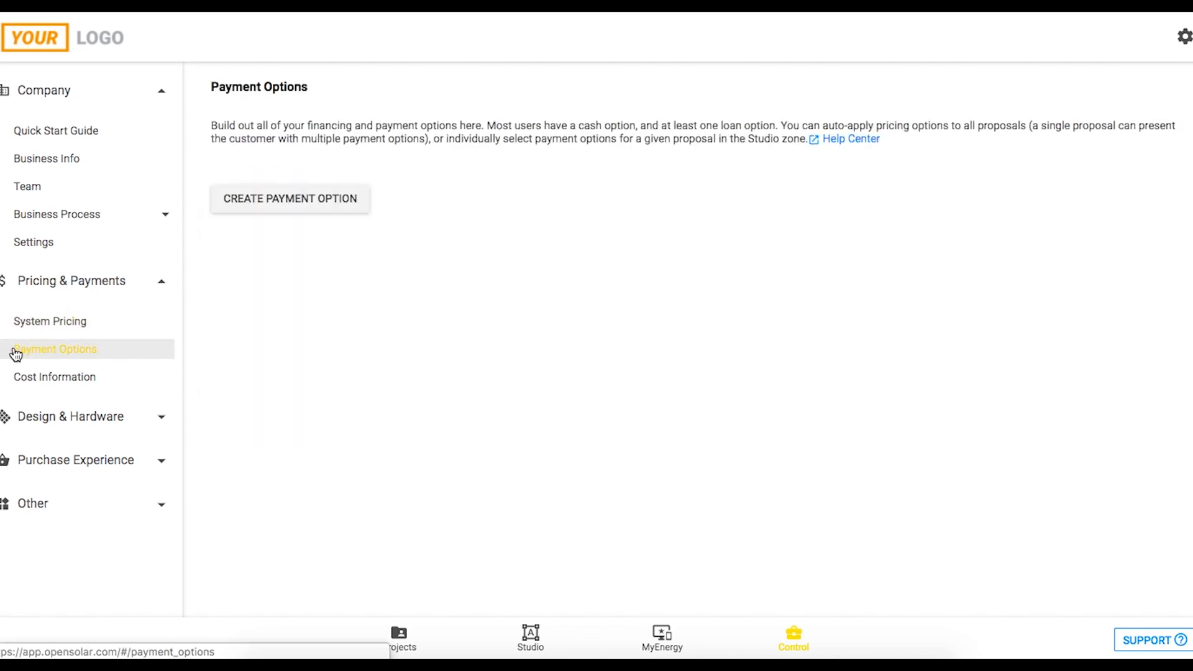
- Create an auto-applied Cash payment option titled 'Test' with a 10% deposit, then go to Cost Information
click(290, 199)
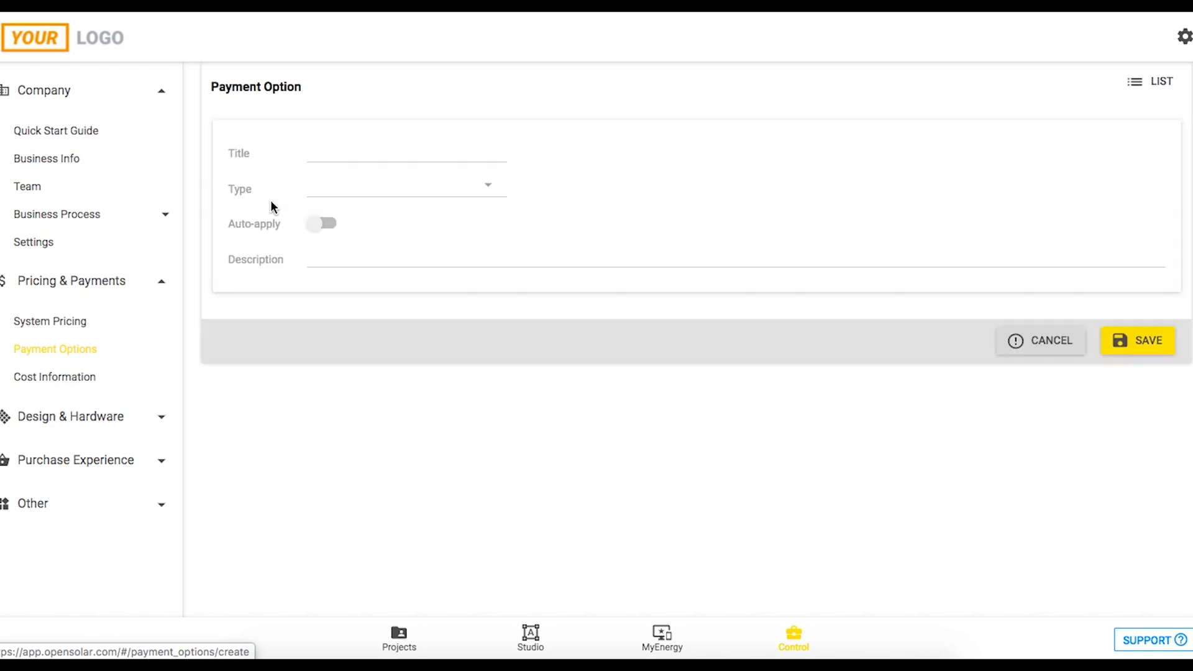
click(406, 186)
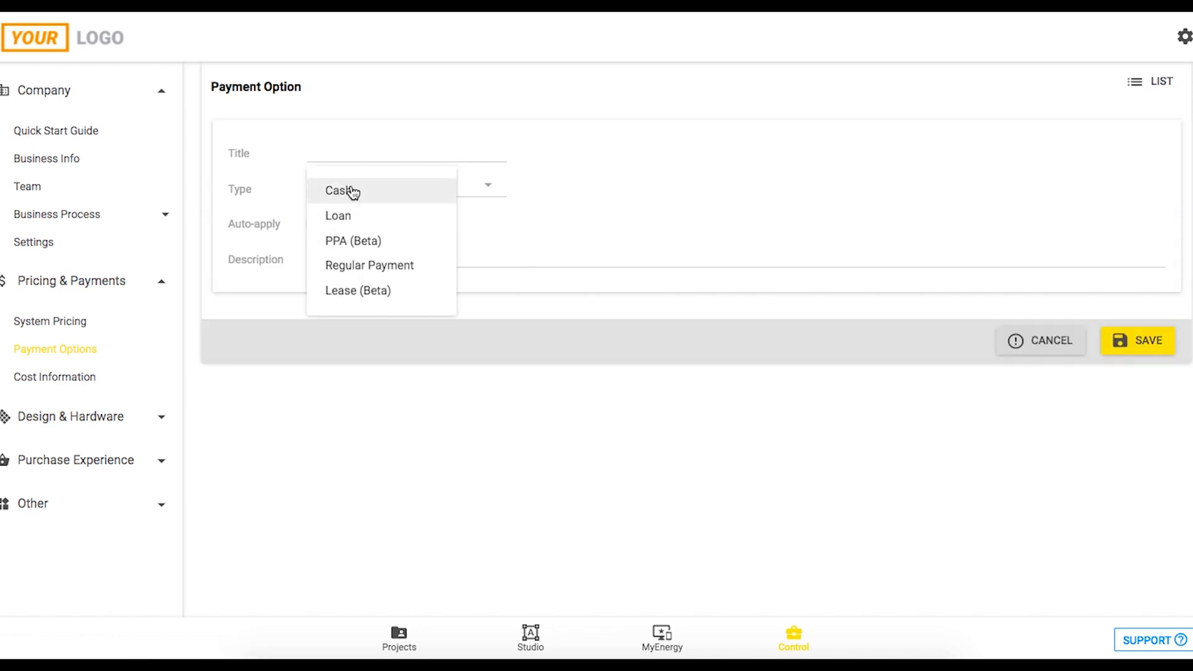
click(342, 191)
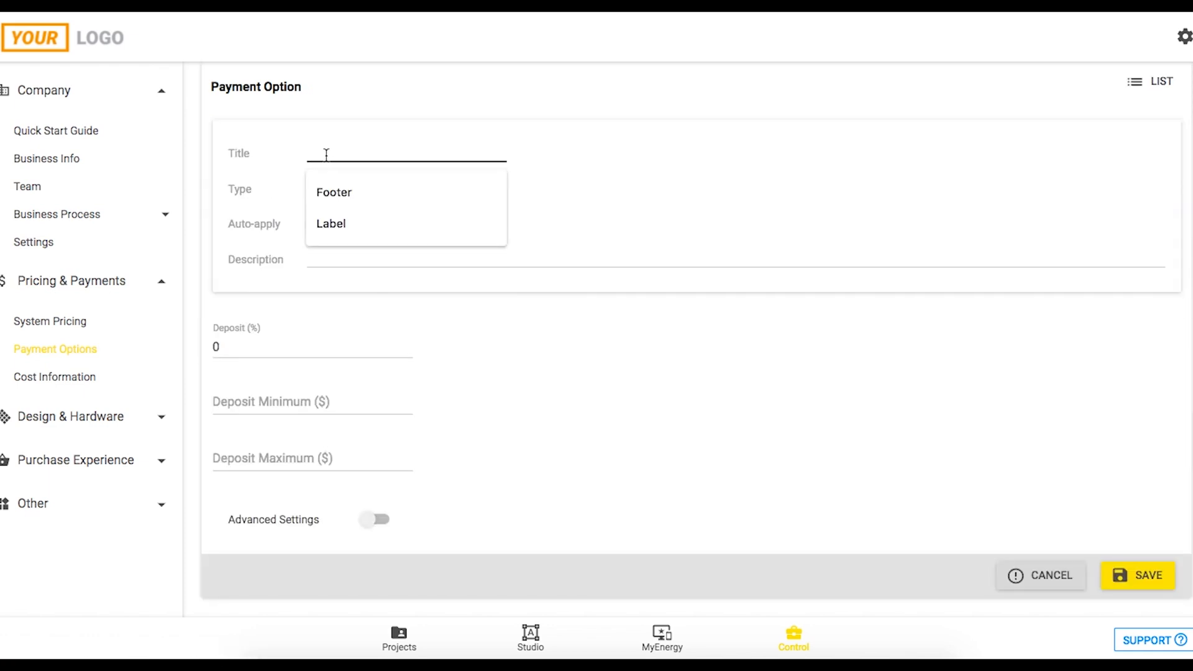
text(Test)
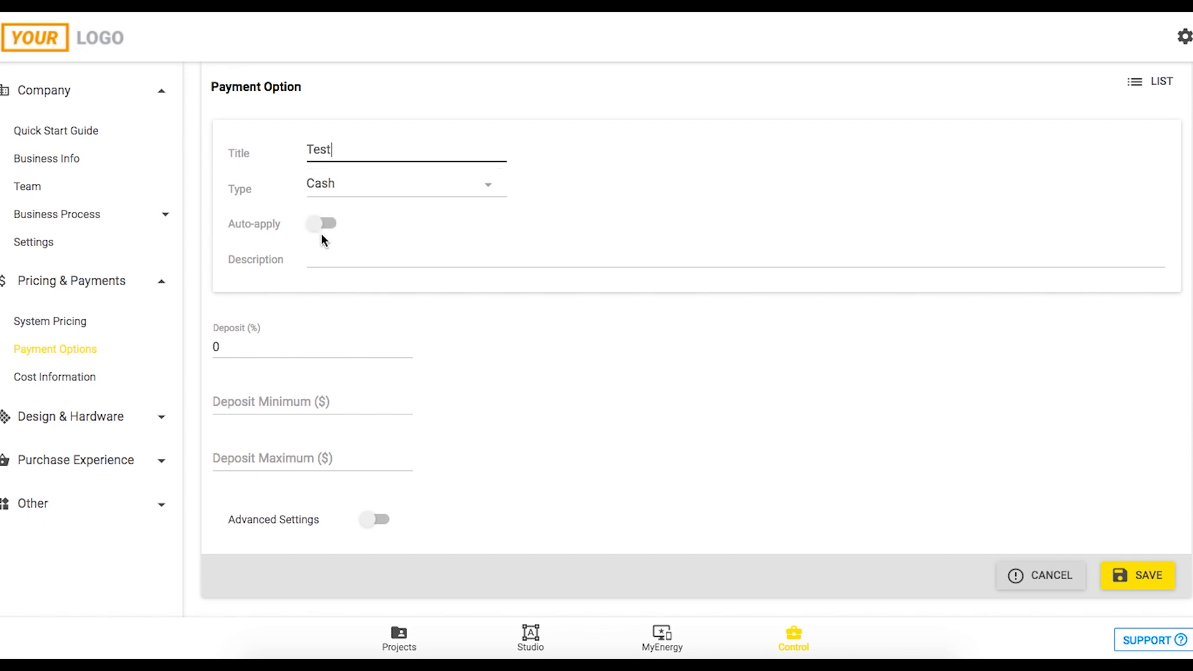
click(321, 222)
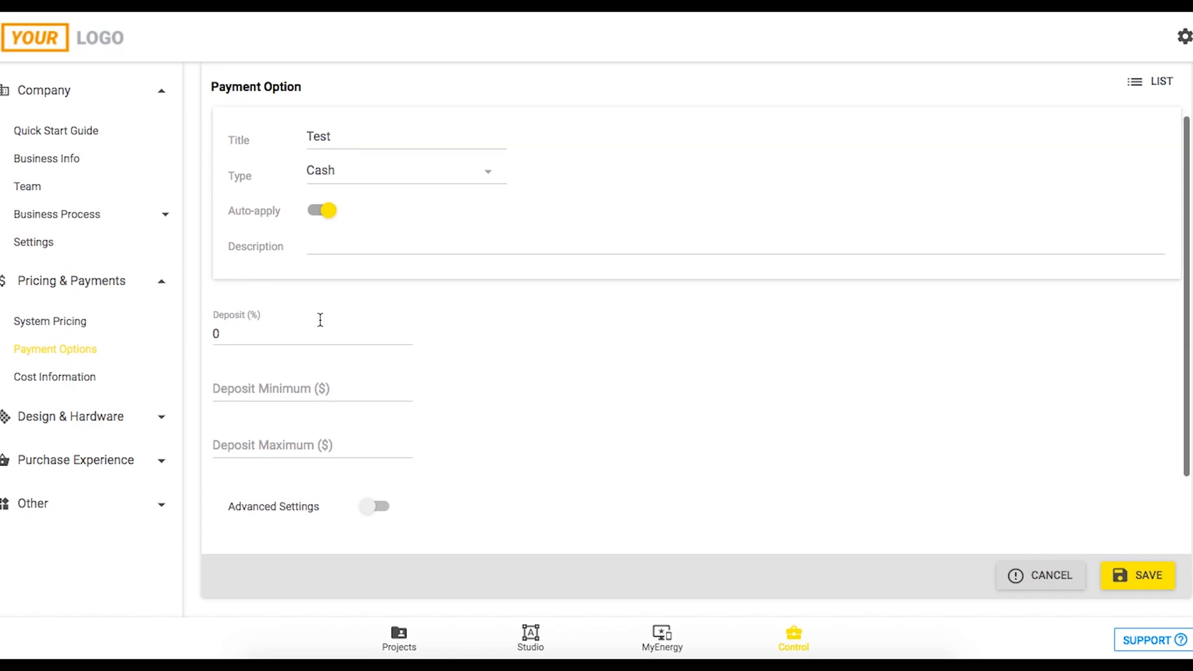
scroll(down, 3)
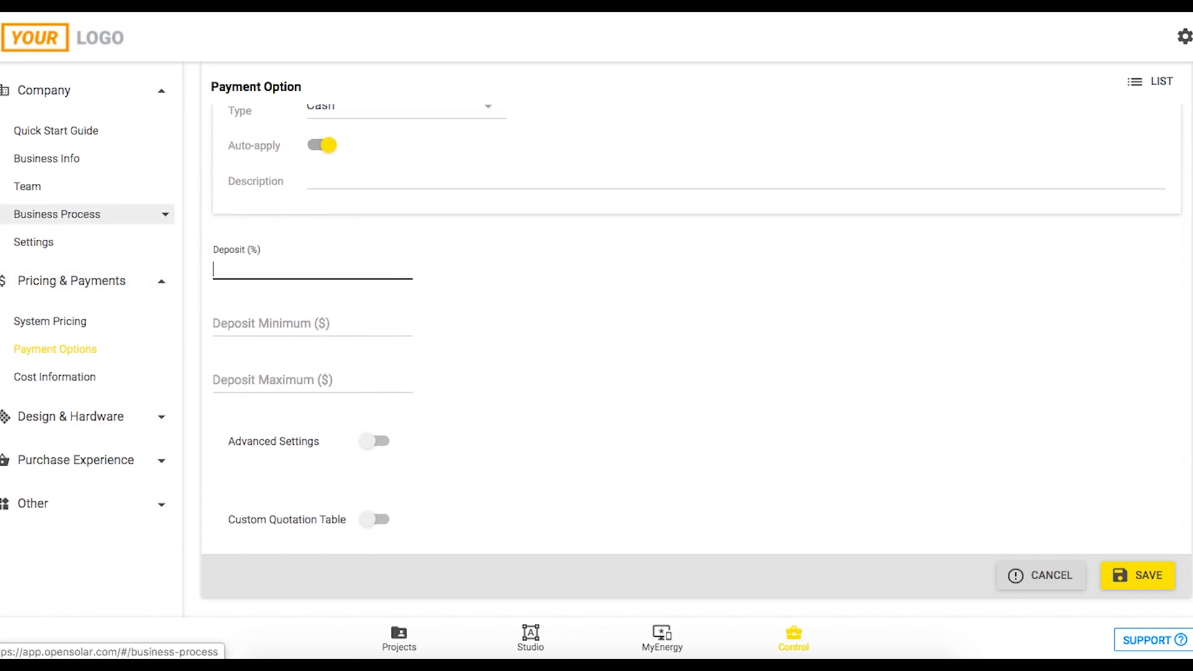
text(10)
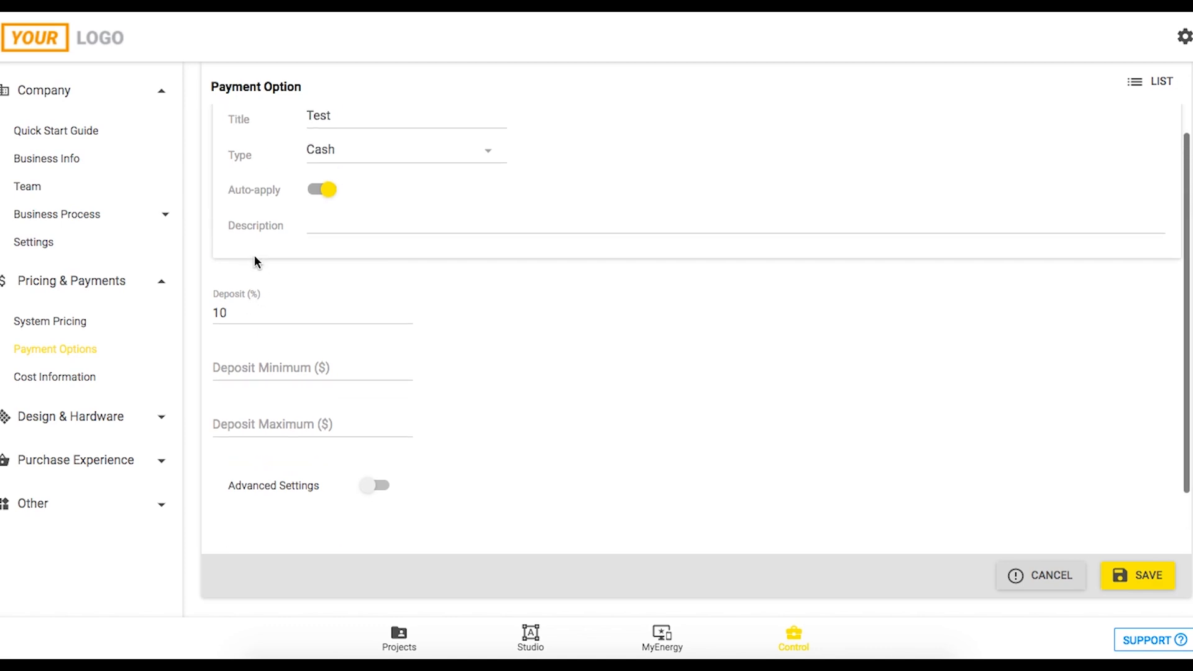
scroll(down, 3)
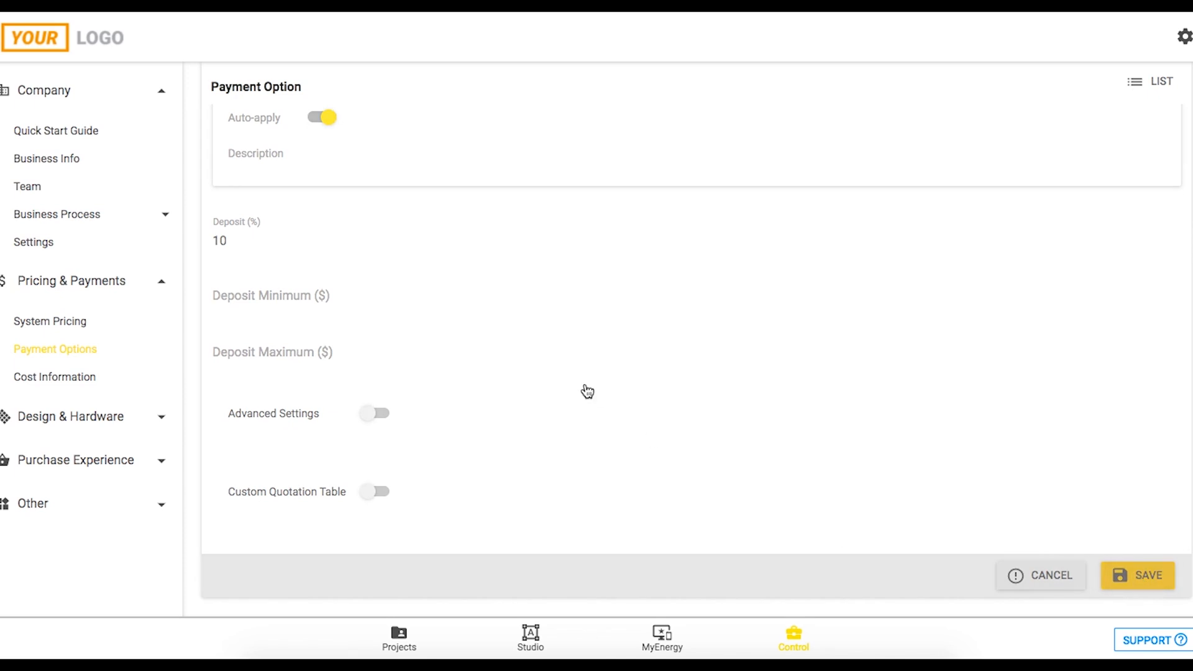
click(1137, 575)
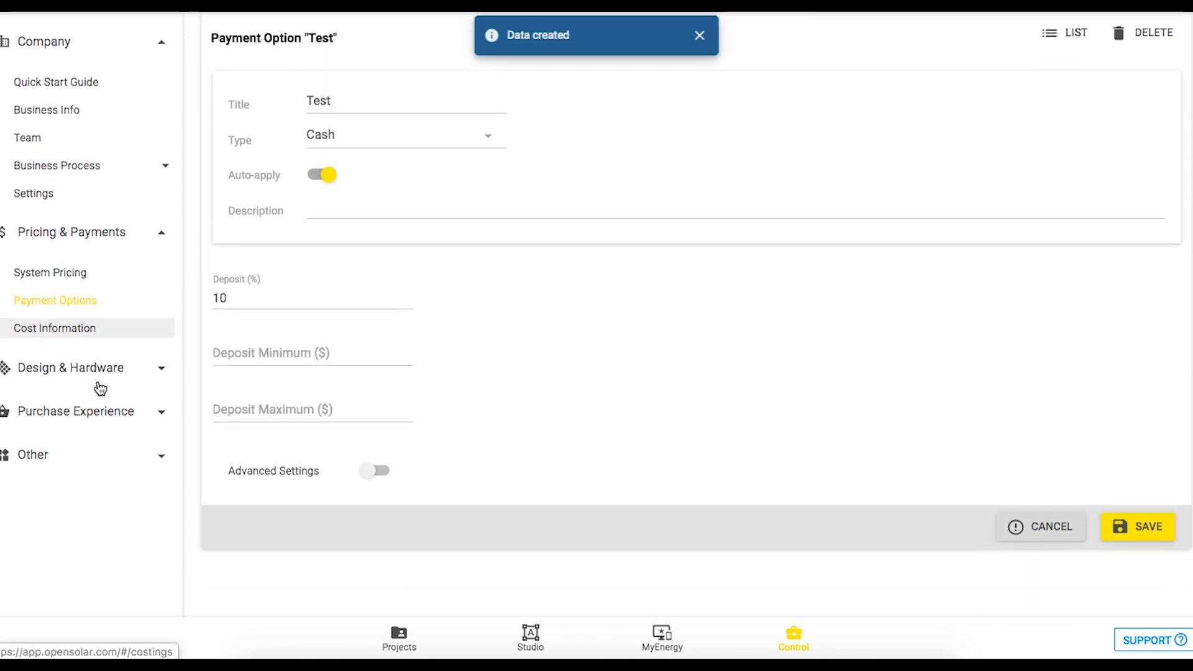
click(54, 328)
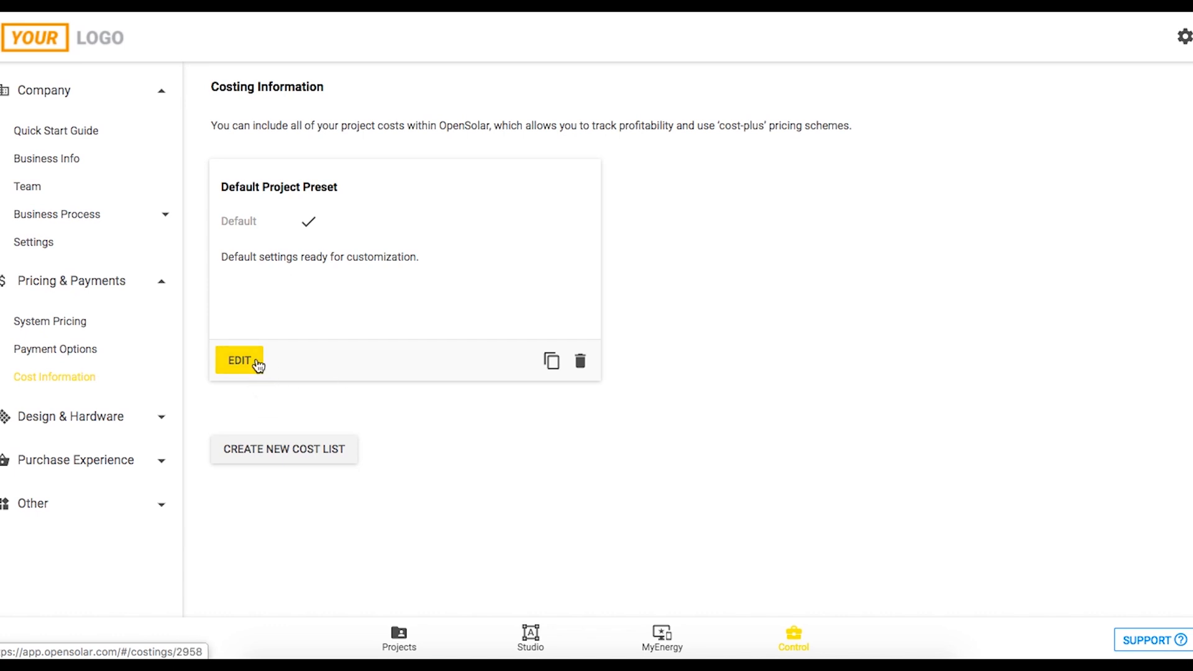
- Review the Default Project Preset's cost rates, including the extra job-difficulty costs
click(239, 360)
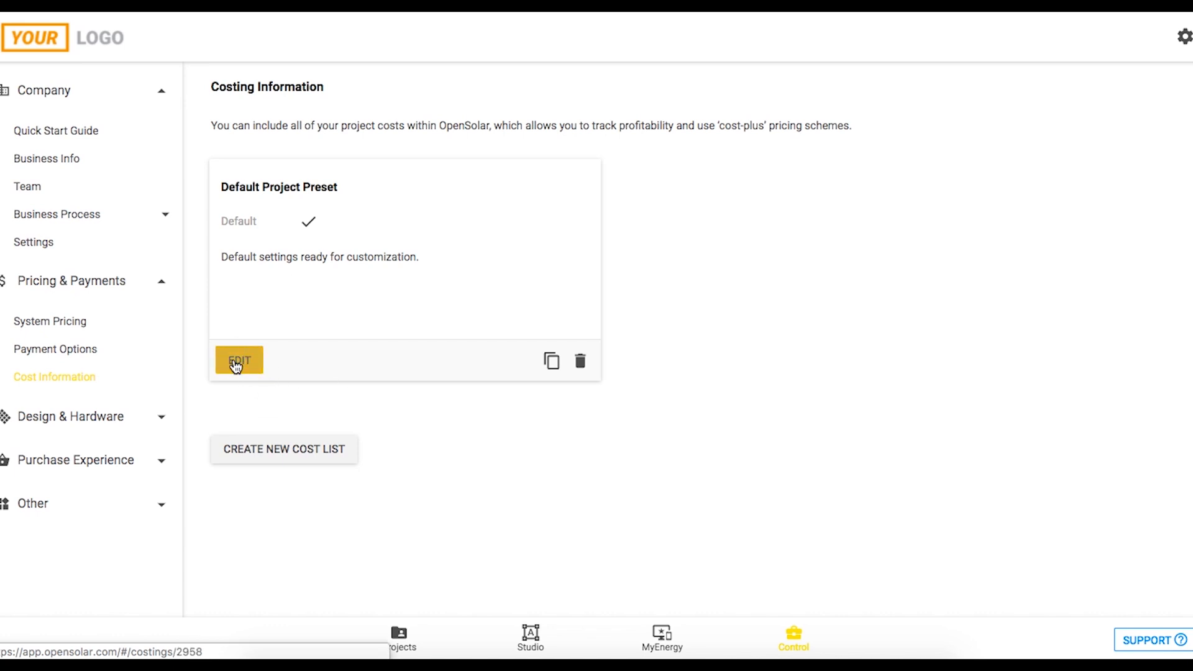
click(238, 360)
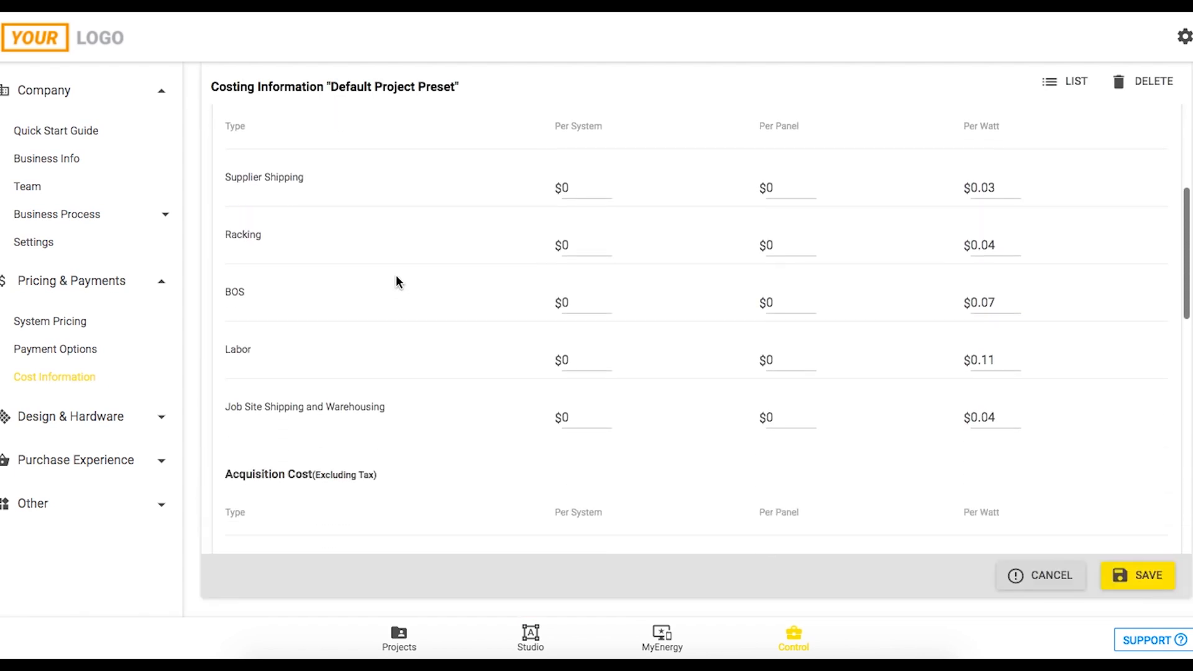
mouse_move(687, 133)
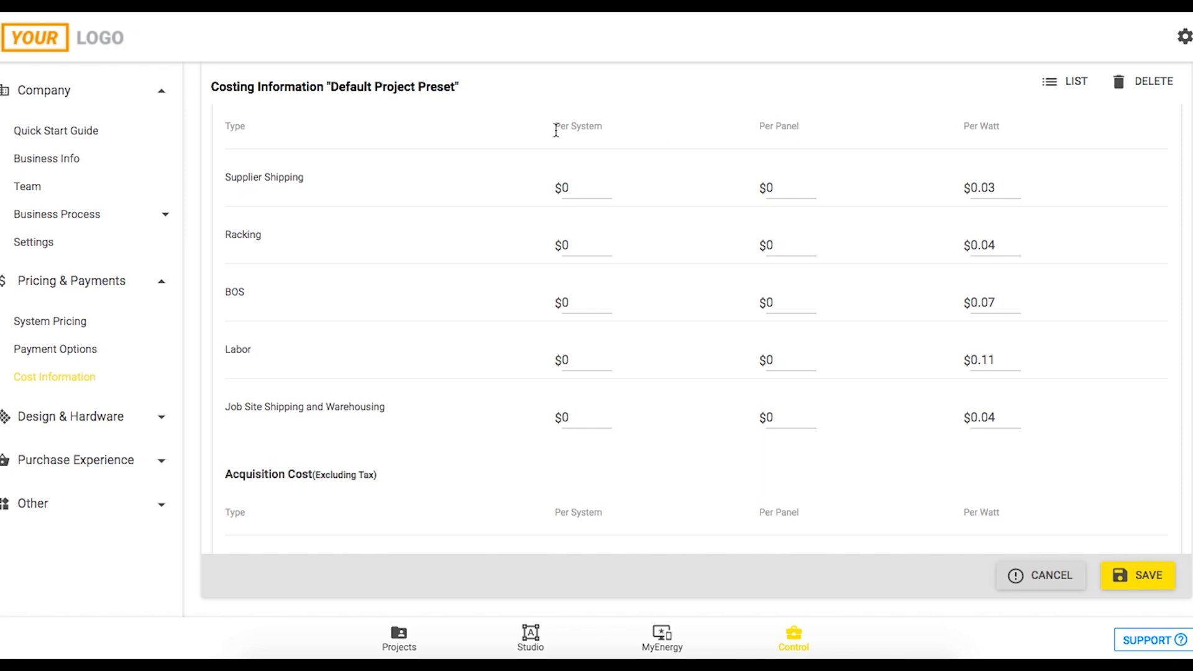
scroll(down, 3)
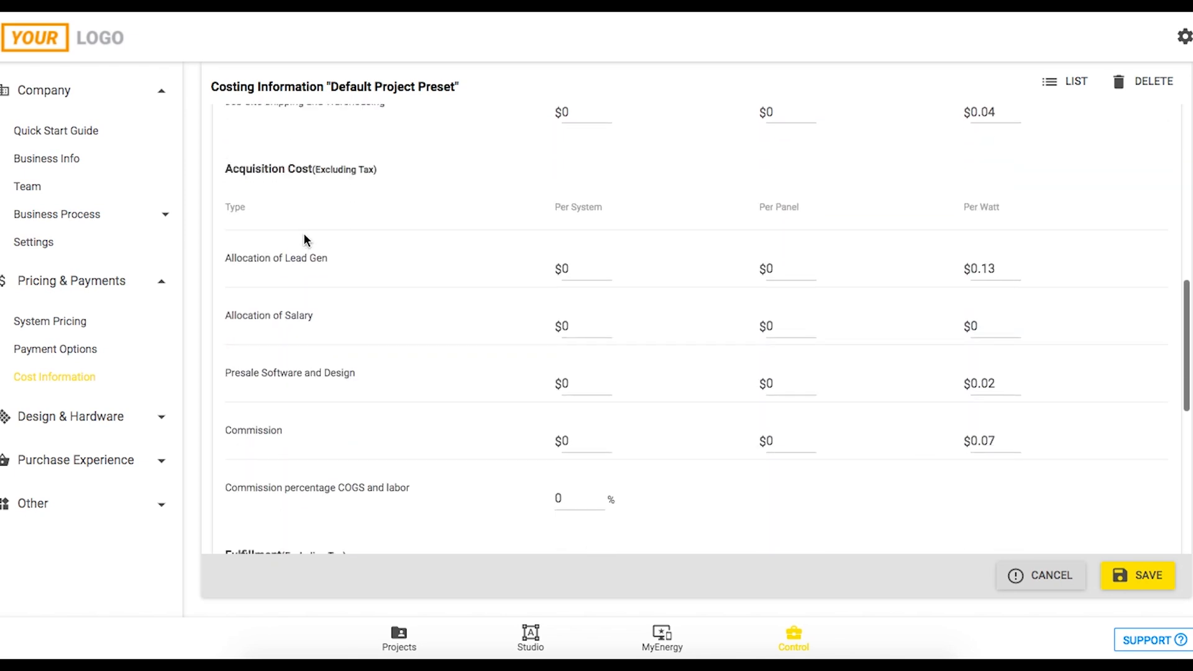
scroll(down, 3)
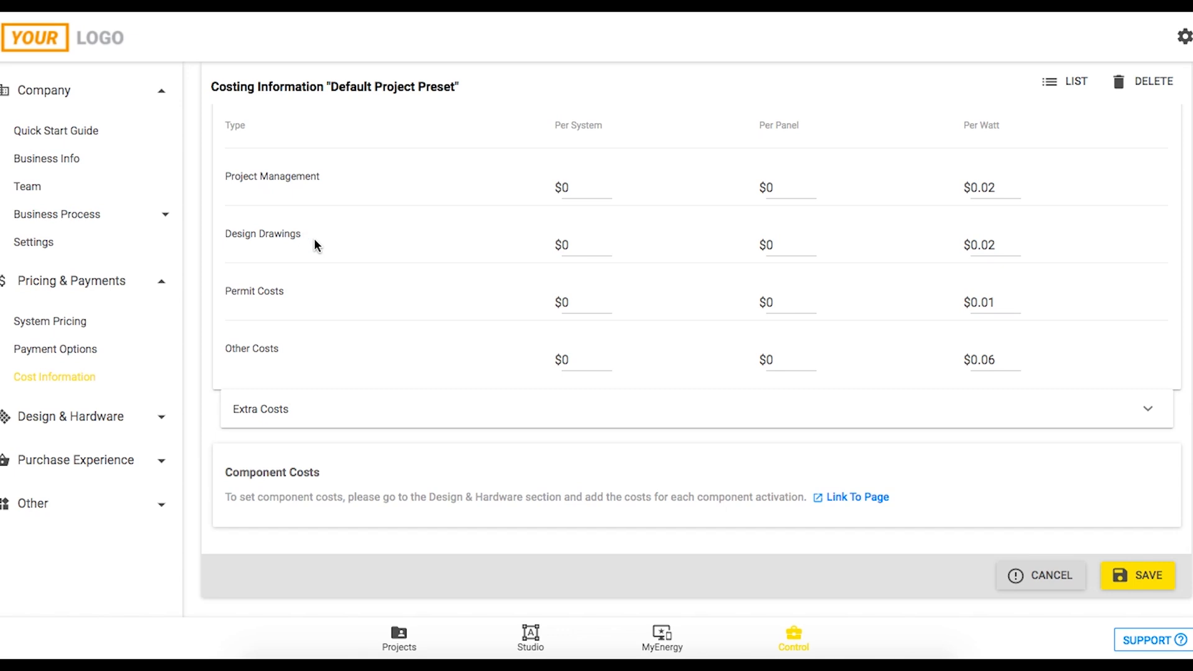
click(1147, 409)
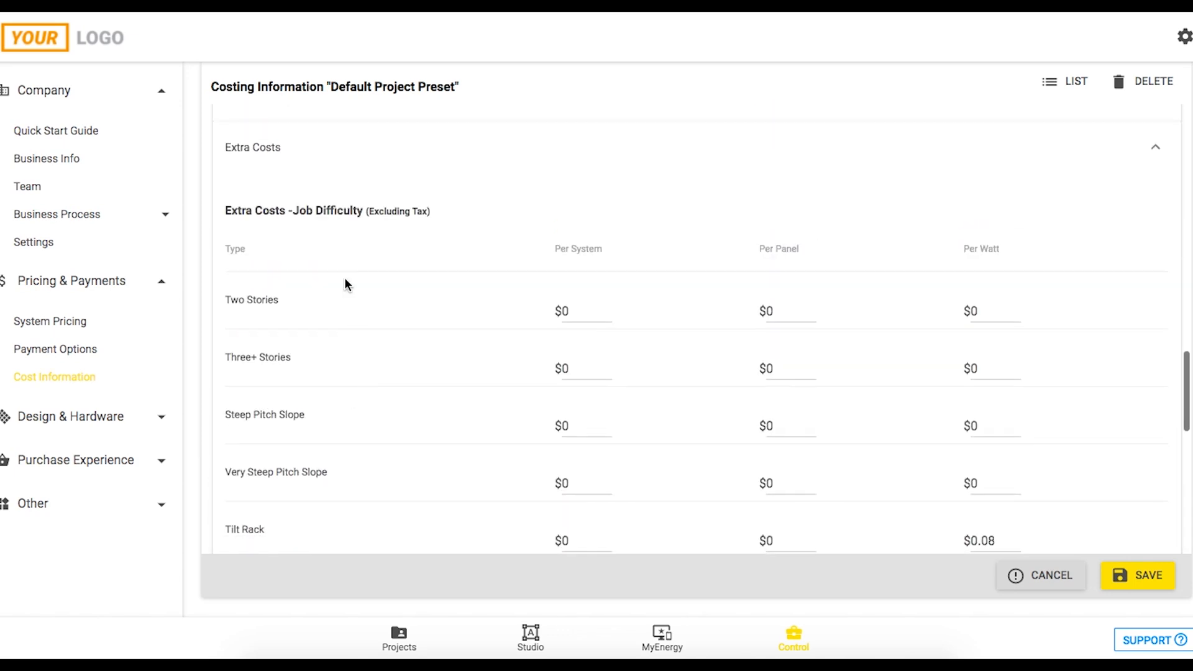
scroll(down, 3)
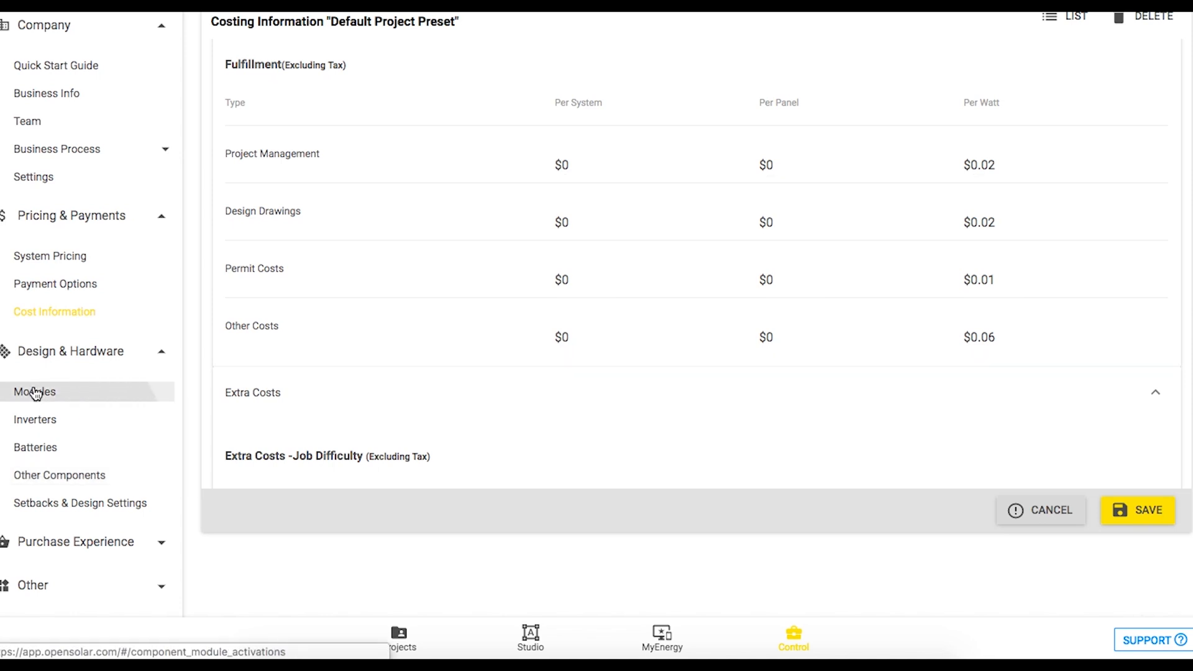
- Bring up the Modules hardware list under Design & Hardware
click(35, 392)
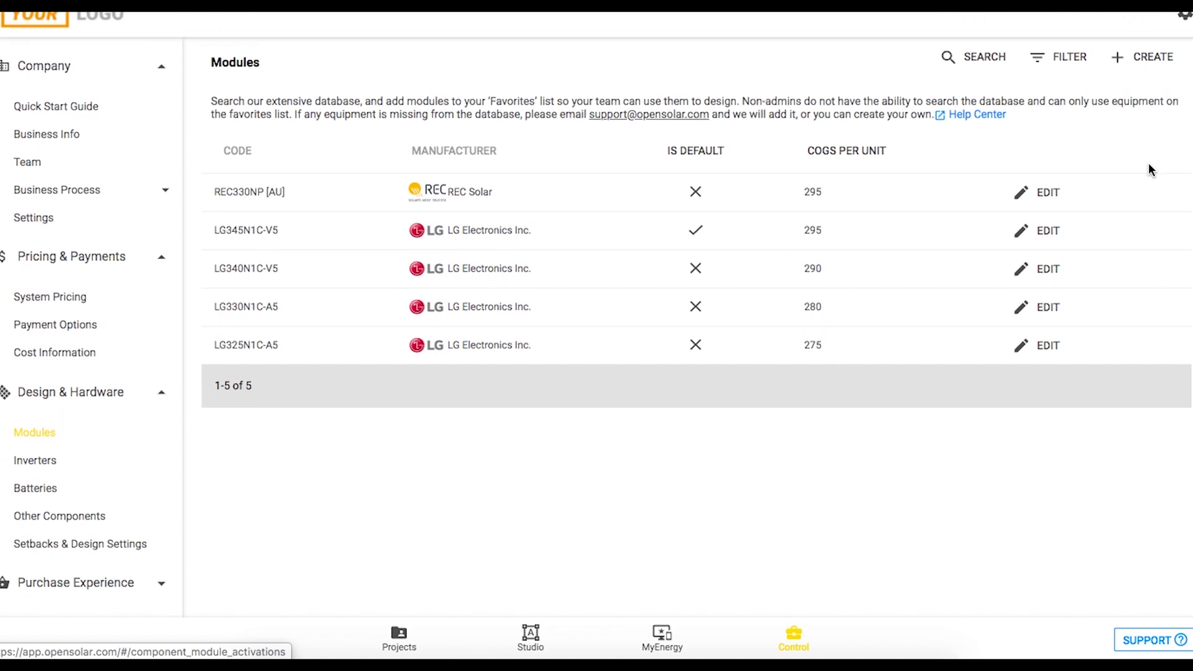
mouse_move(1144, 72)
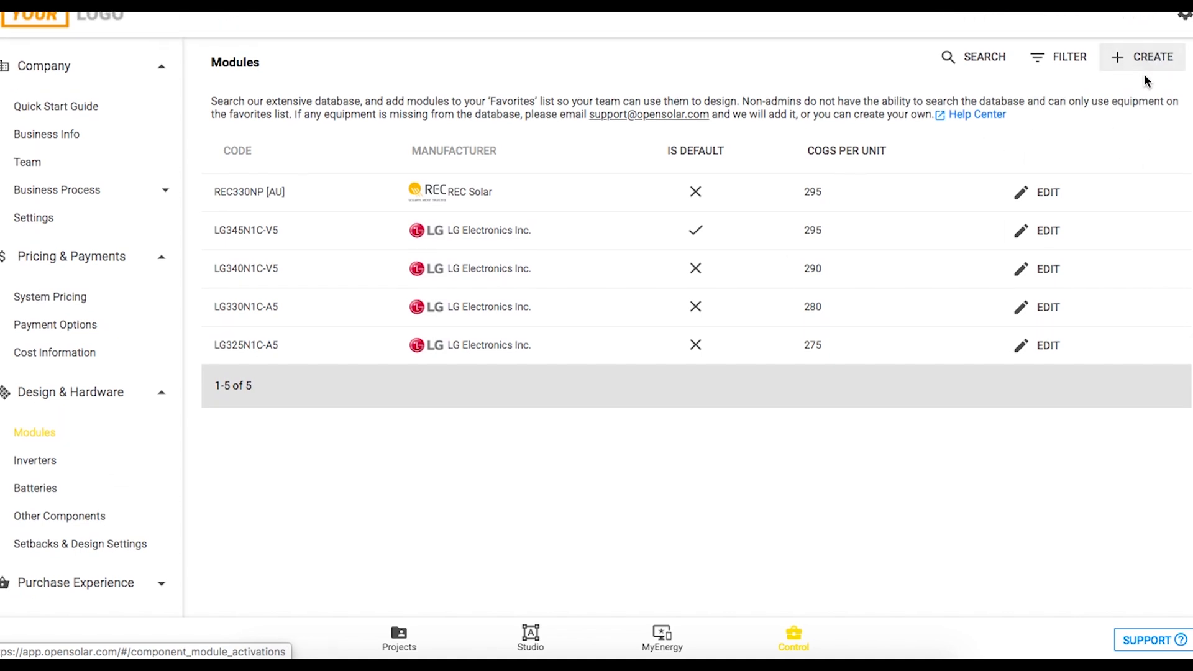
- Browse the Inverters and Batteries hardware lists, then move on to Proposal Templates
click(1154, 58)
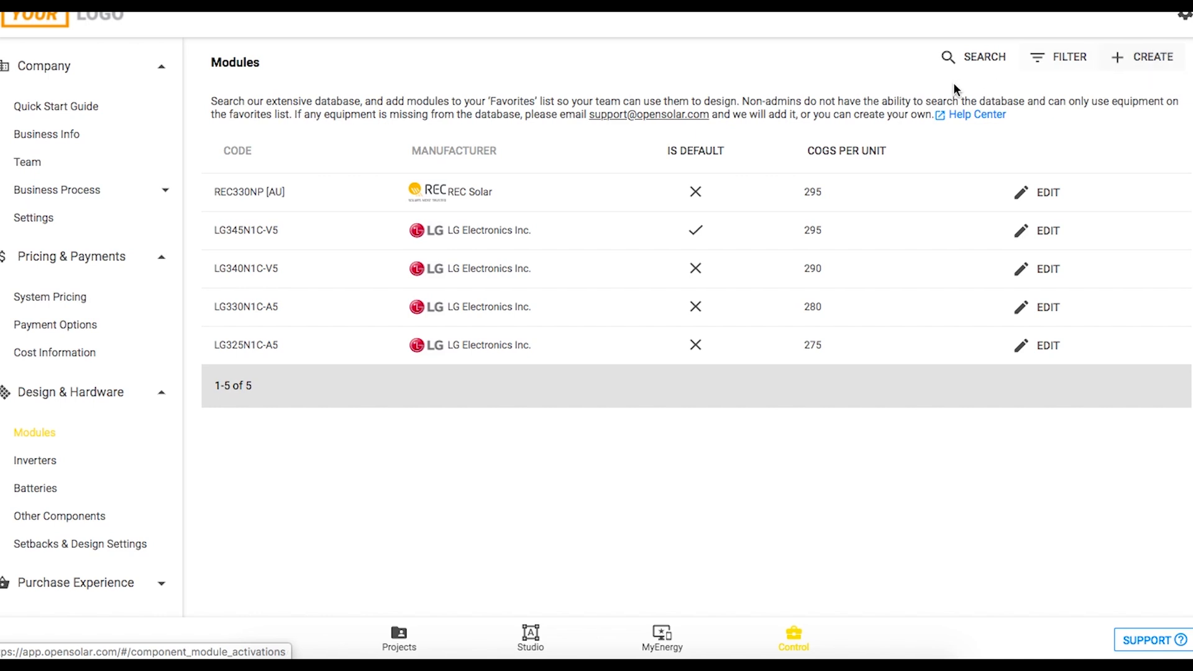
mouse_move(798, 213)
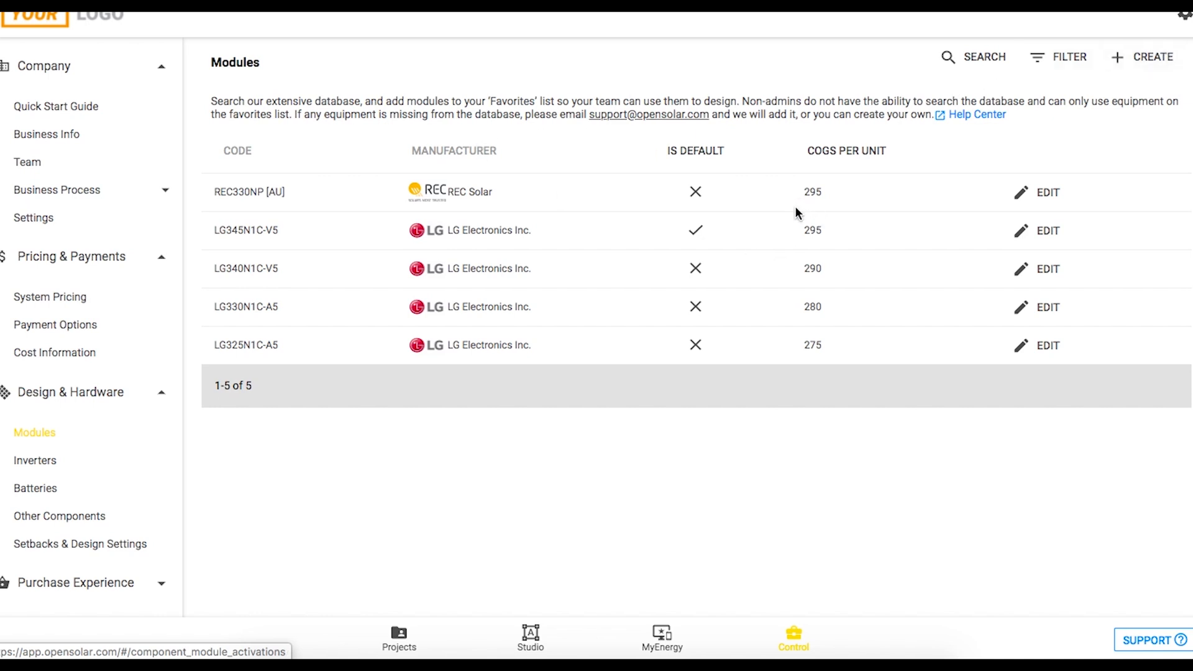
mouse_move(805, 321)
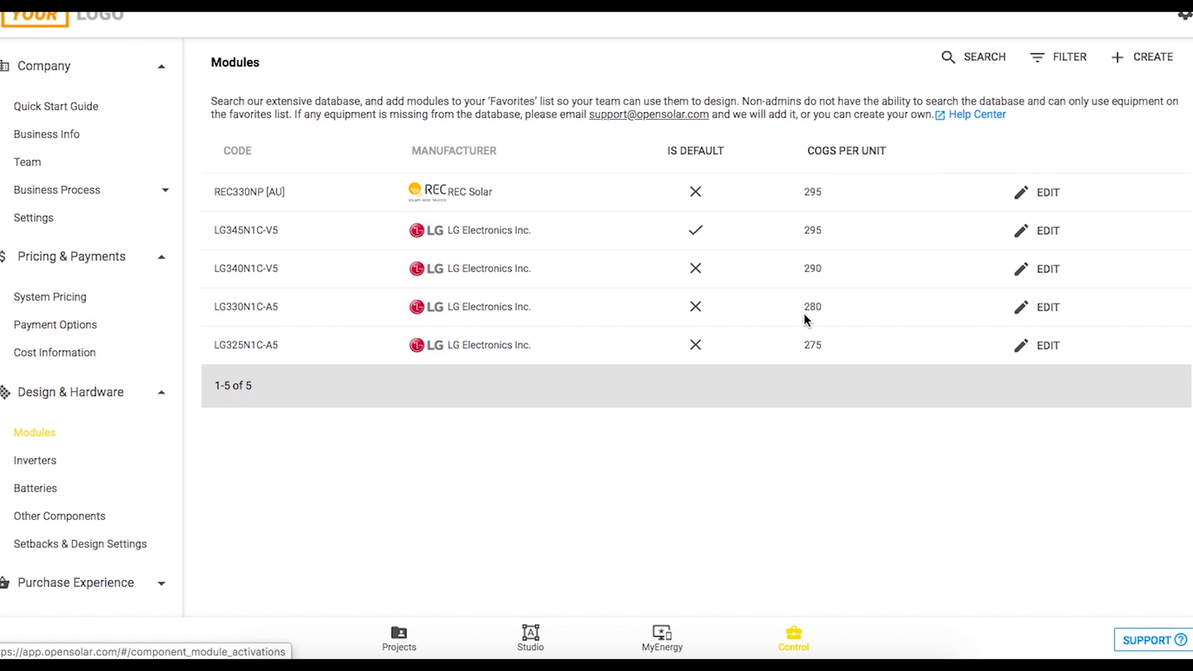
mouse_move(541, 242)
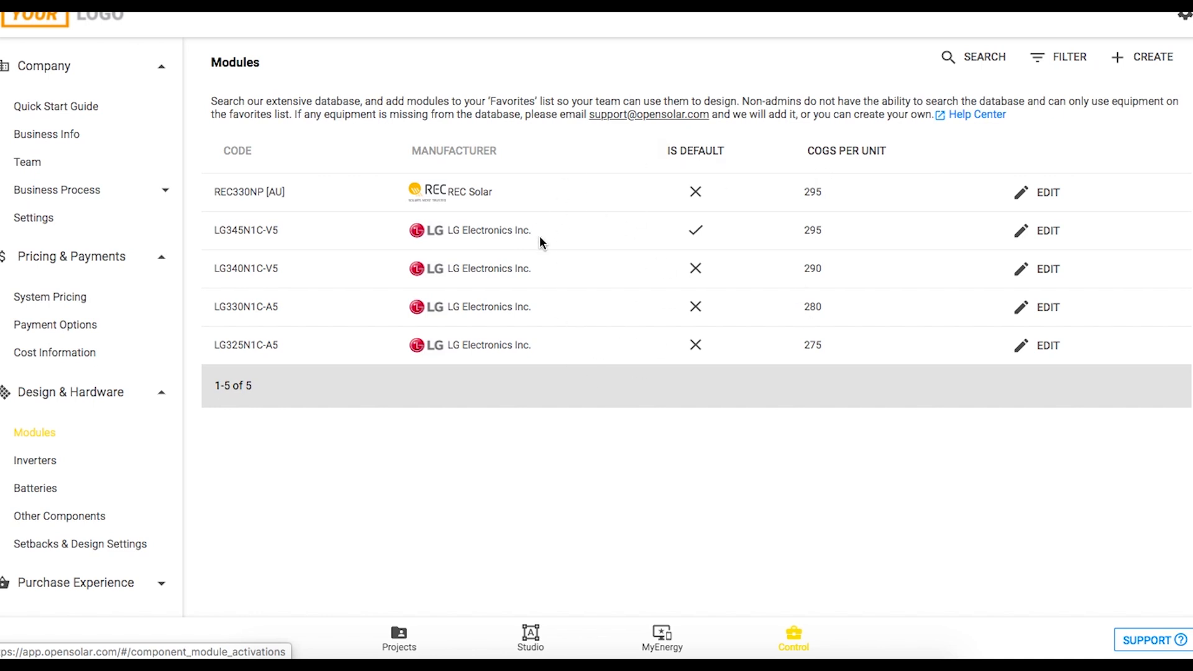
mouse_move(563, 637)
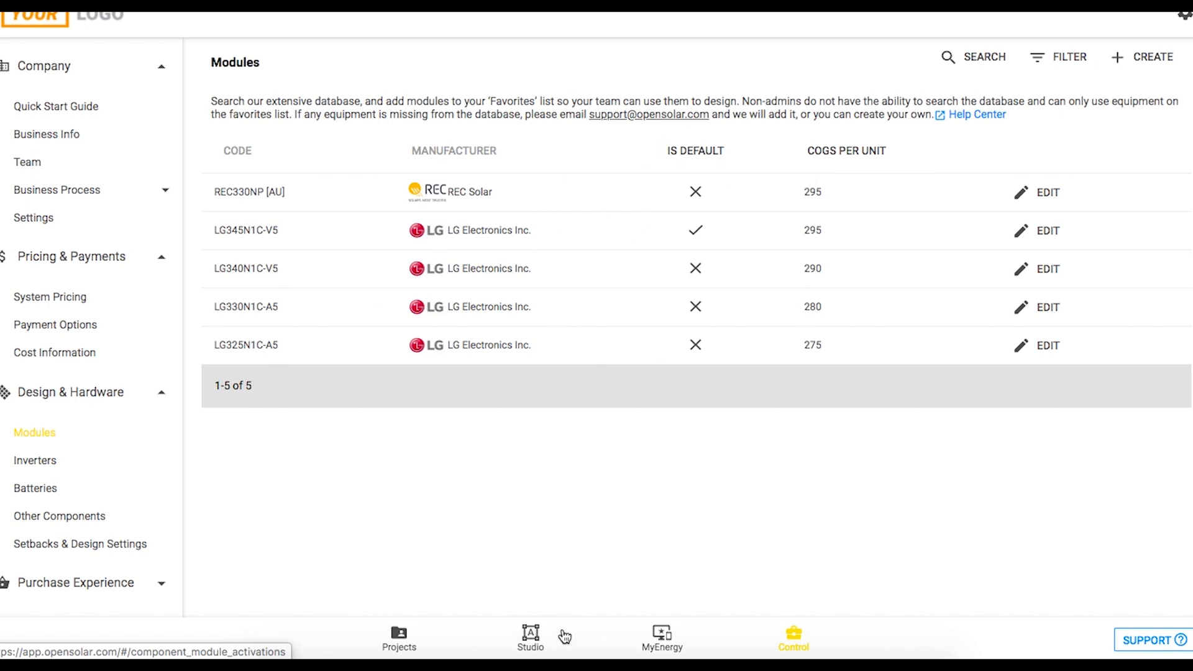
mouse_move(282, 425)
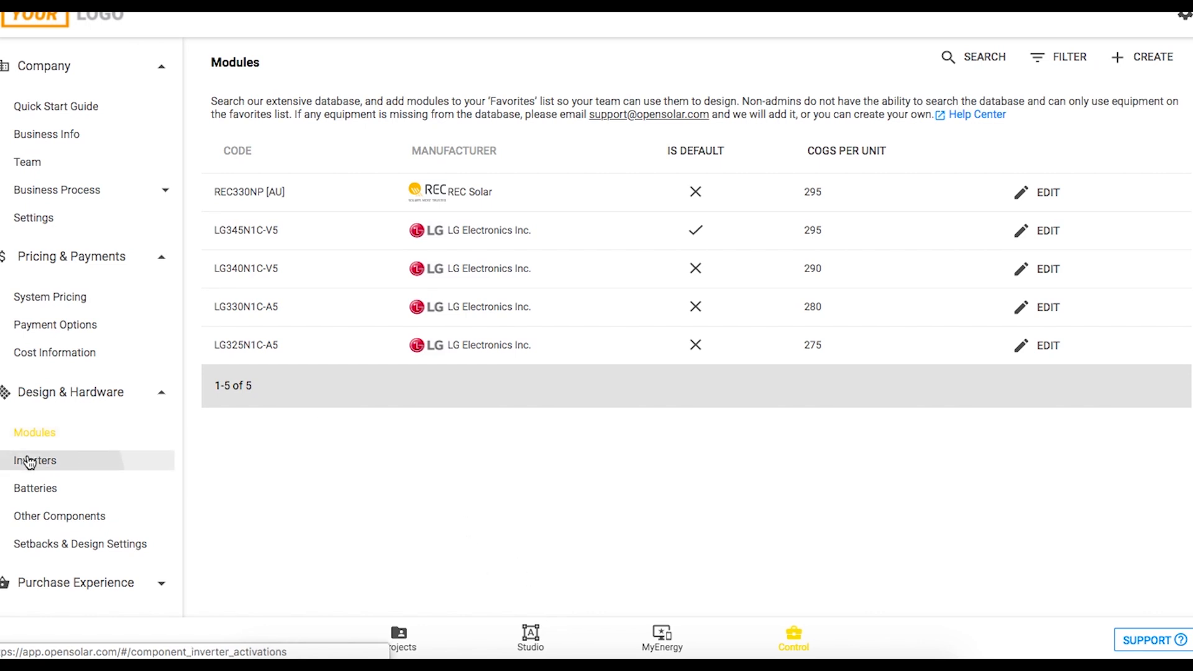
click(34, 460)
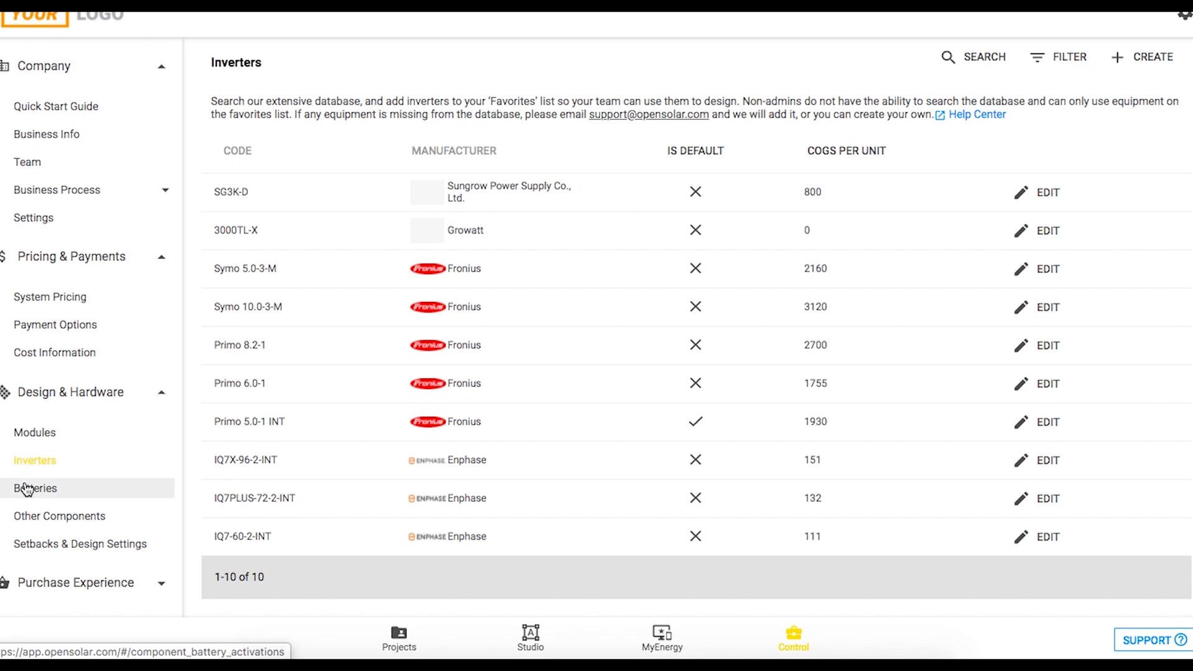
click(35, 488)
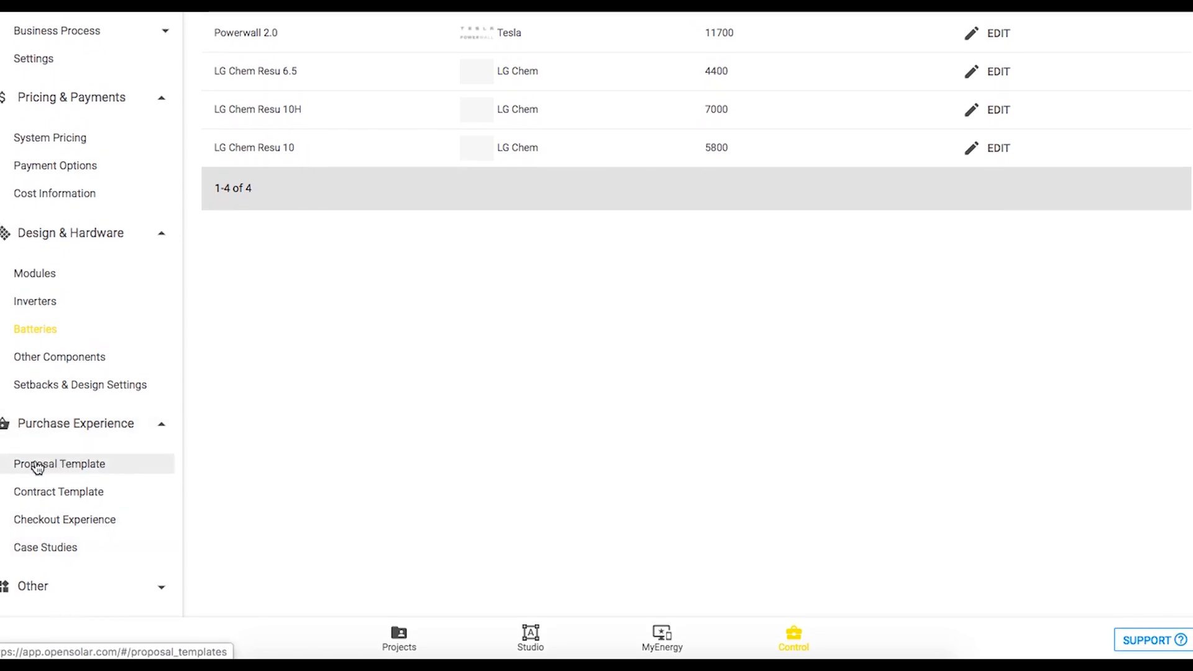
click(58, 464)
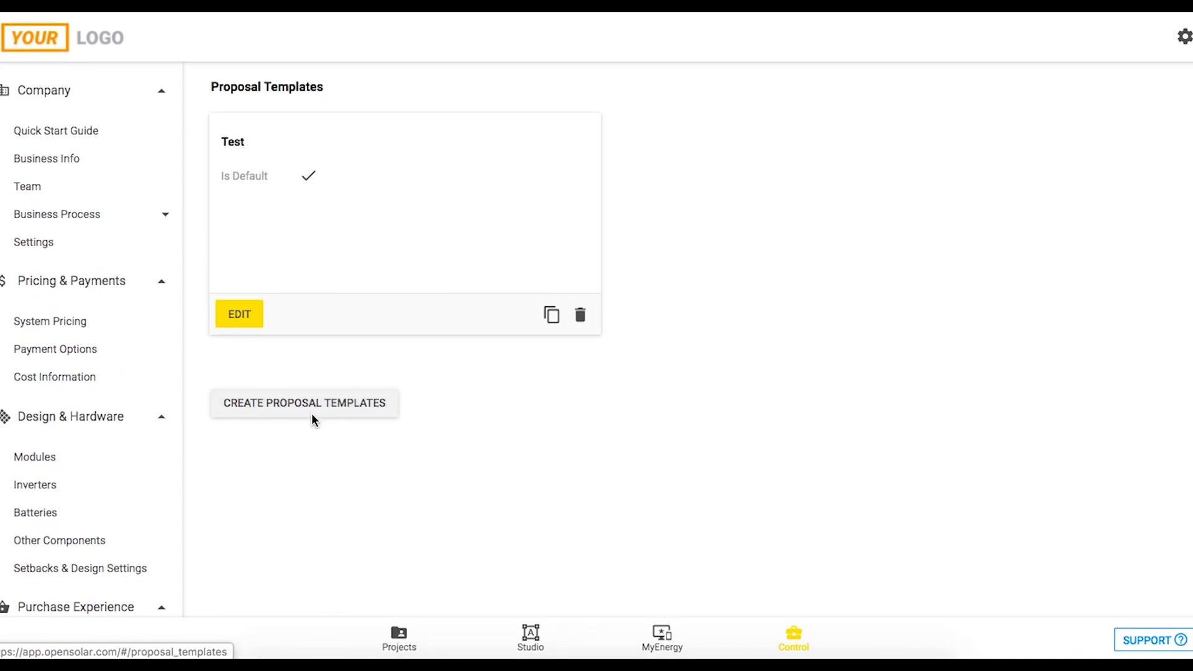
- Reveal the remaining Other settings, then bring up the Support options menu
scroll(down, 3)
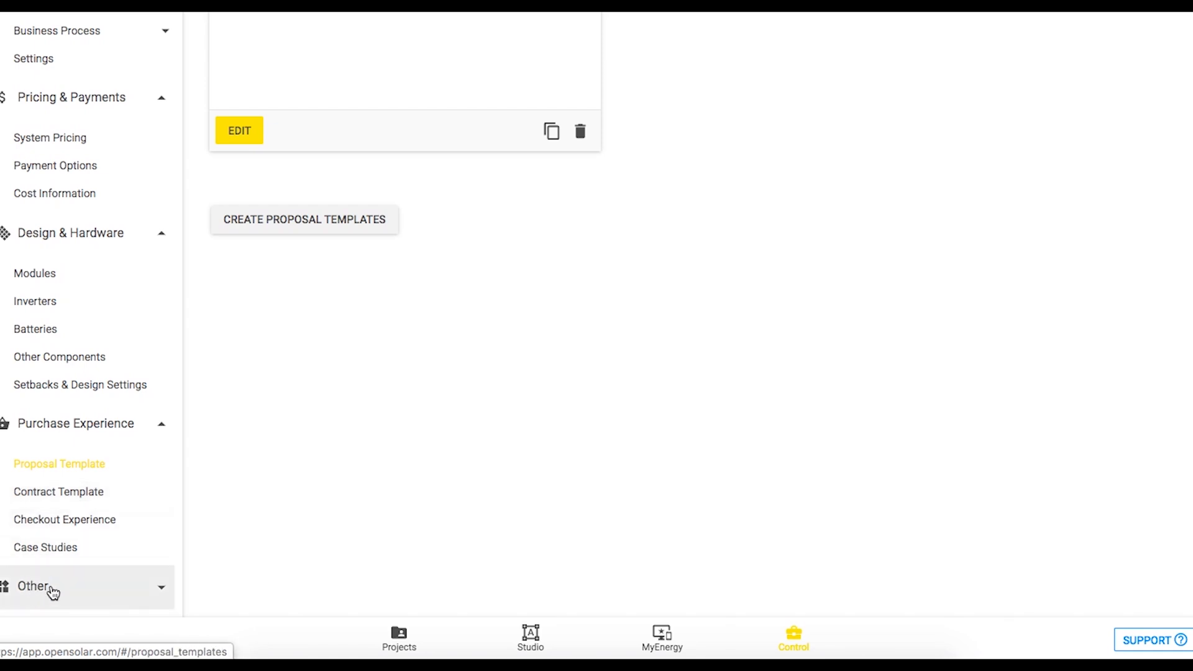
click(32, 586)
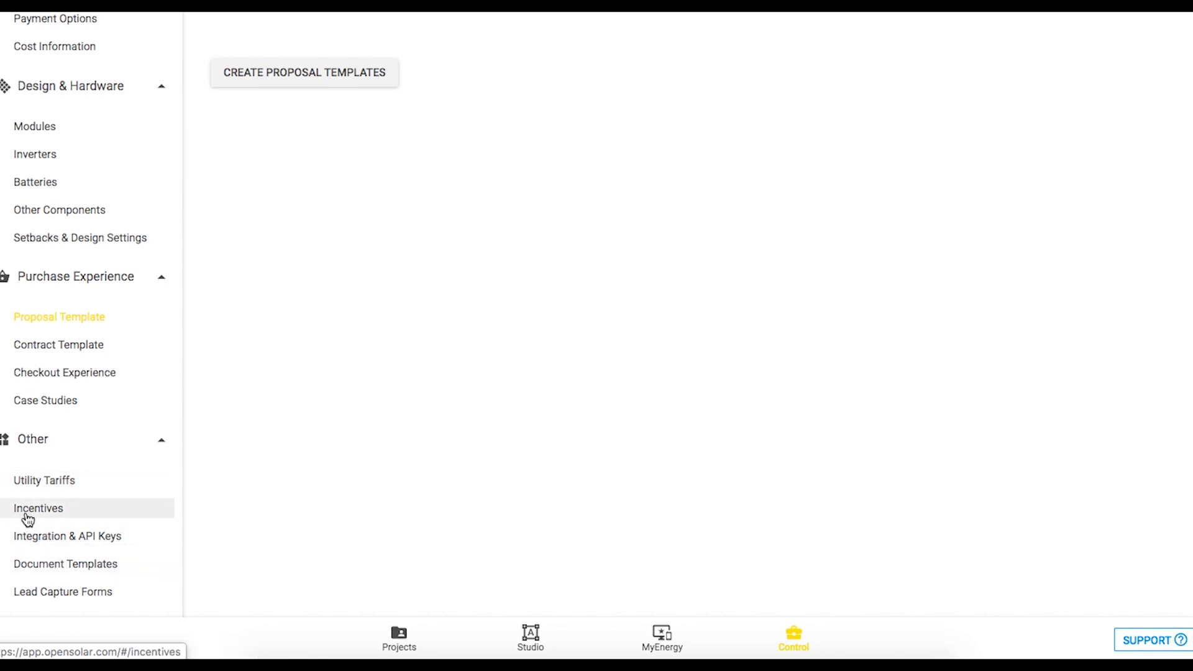
mouse_move(69, 511)
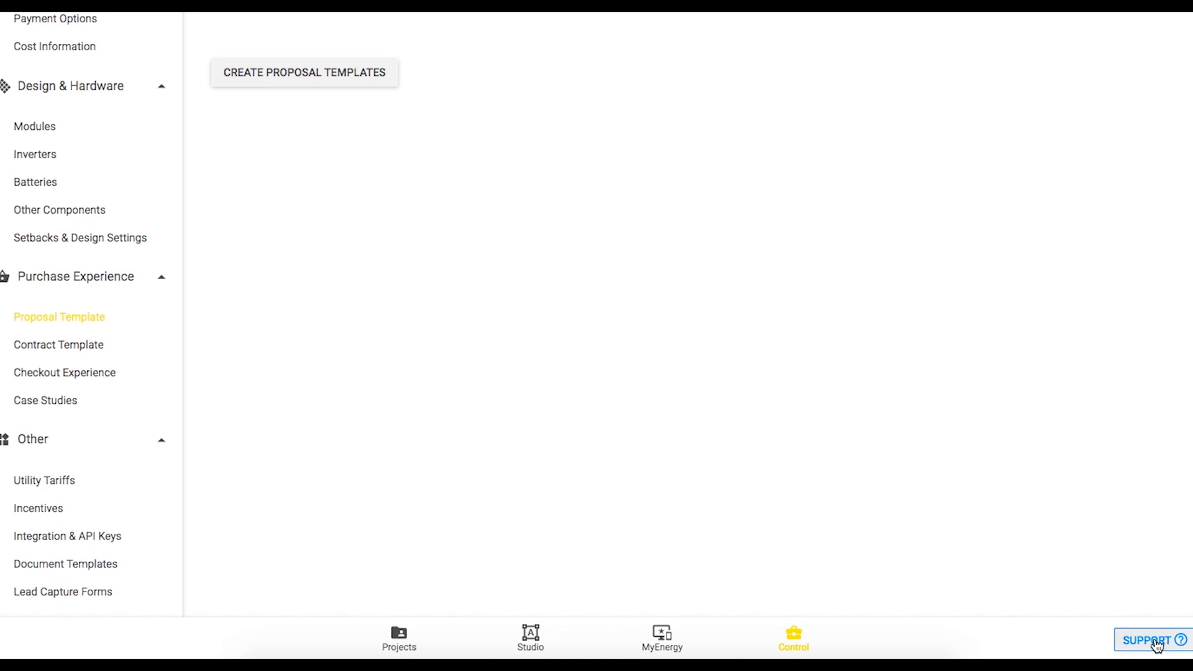
click(1154, 639)
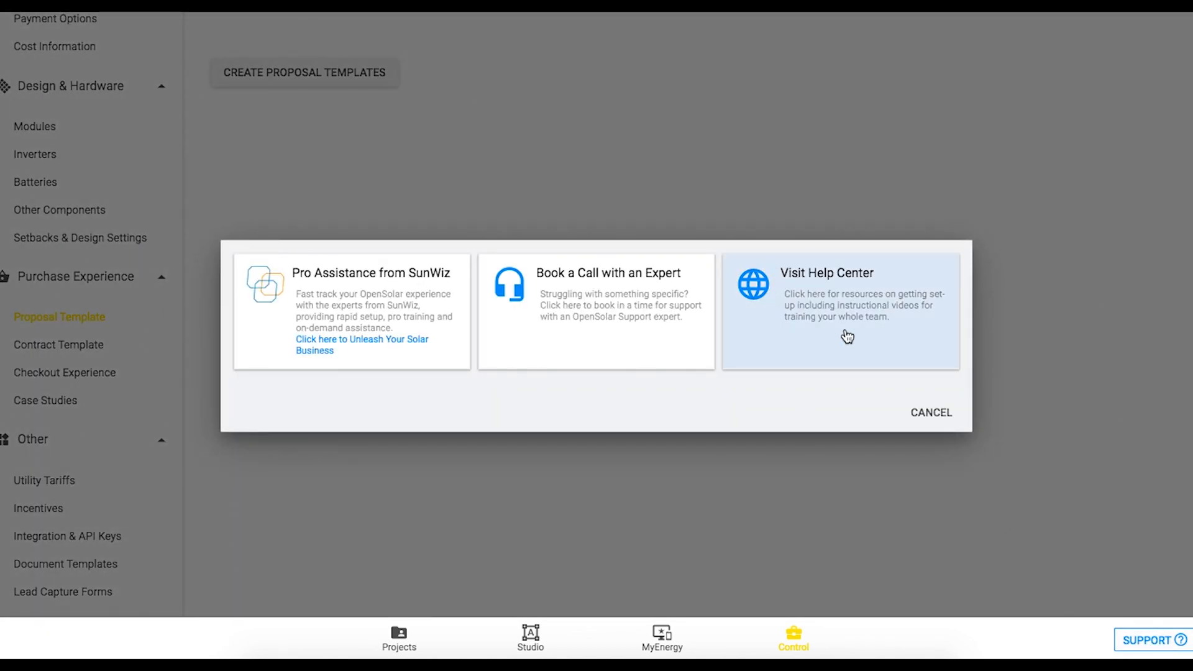
mouse_move(818, 308)
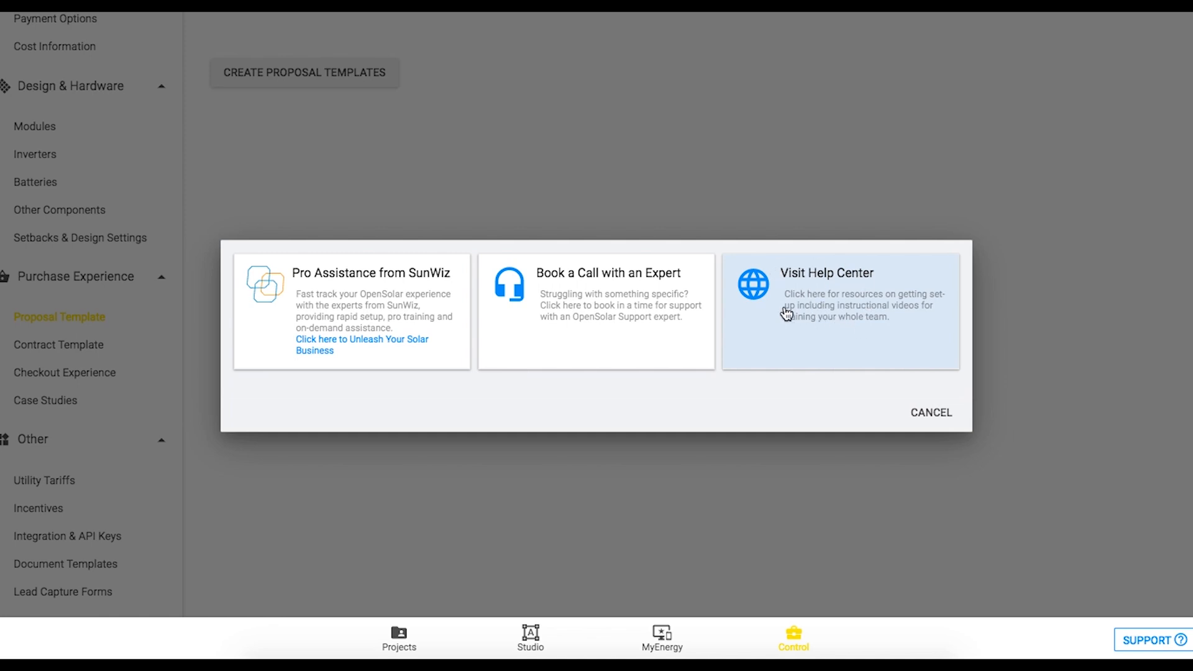
mouse_move(784, 318)
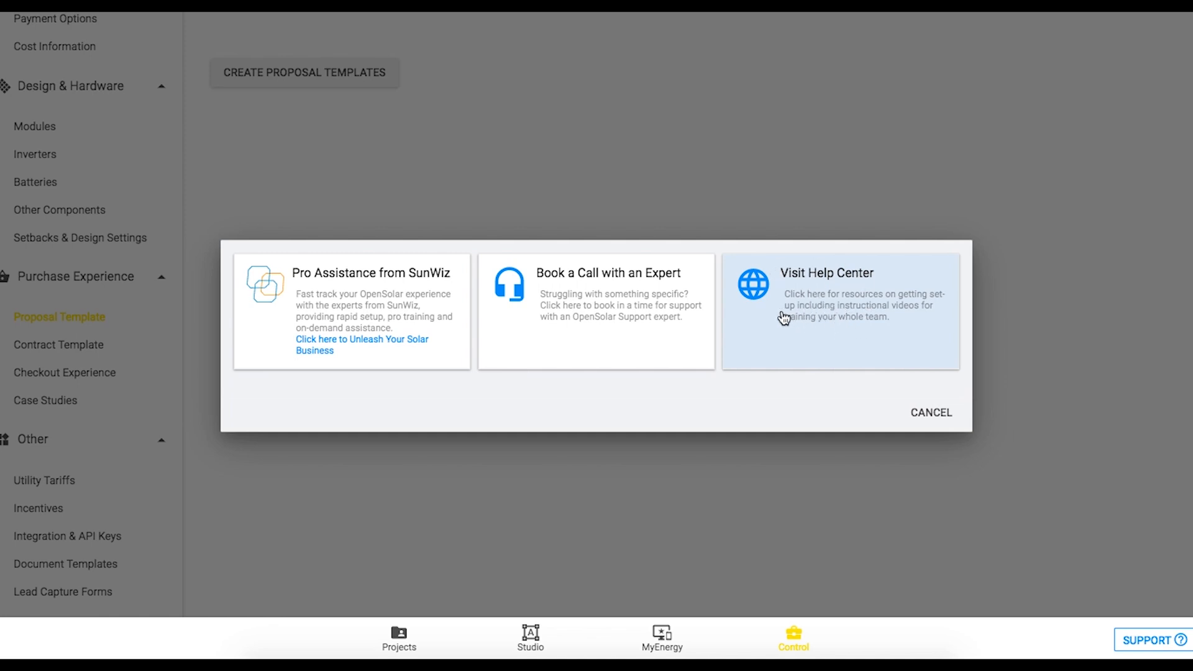
mouse_move(768, 326)
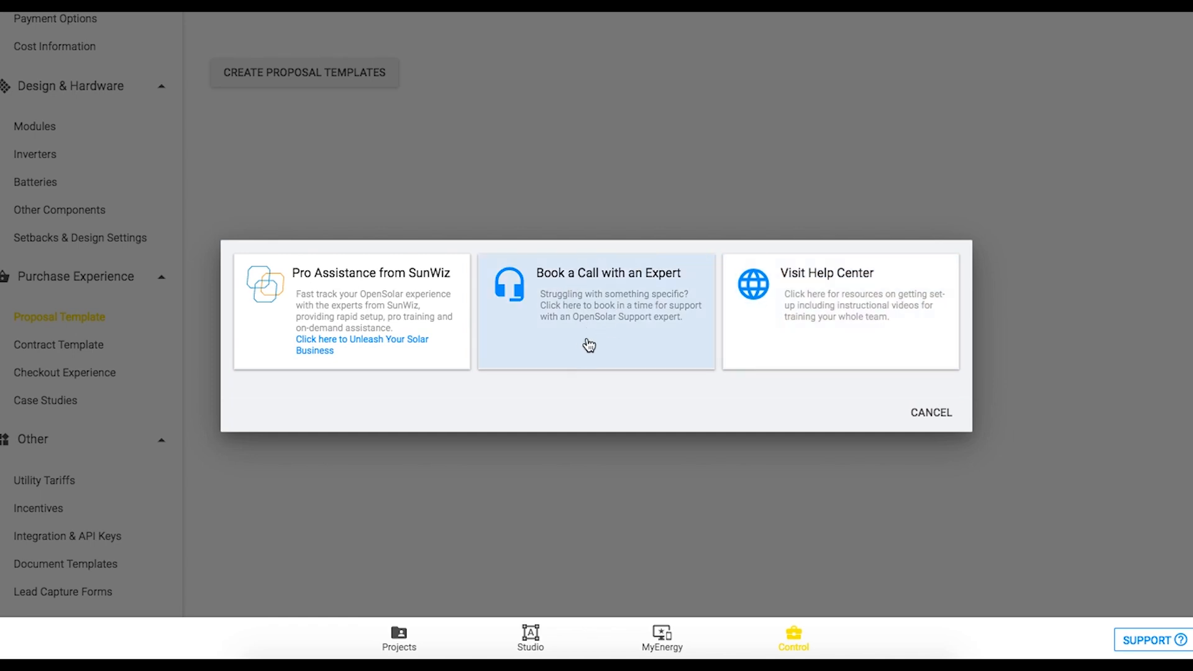
mouse_move(335, 317)
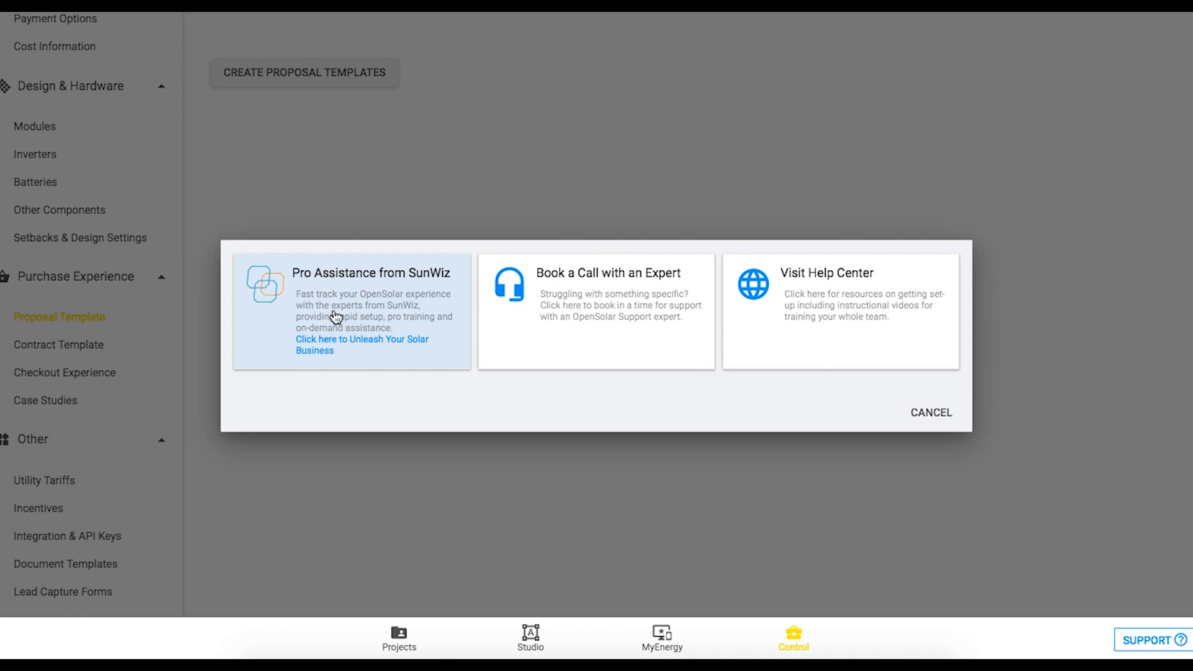
mouse_move(401, 322)
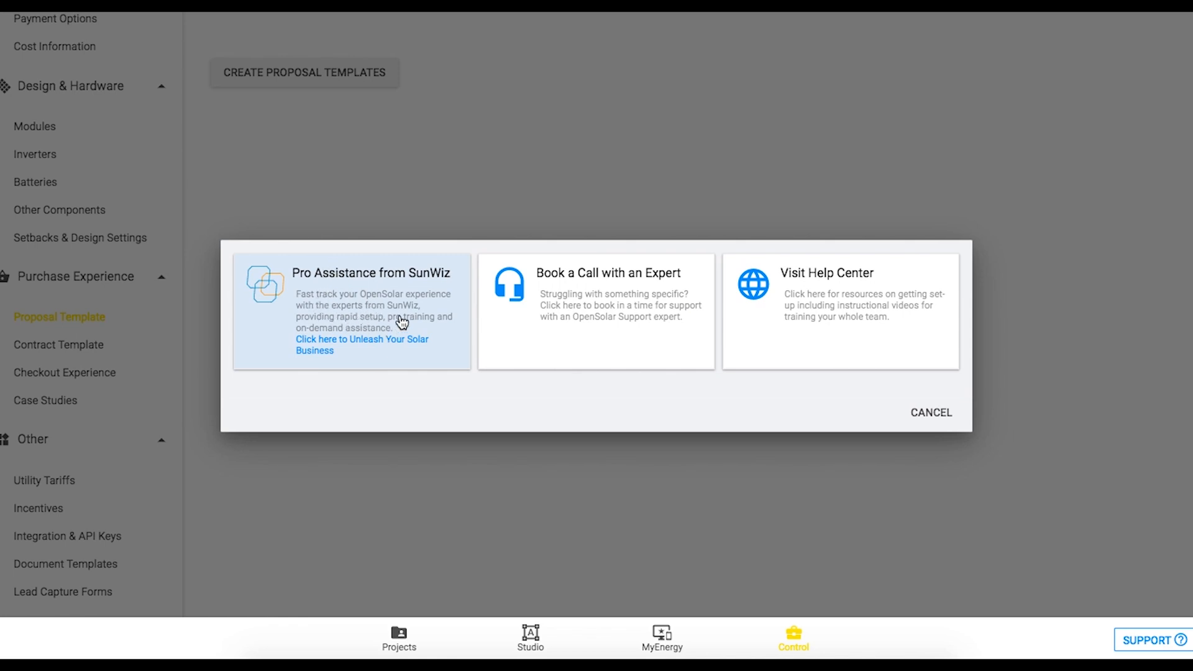
- Choose the Pro Assistance from SunWiz card, landing on SunWiz's assistance page
click(361, 344)
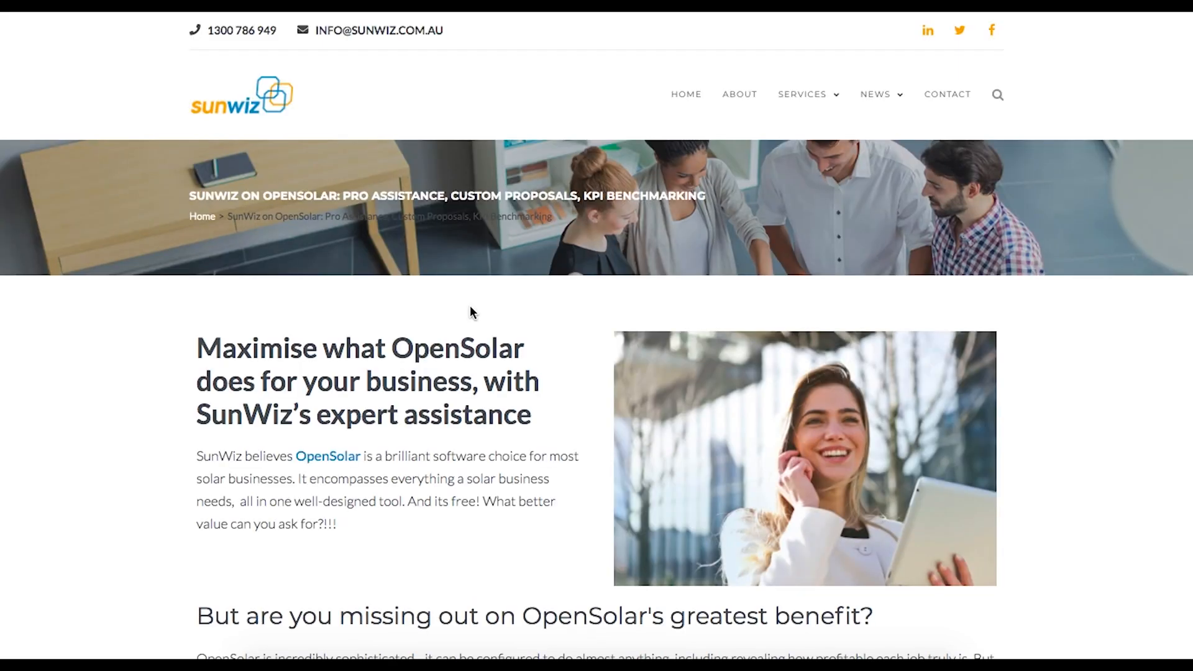
- Scroll through SunWiz's services grid, then return to the MyEnergy customer proposal
scroll(down, 3)
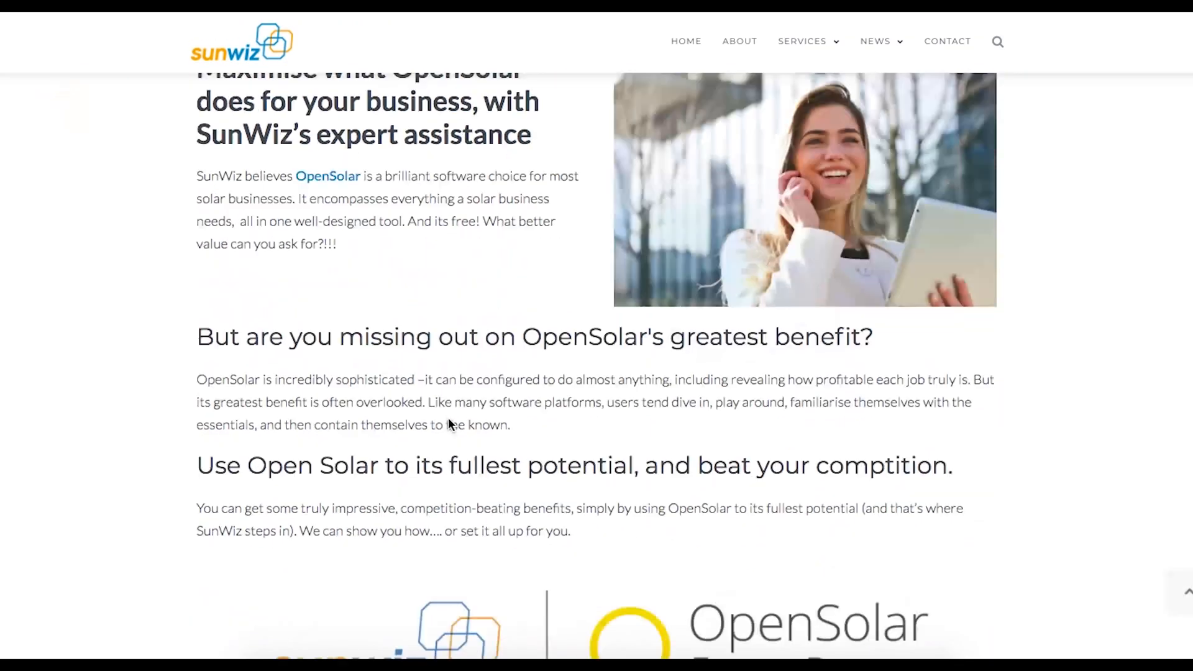
scroll(down, 3)
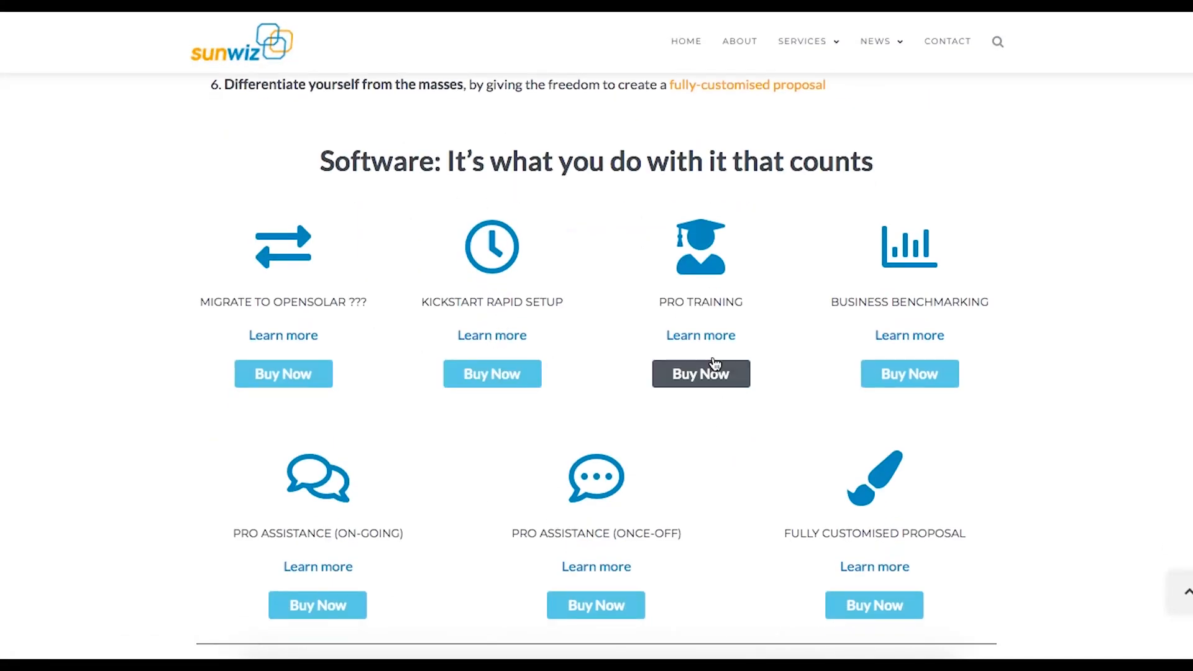
scroll(down, 3)
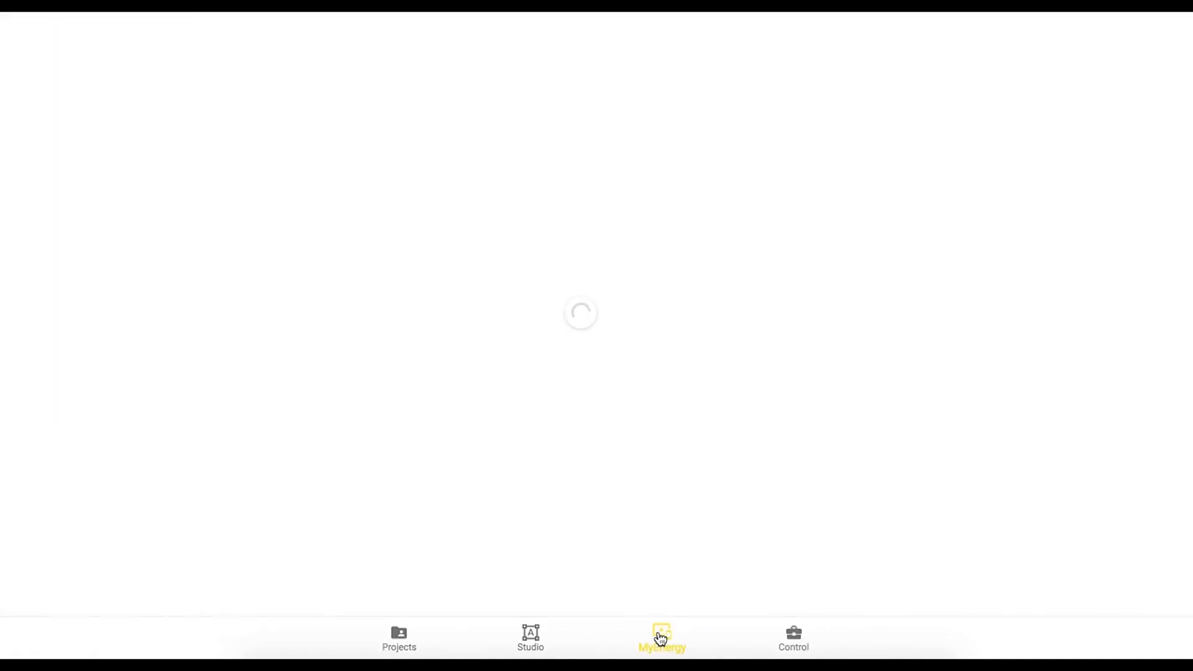
click(661, 637)
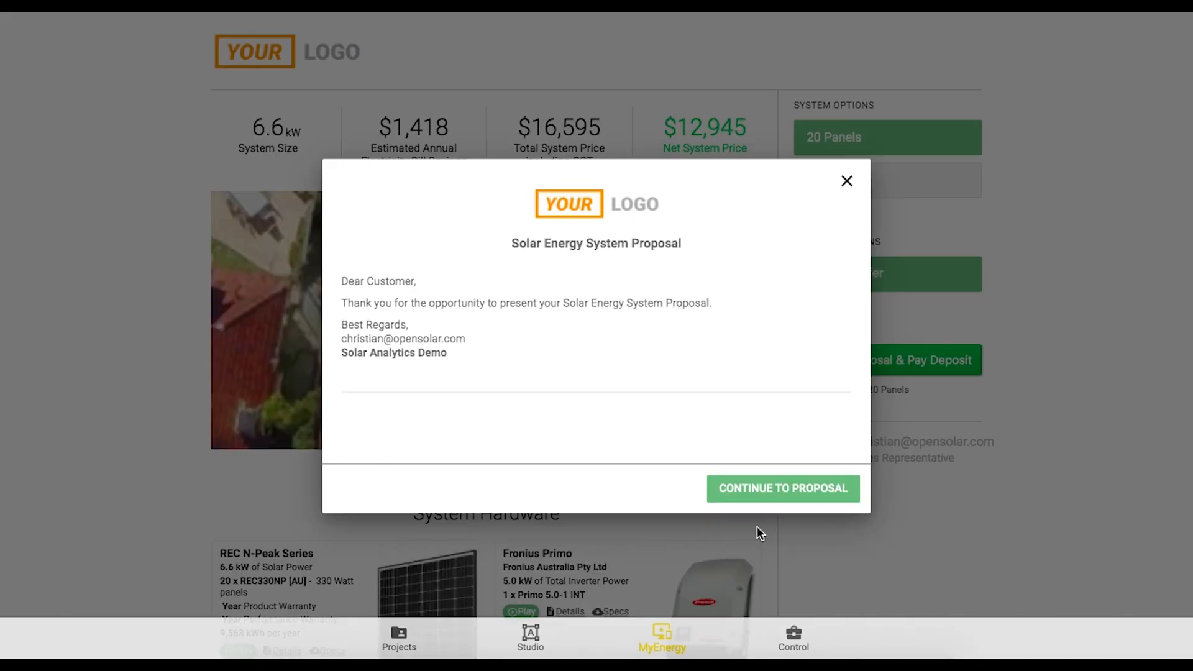